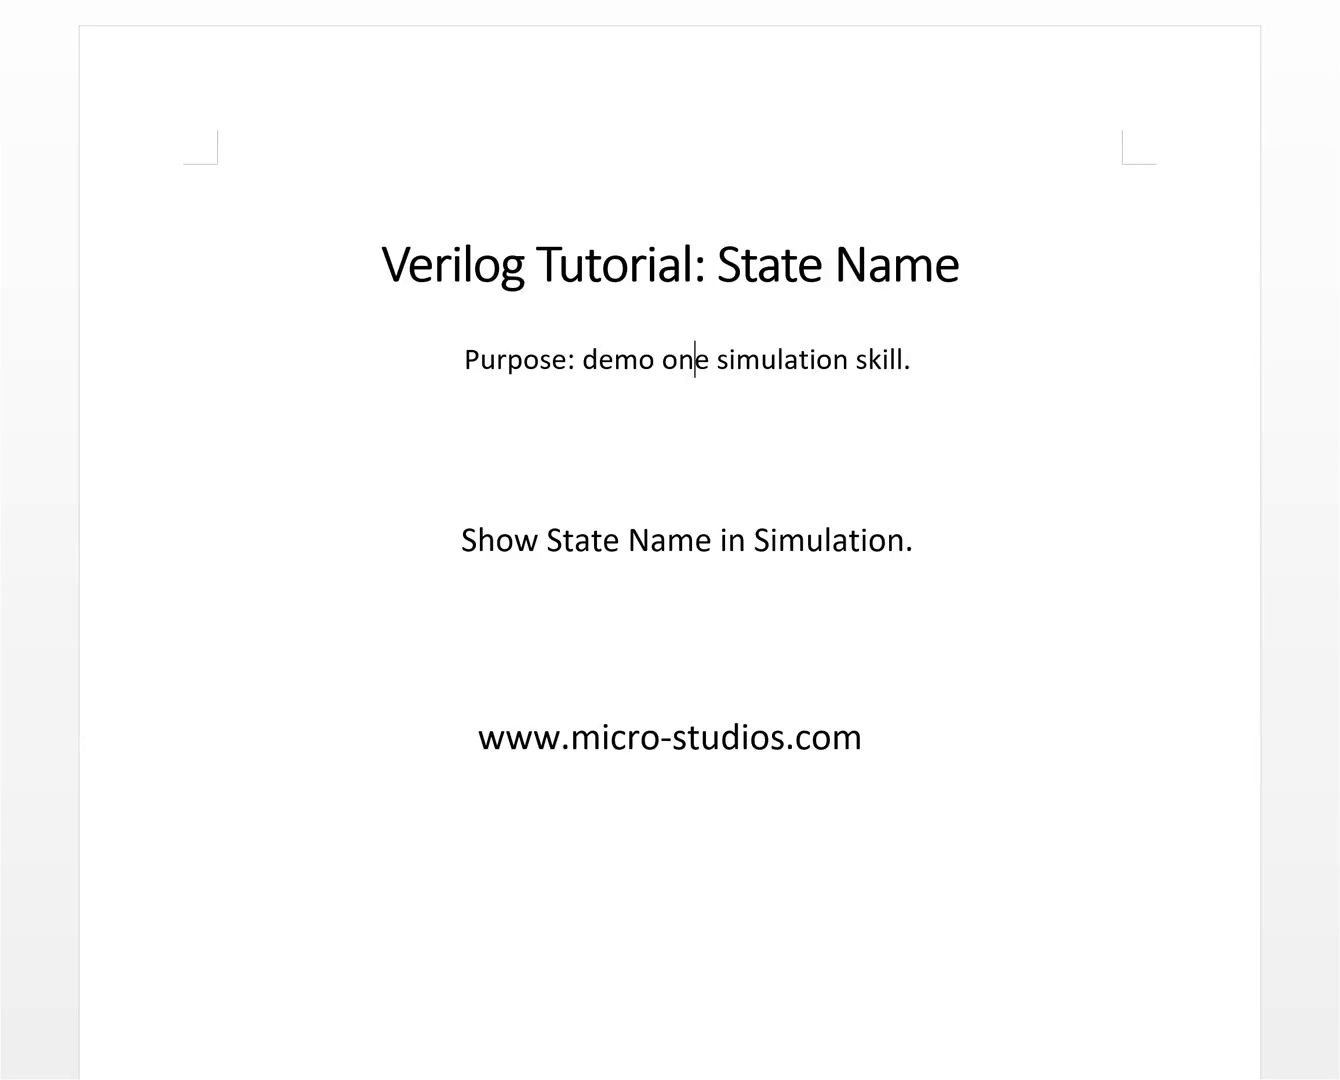
mouse_move(760, 380)
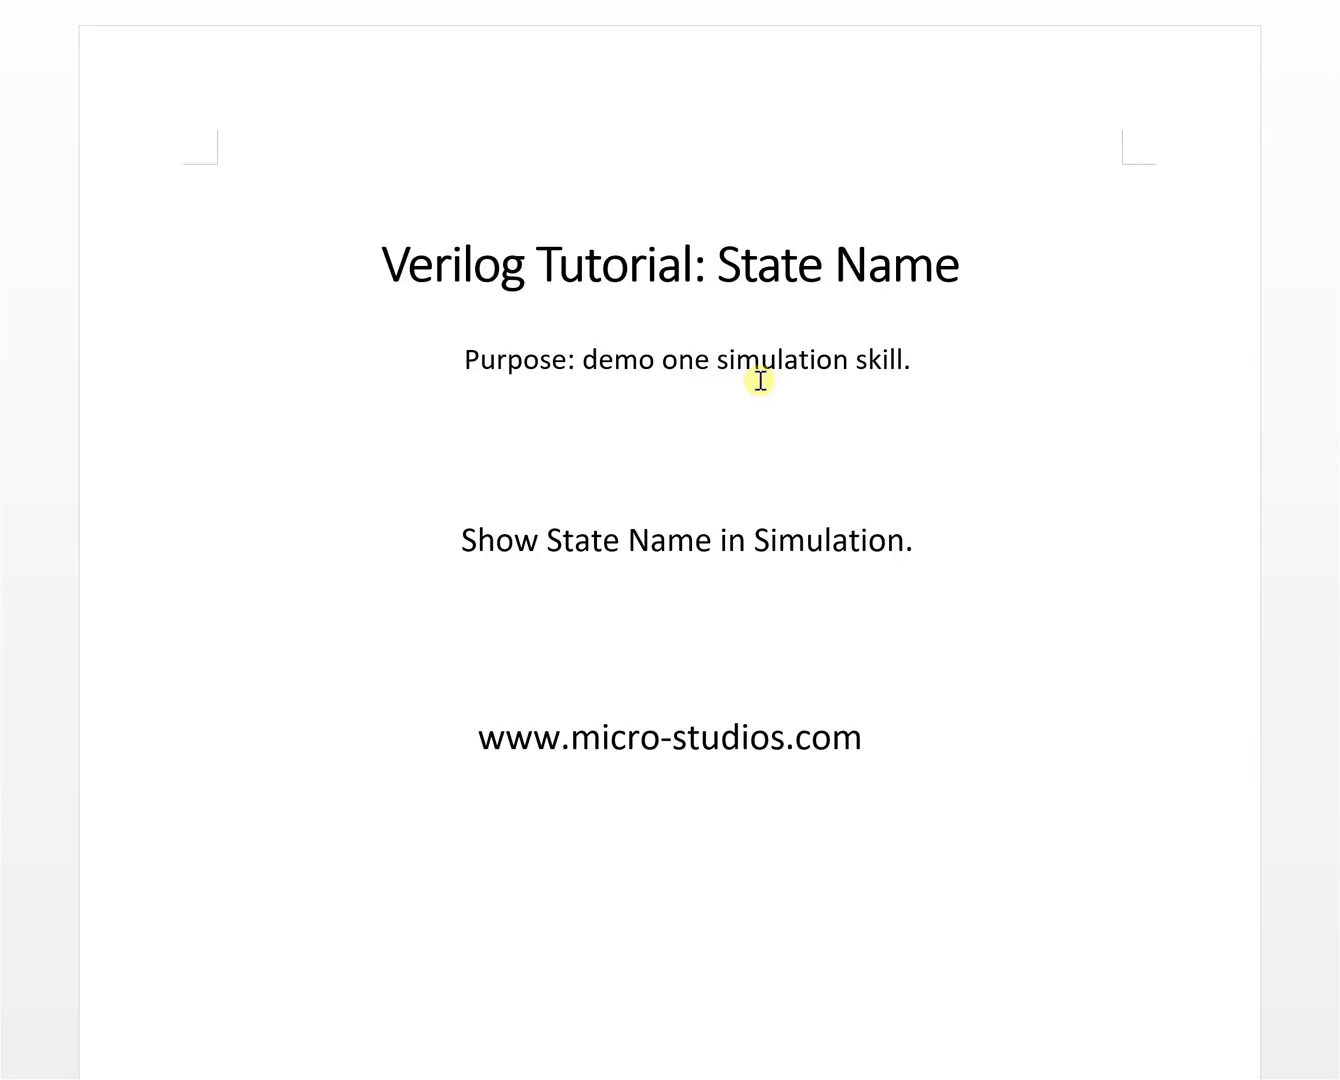
mouse_move(804, 436)
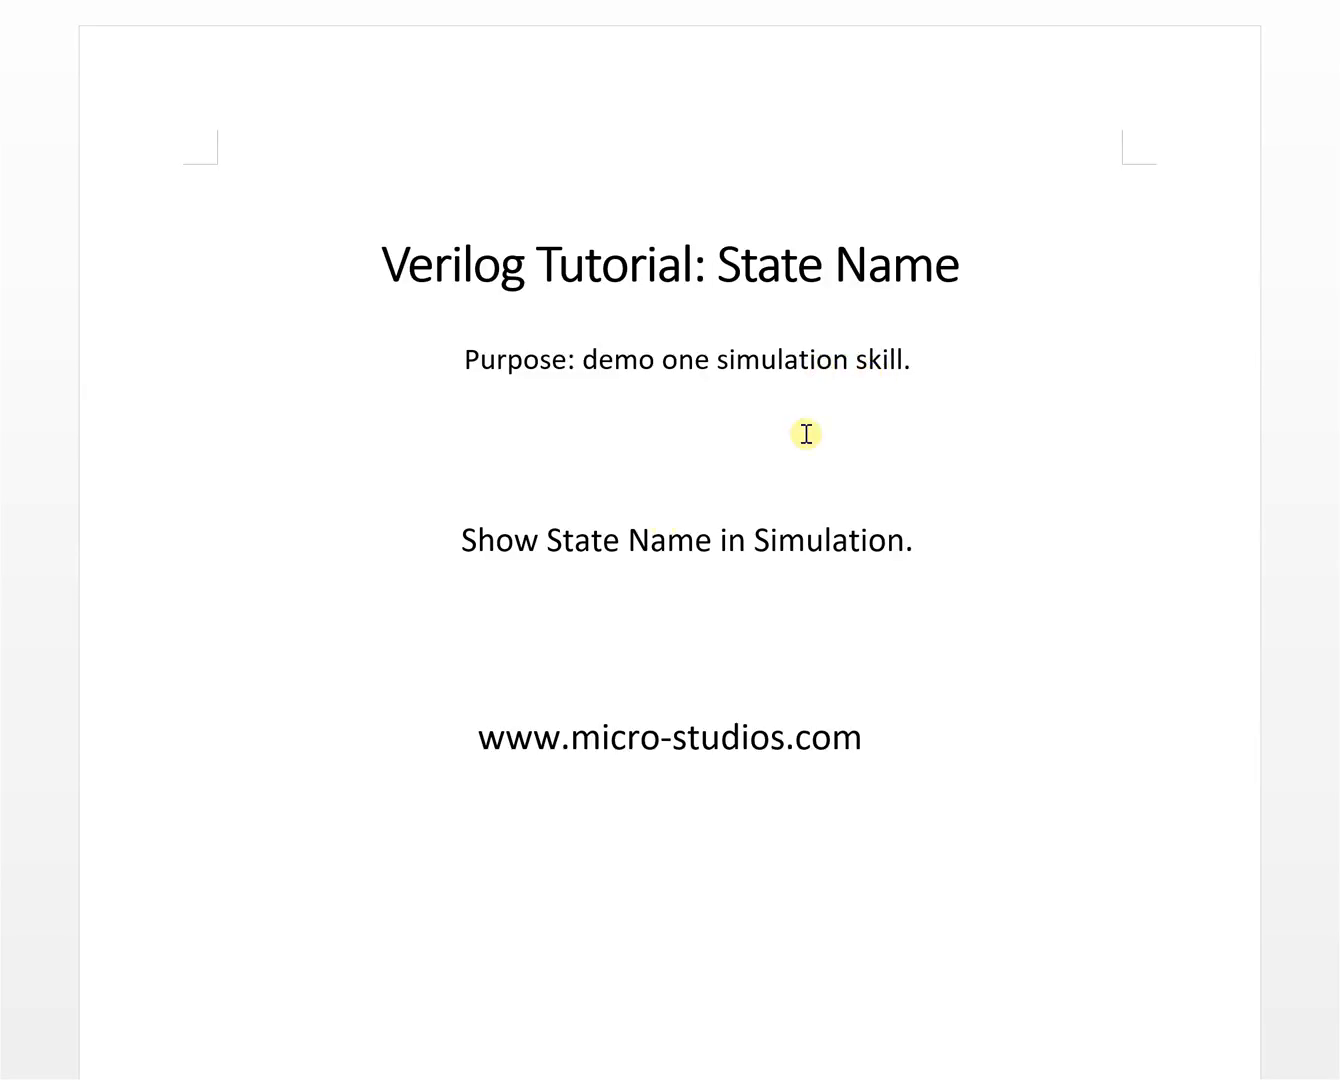
mouse_move(872, 530)
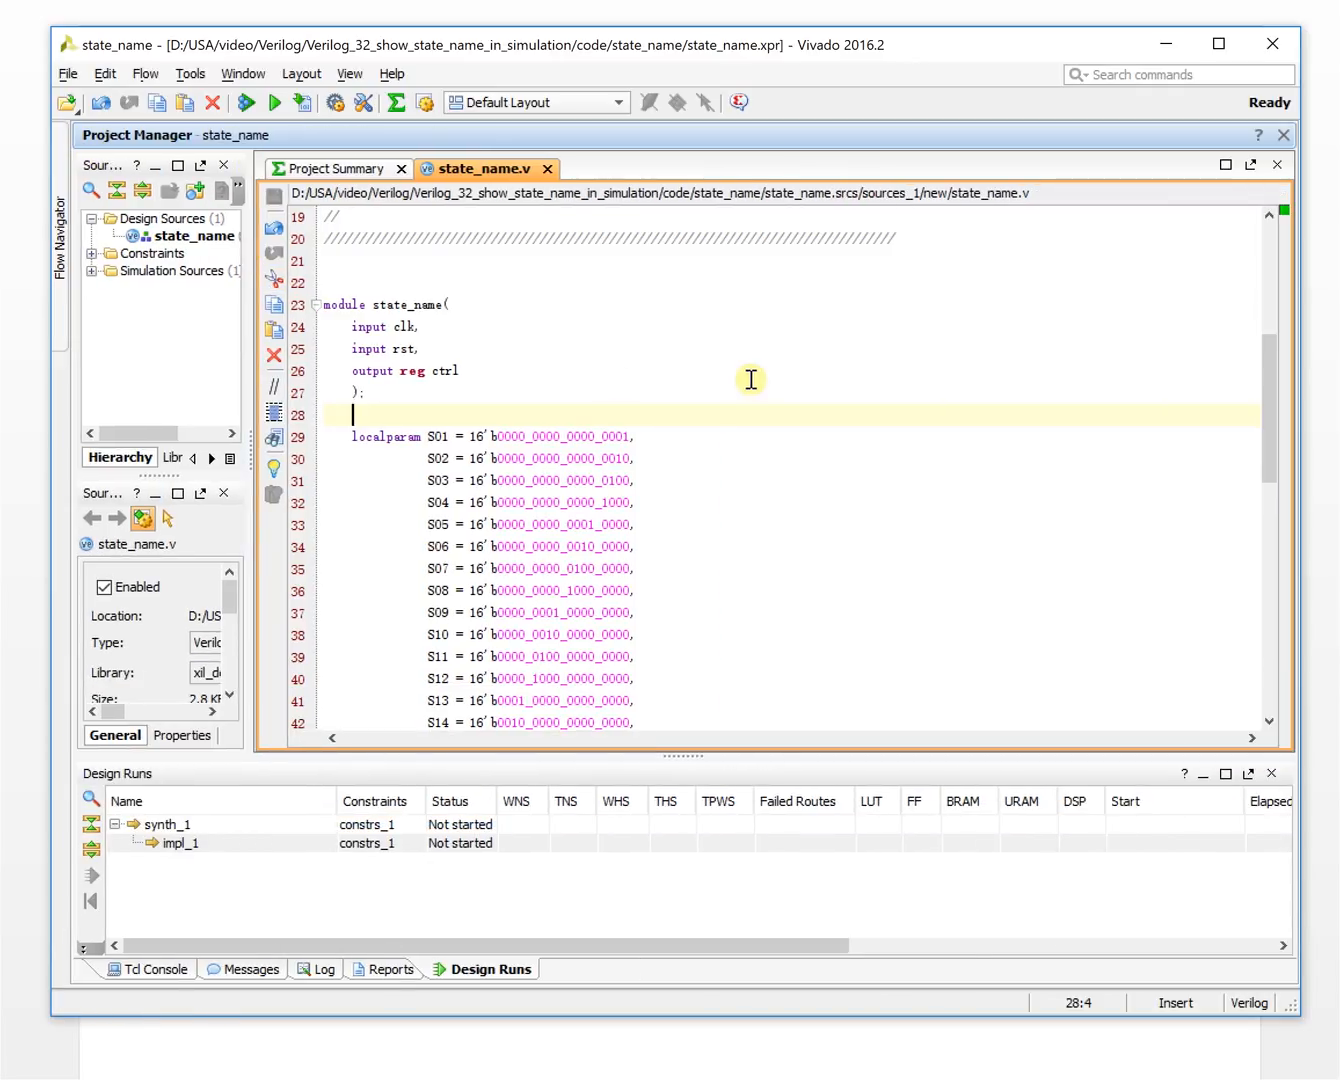
Scroll through the Sources panel to locate the Simulation Sources group
left_click(458, 370)
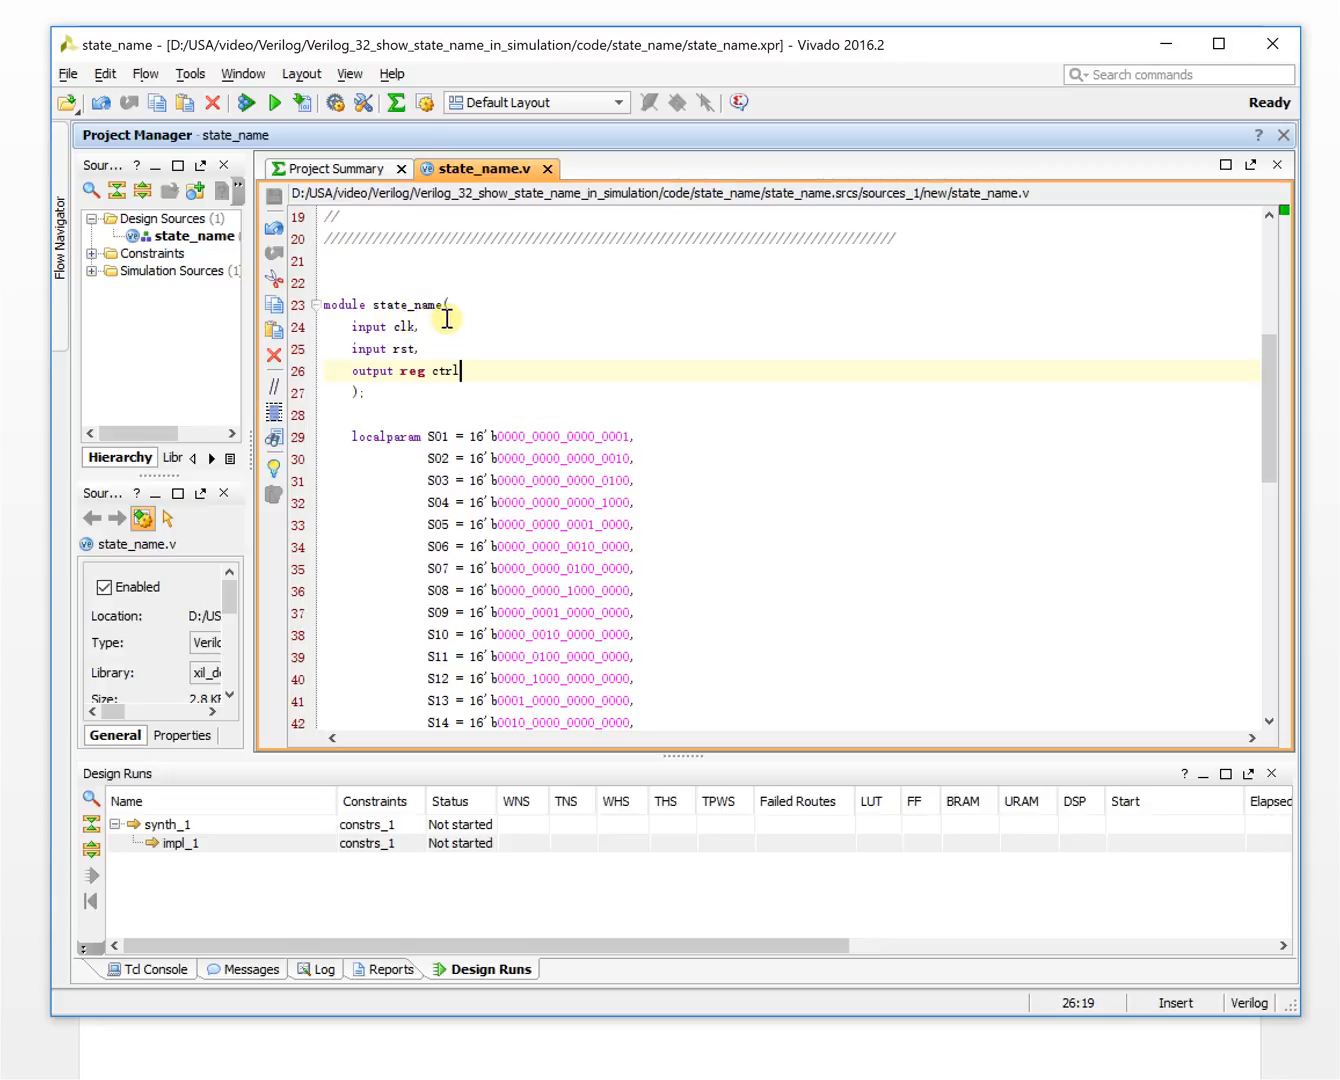
scroll("down", 3)
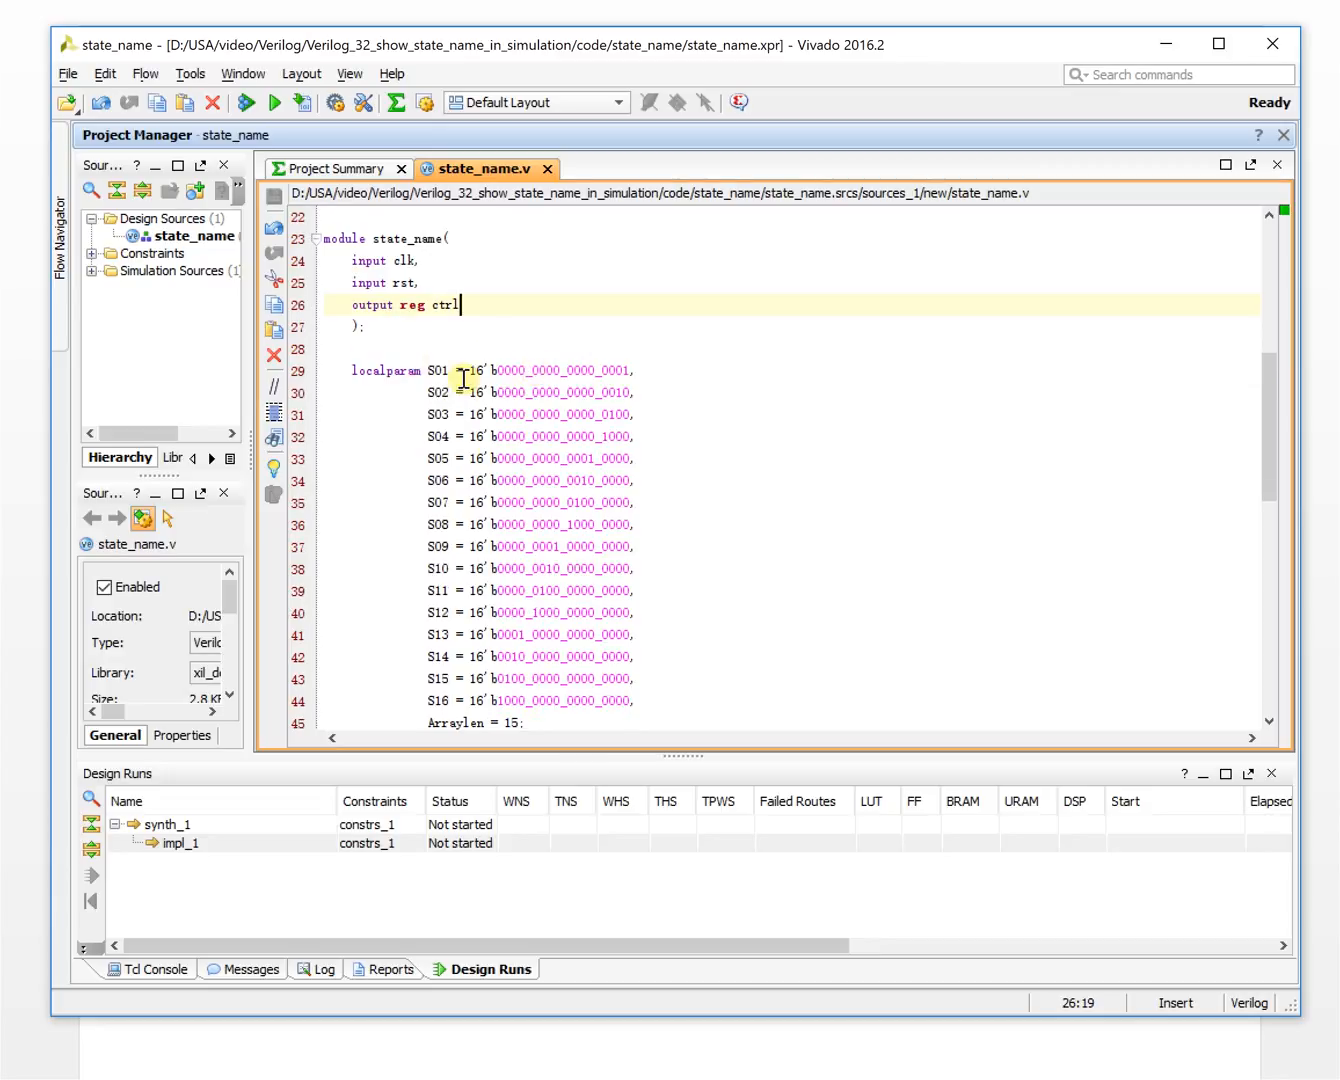
scroll("down", 3)
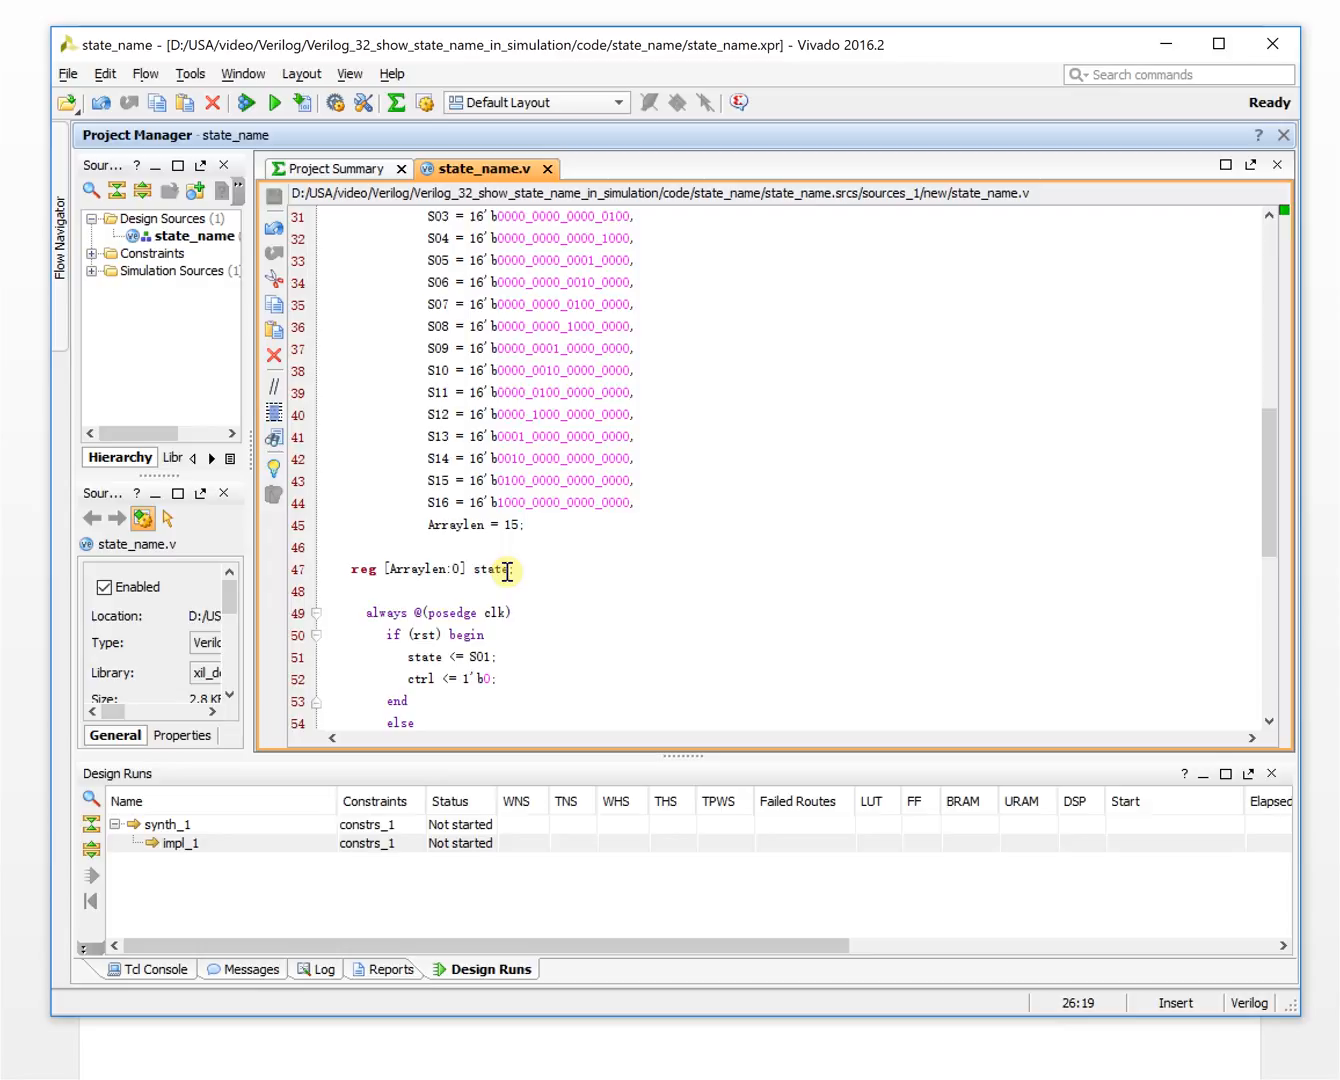
scroll("down", 3)
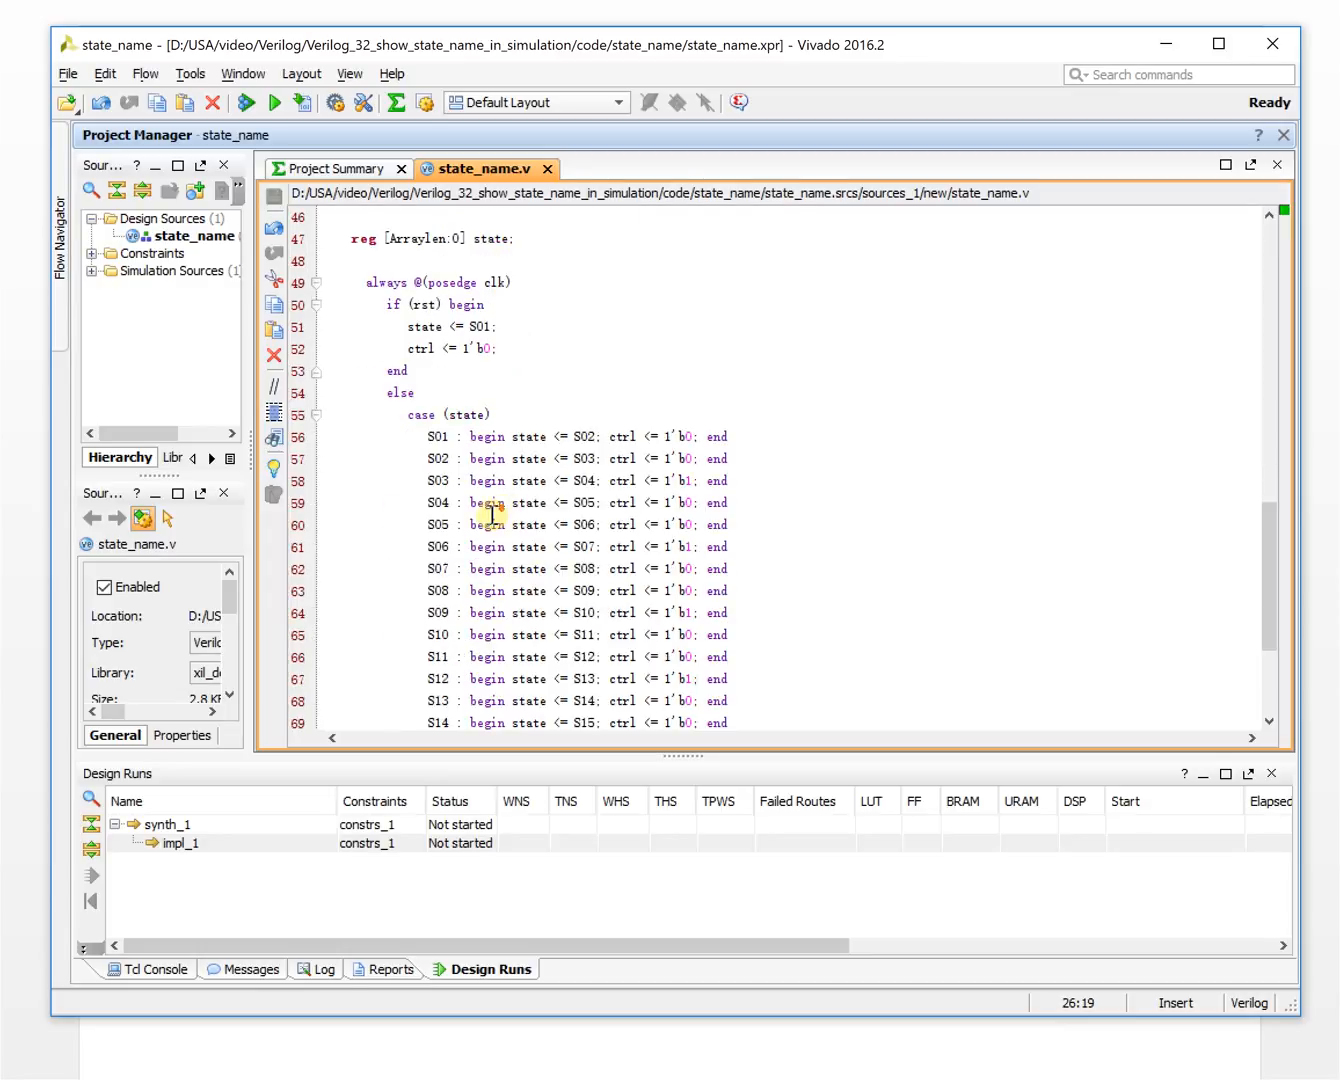
scroll("up", 3)
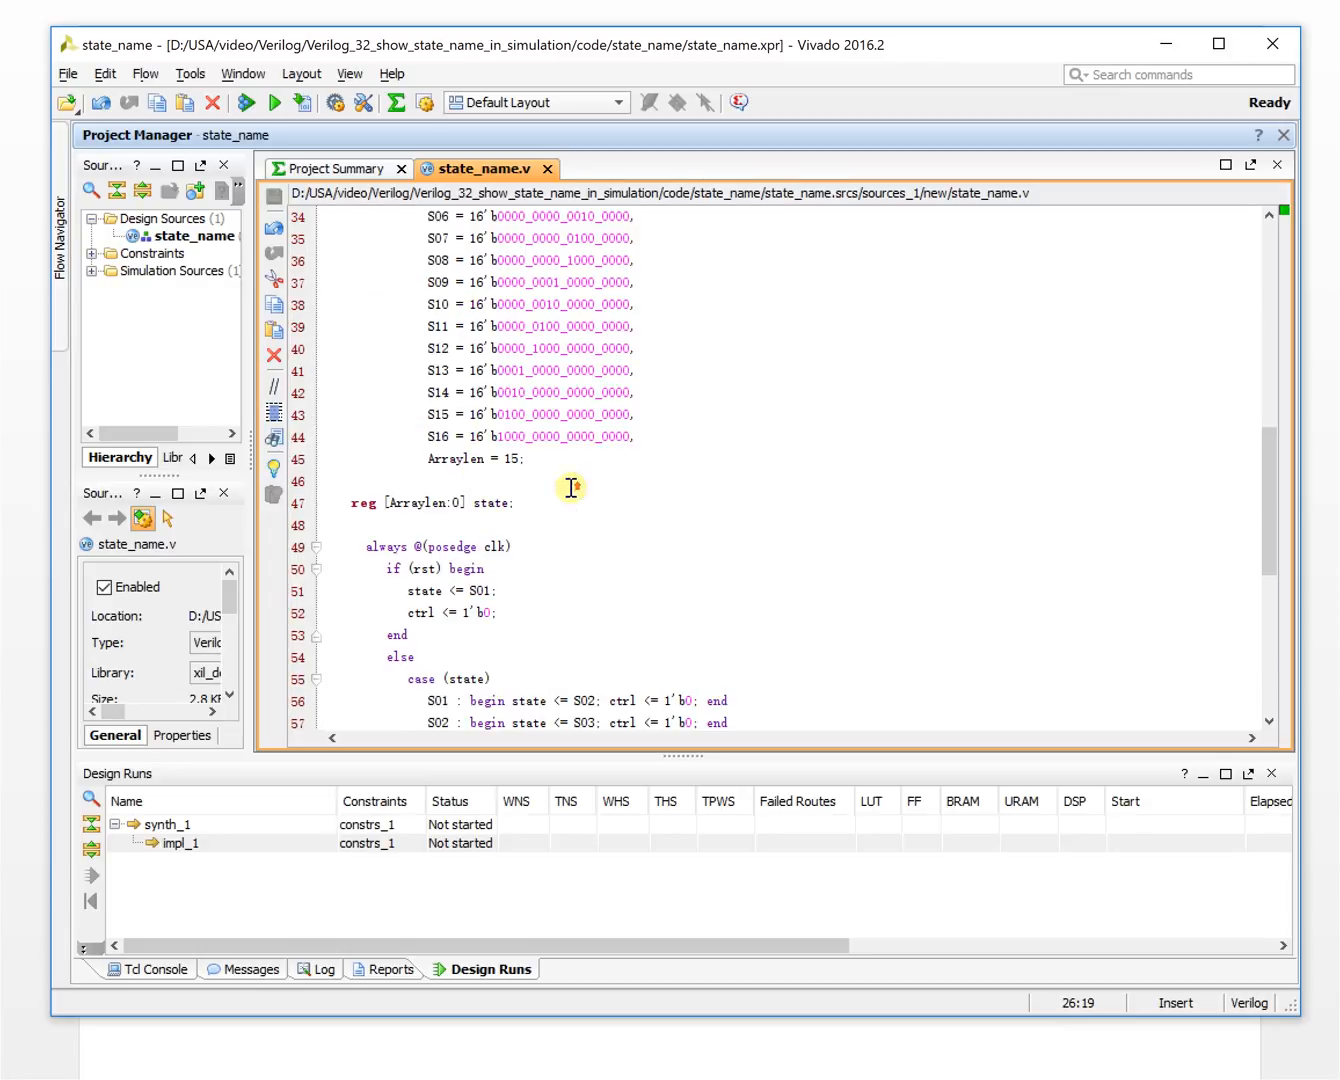
scroll("down", 3)
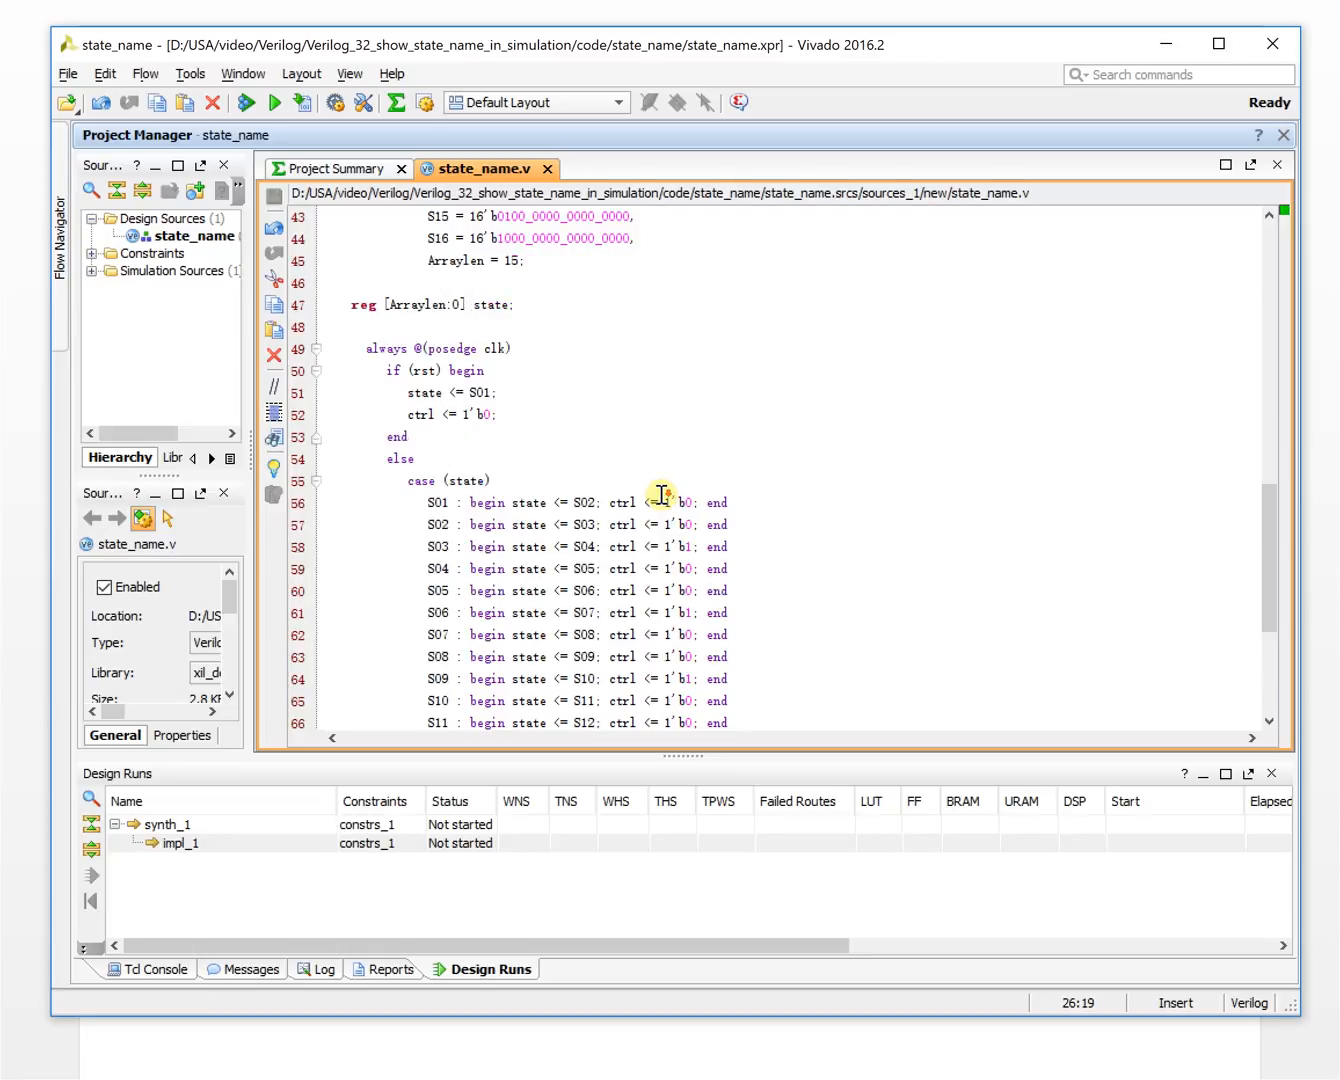
scroll("down", 3)
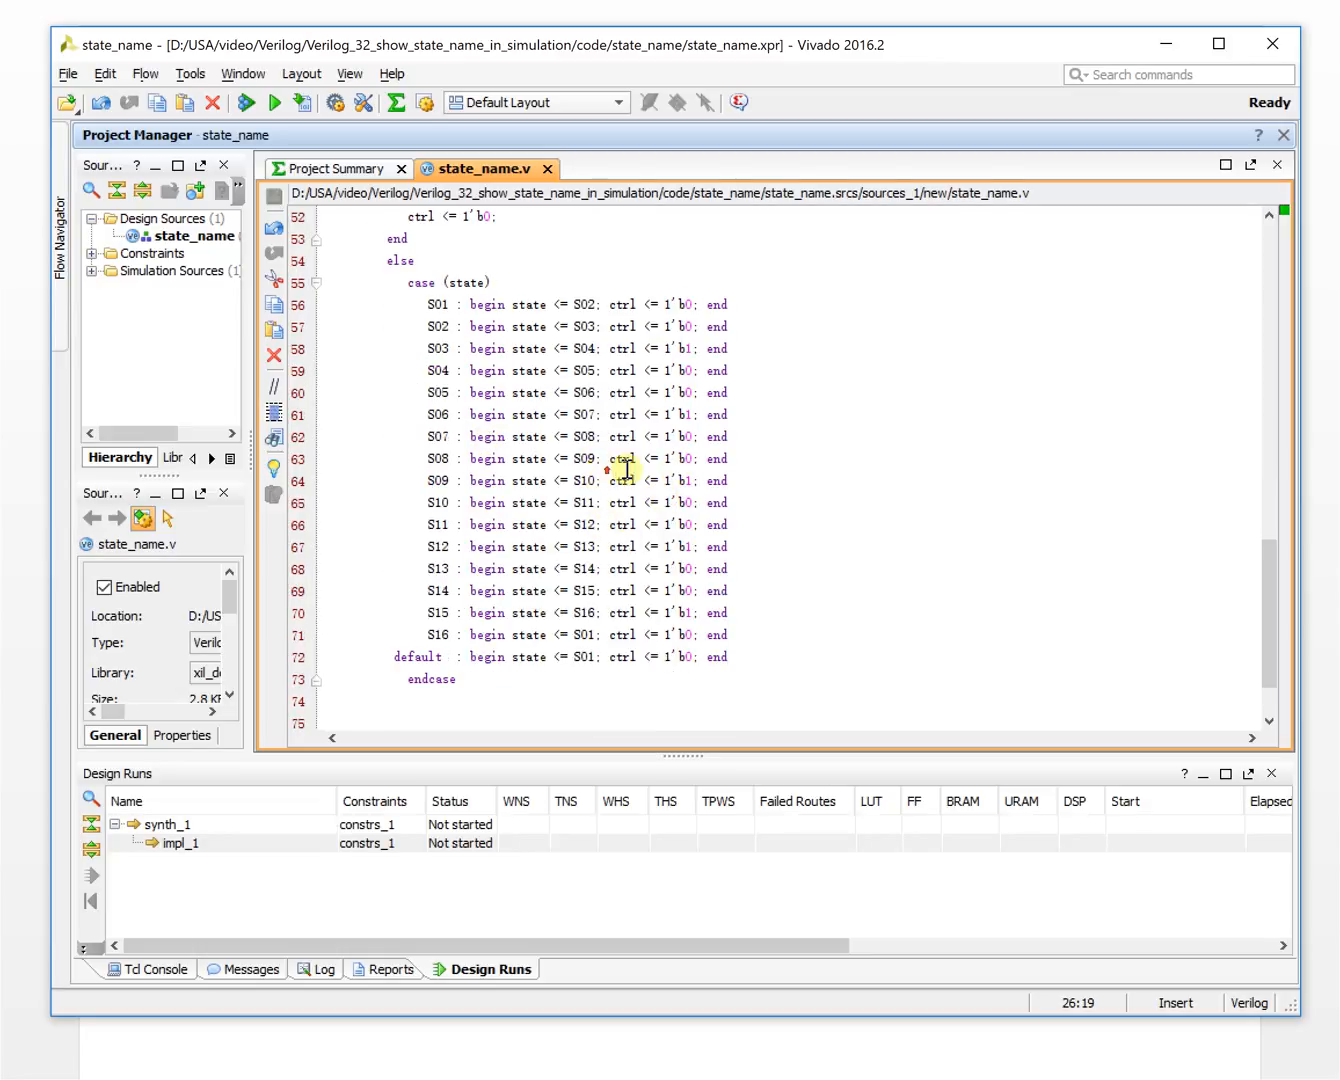
scroll("up", 3)
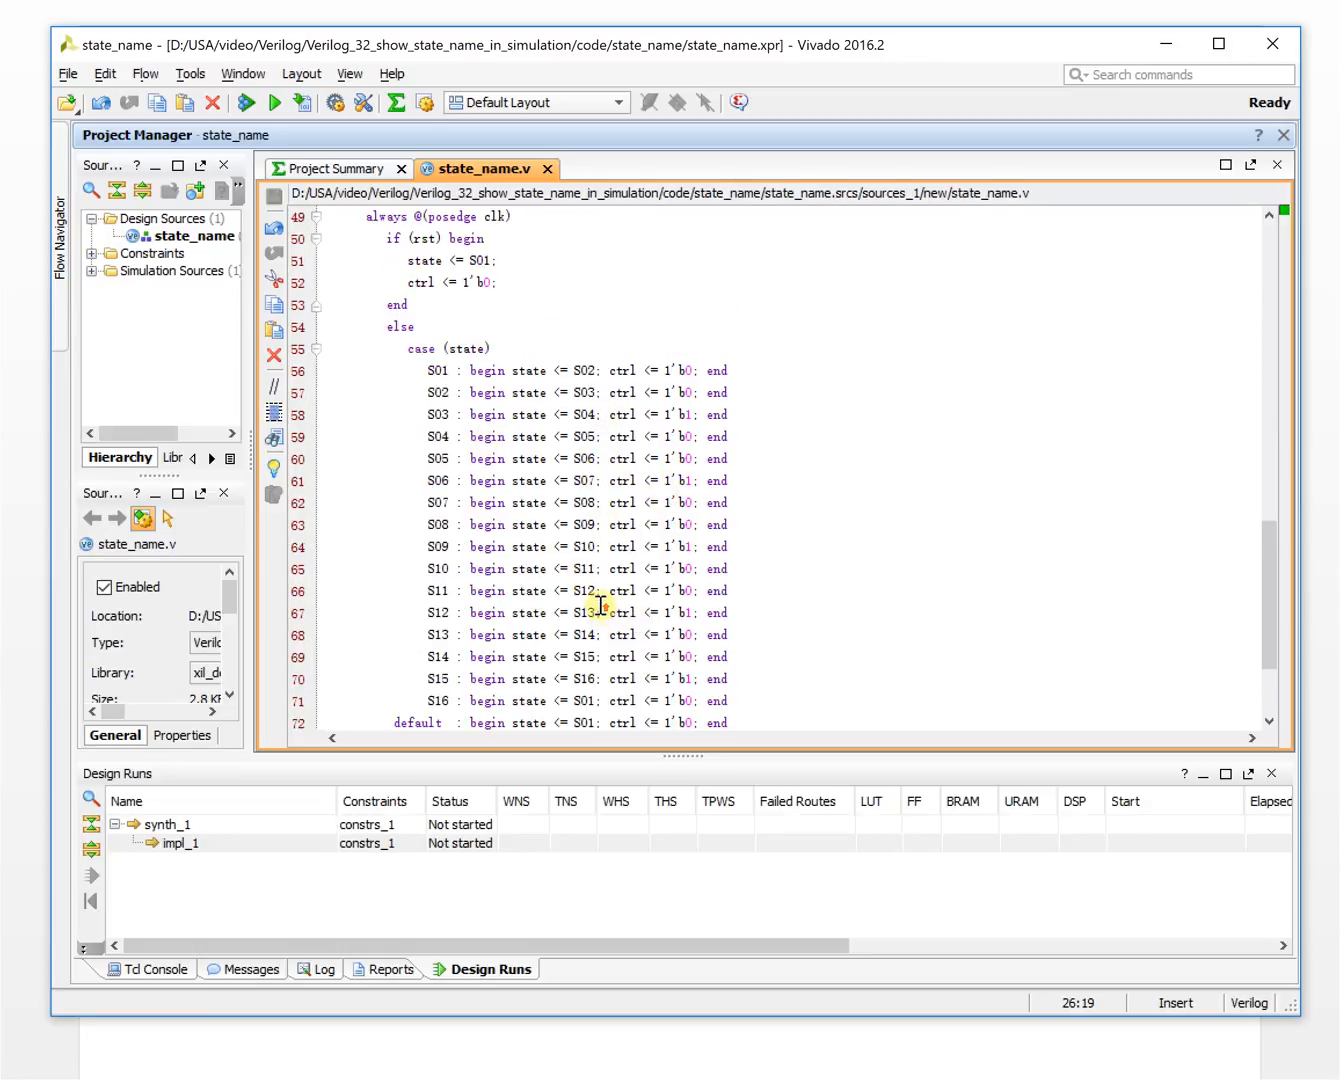
scroll("up", 3)
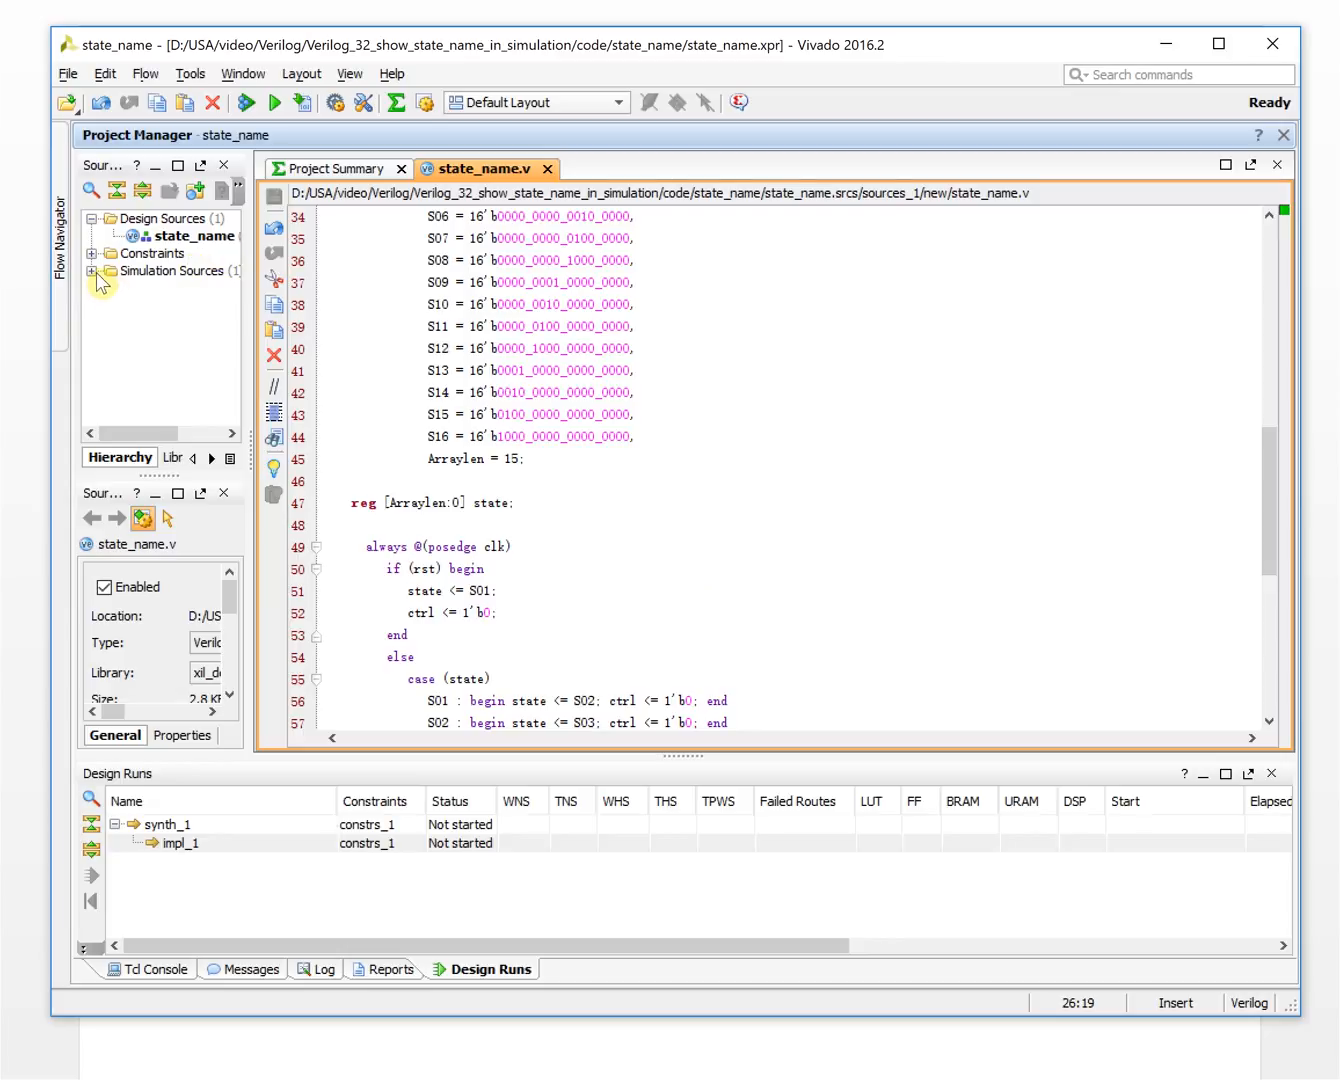
Run the behavioral simulation of state_name_tb from the expanded Simulation Sources
left_click(96, 272)
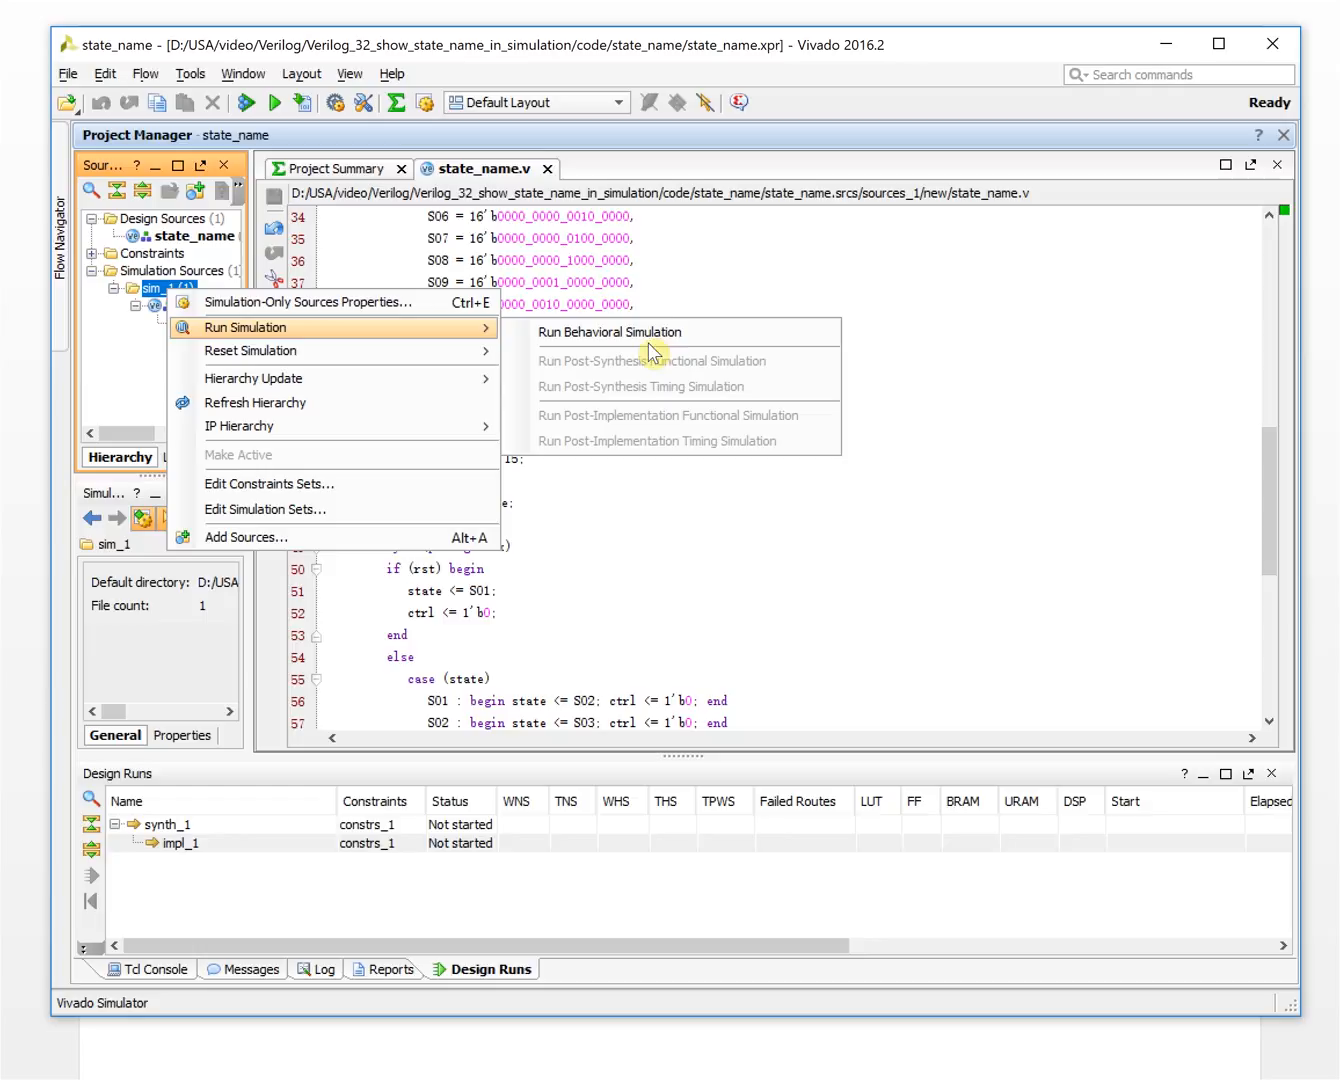
left_click(610, 332)
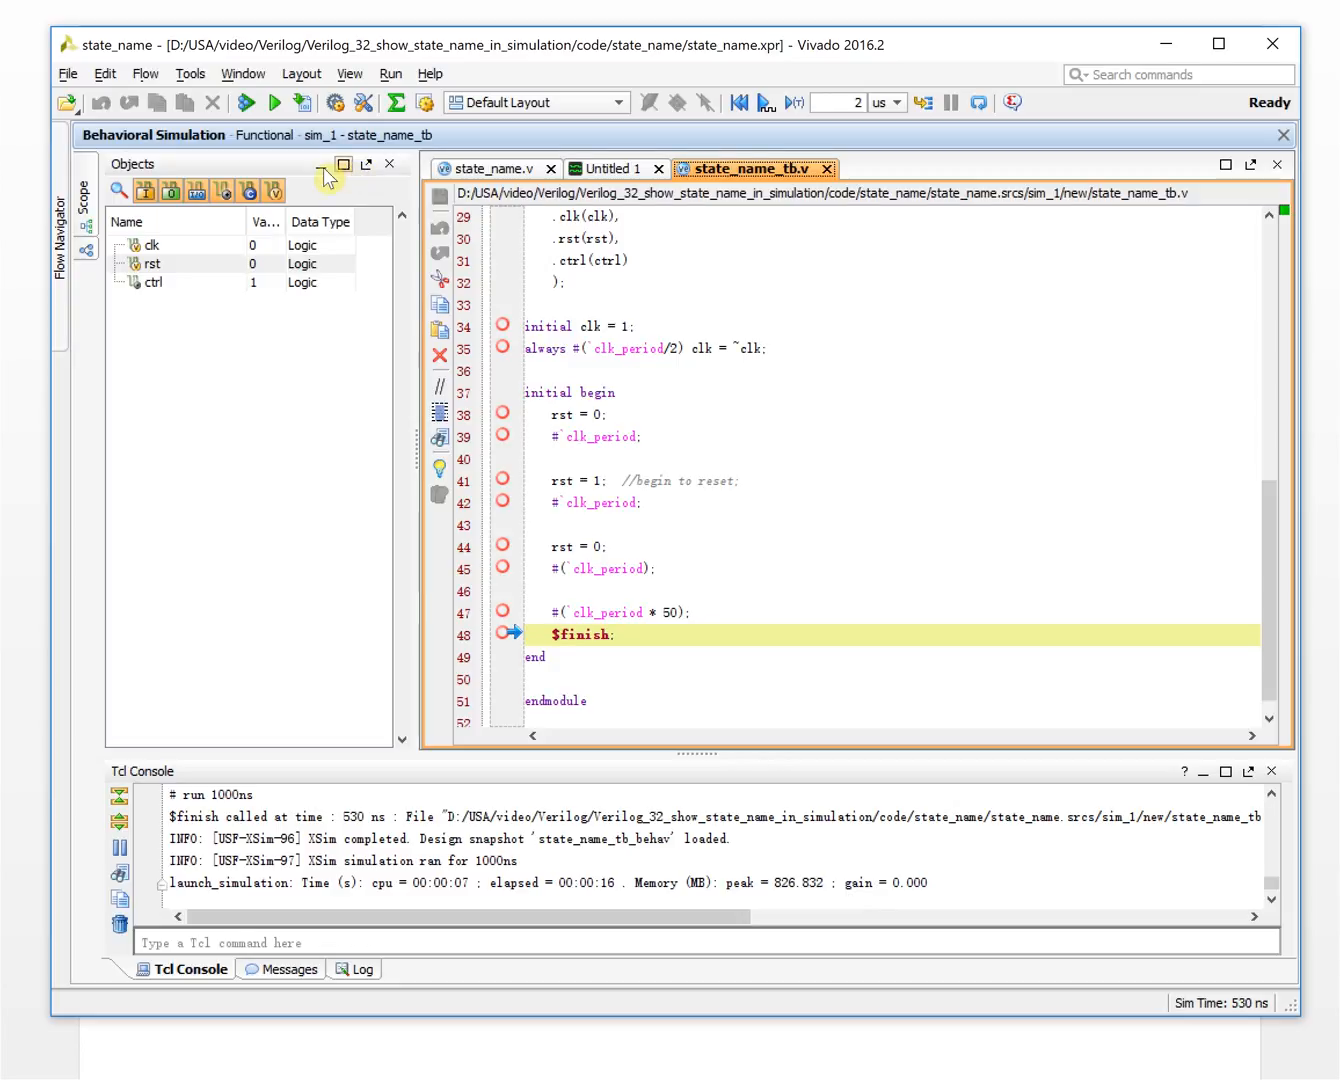
Hide the Objects pane and show the Untitled 1 waveform with clk, rst and ctrl
left_click(390, 164)
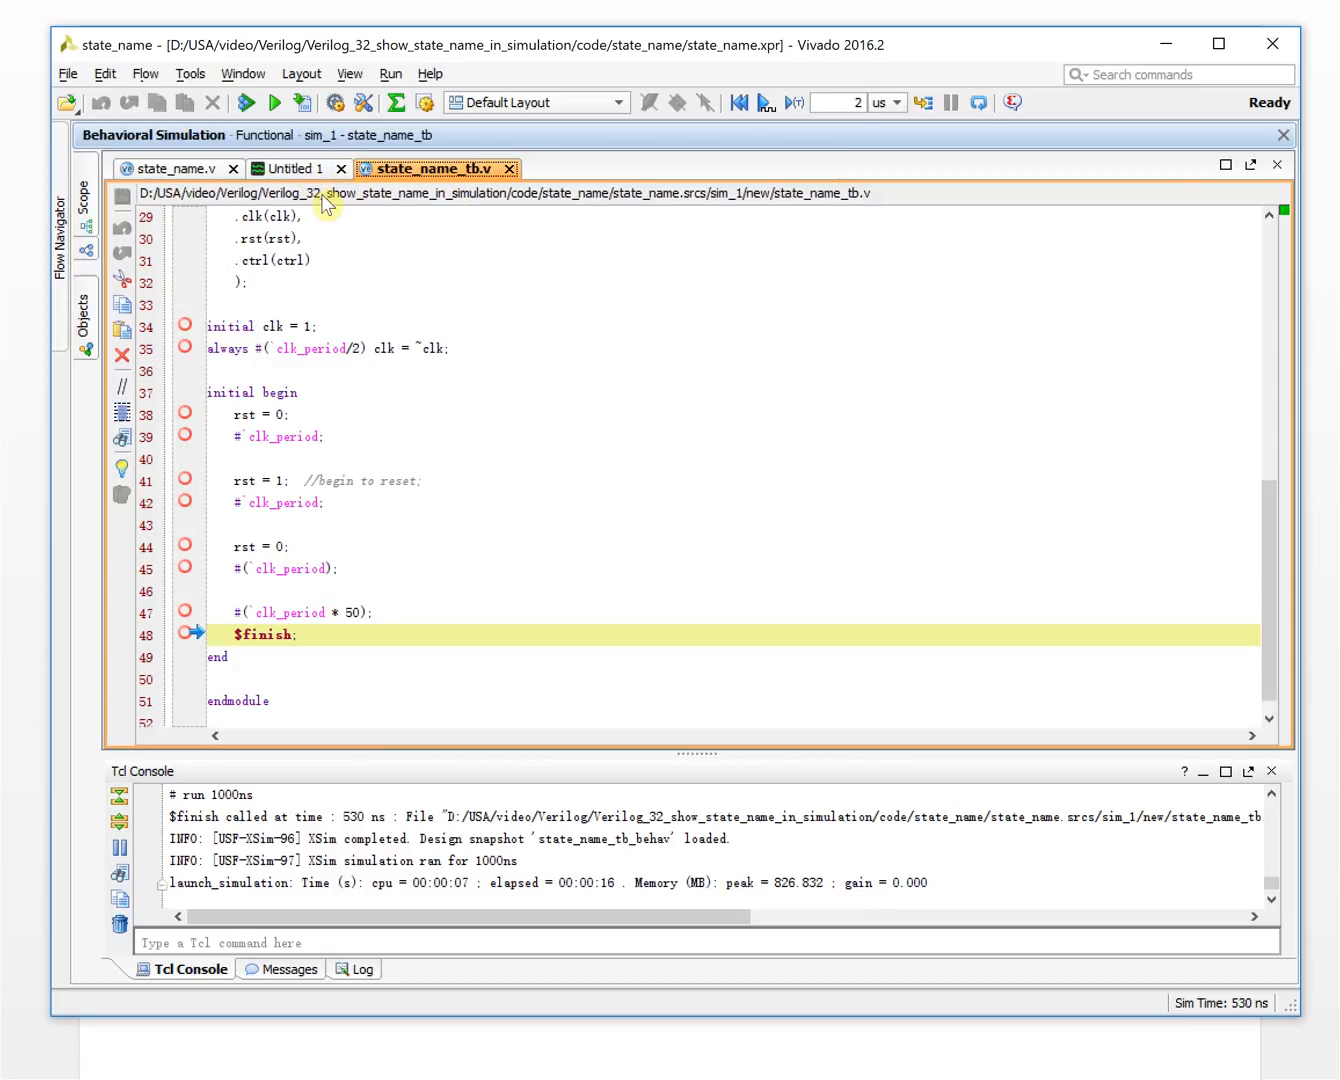
left_click(296, 168)
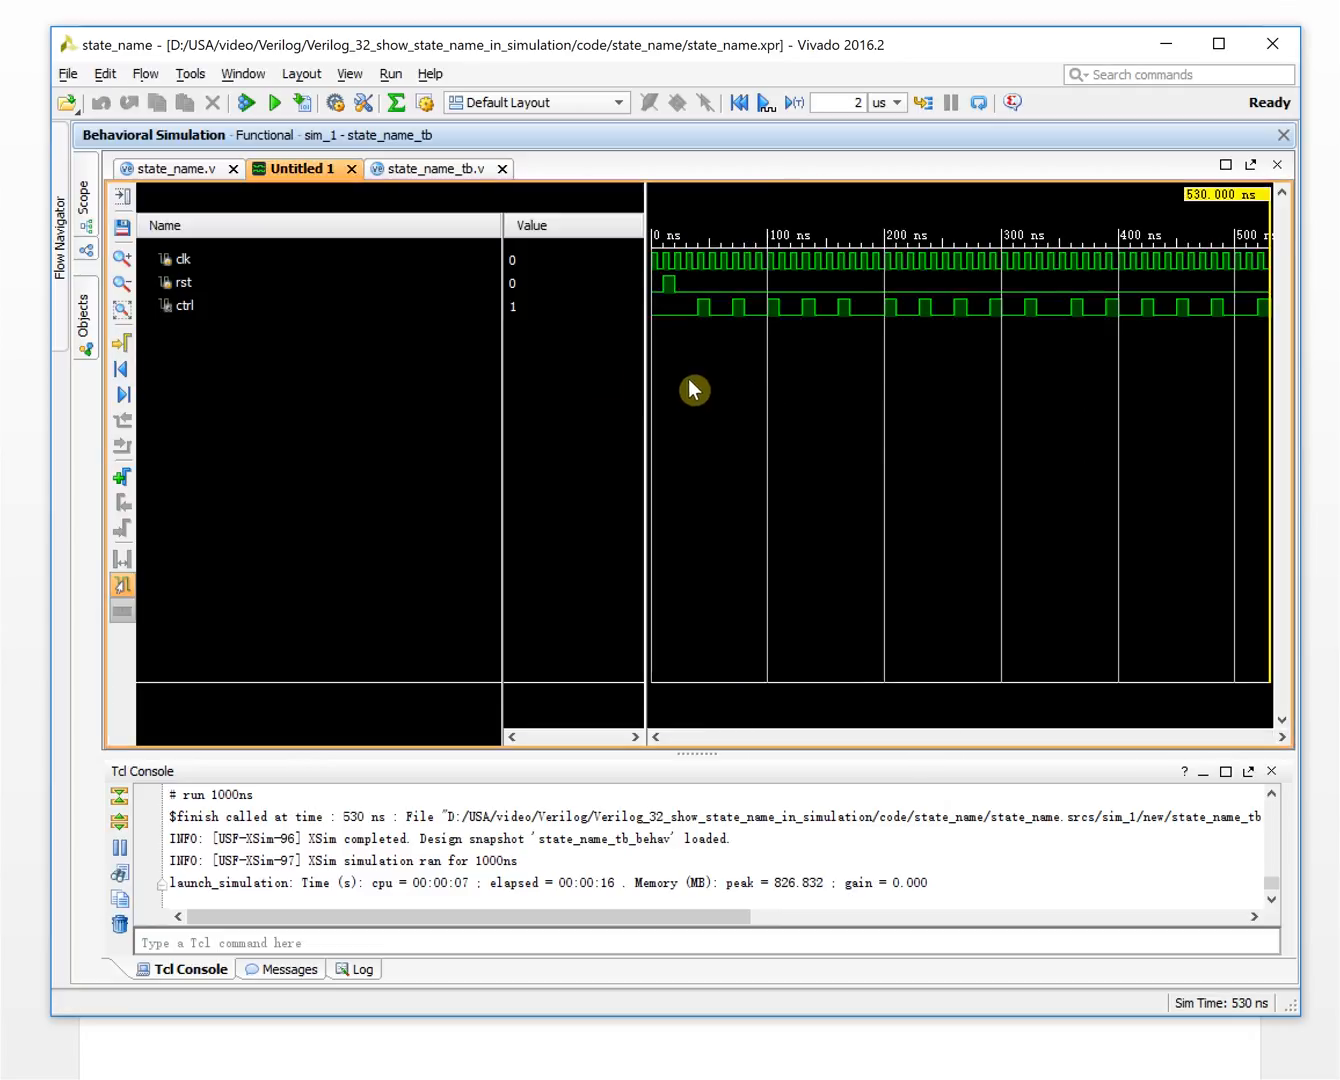
mouse_move(124, 198)
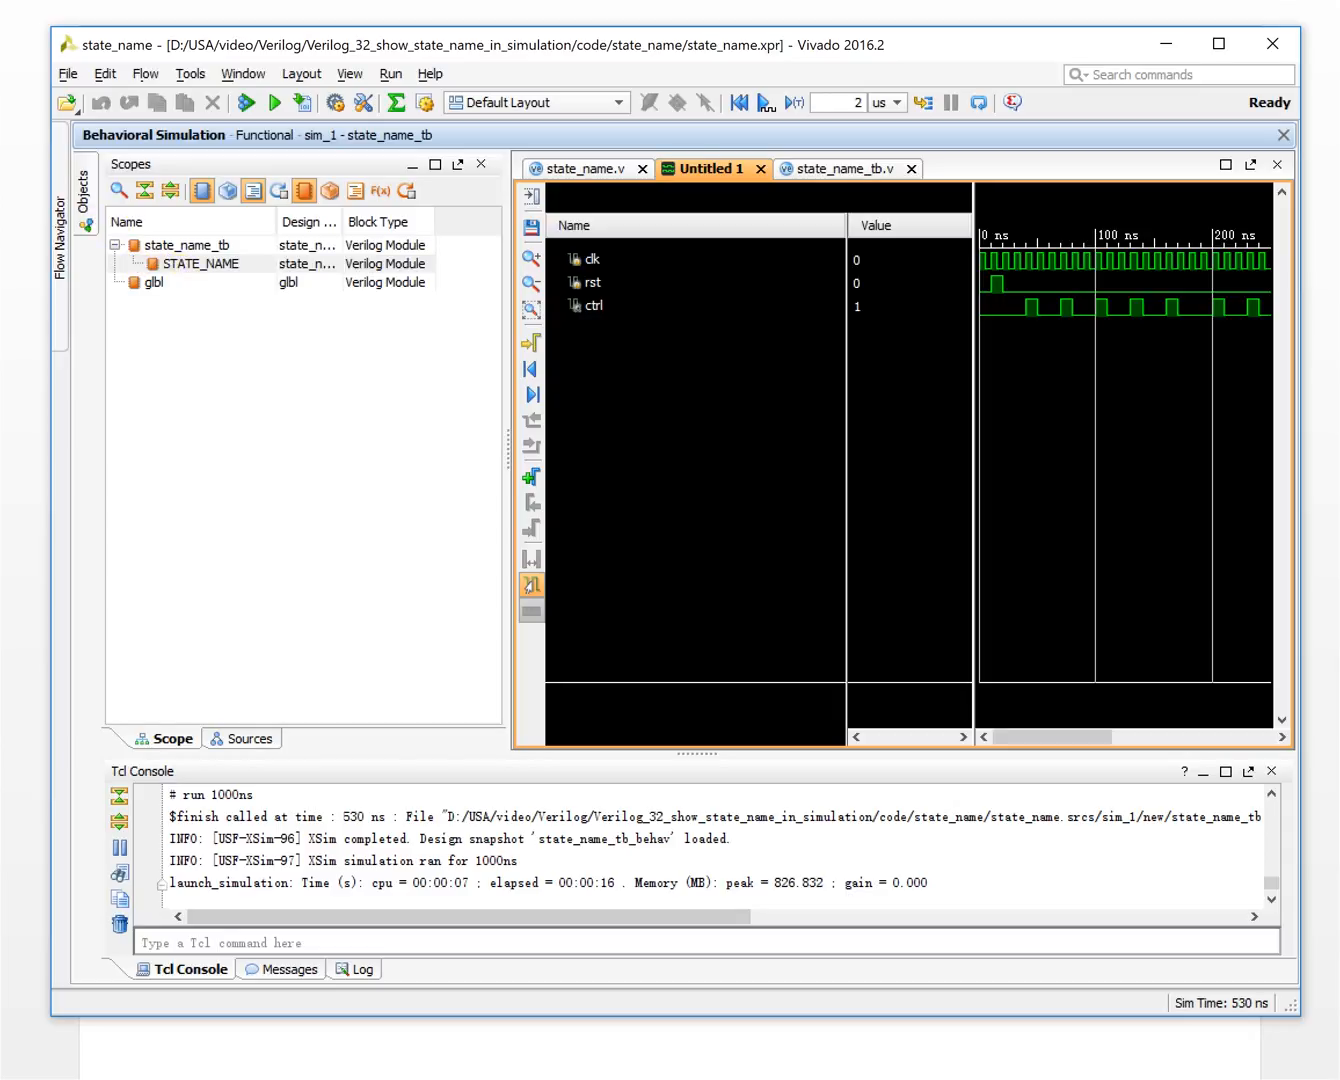
Add STATE_NAME's state[15:0] register to the wave window beside clk, rst and ctrl
left_click(200, 264)
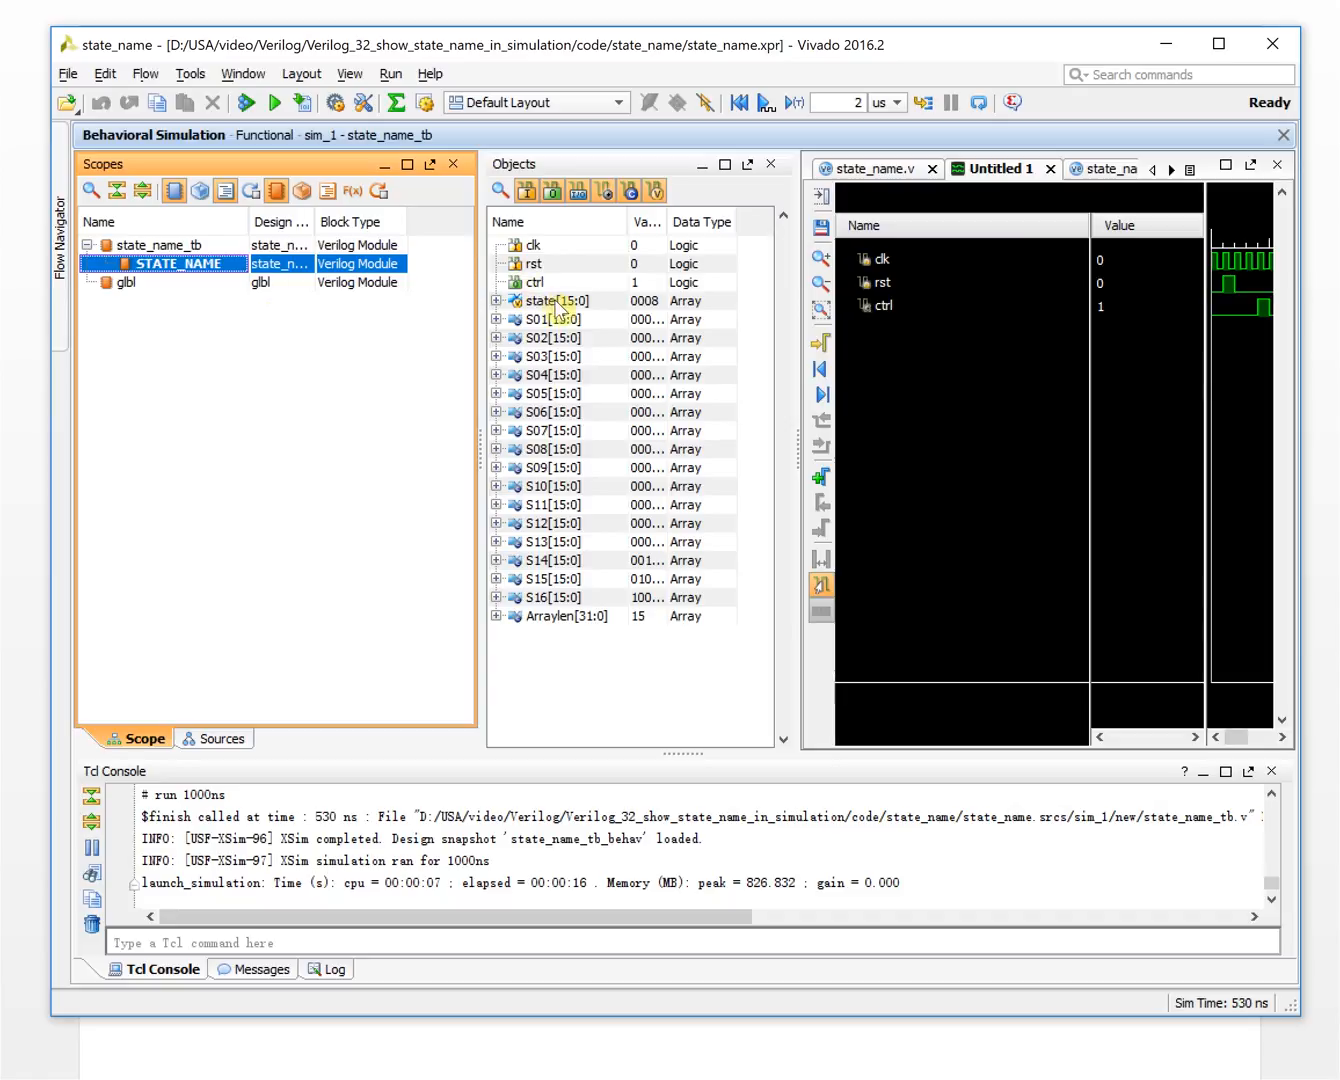
right_click(544, 302)
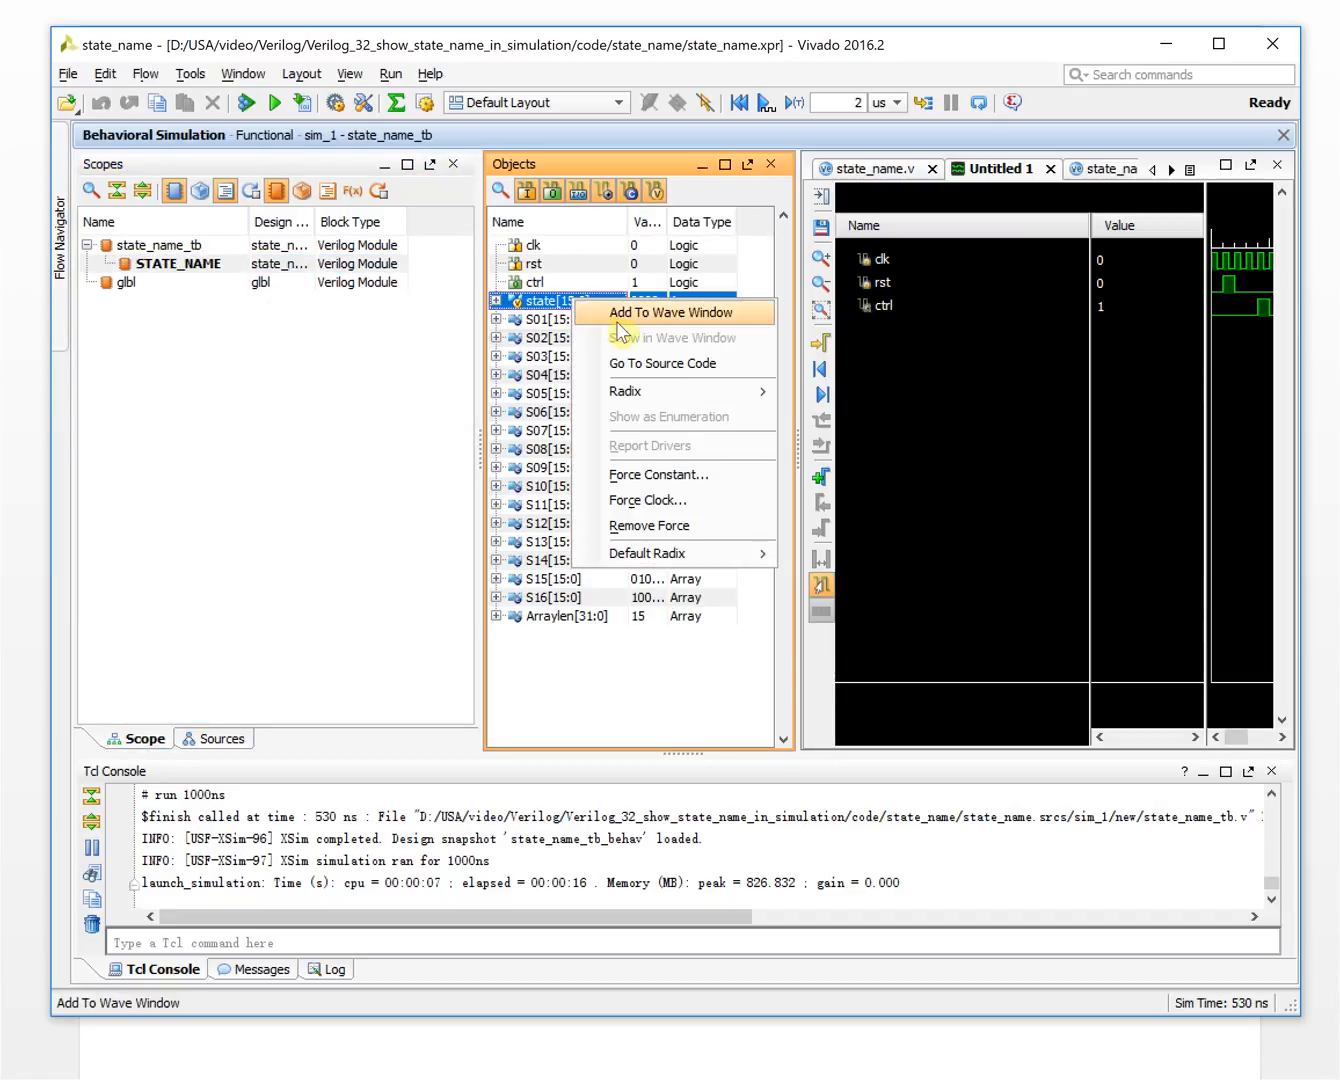
left_click(672, 312)
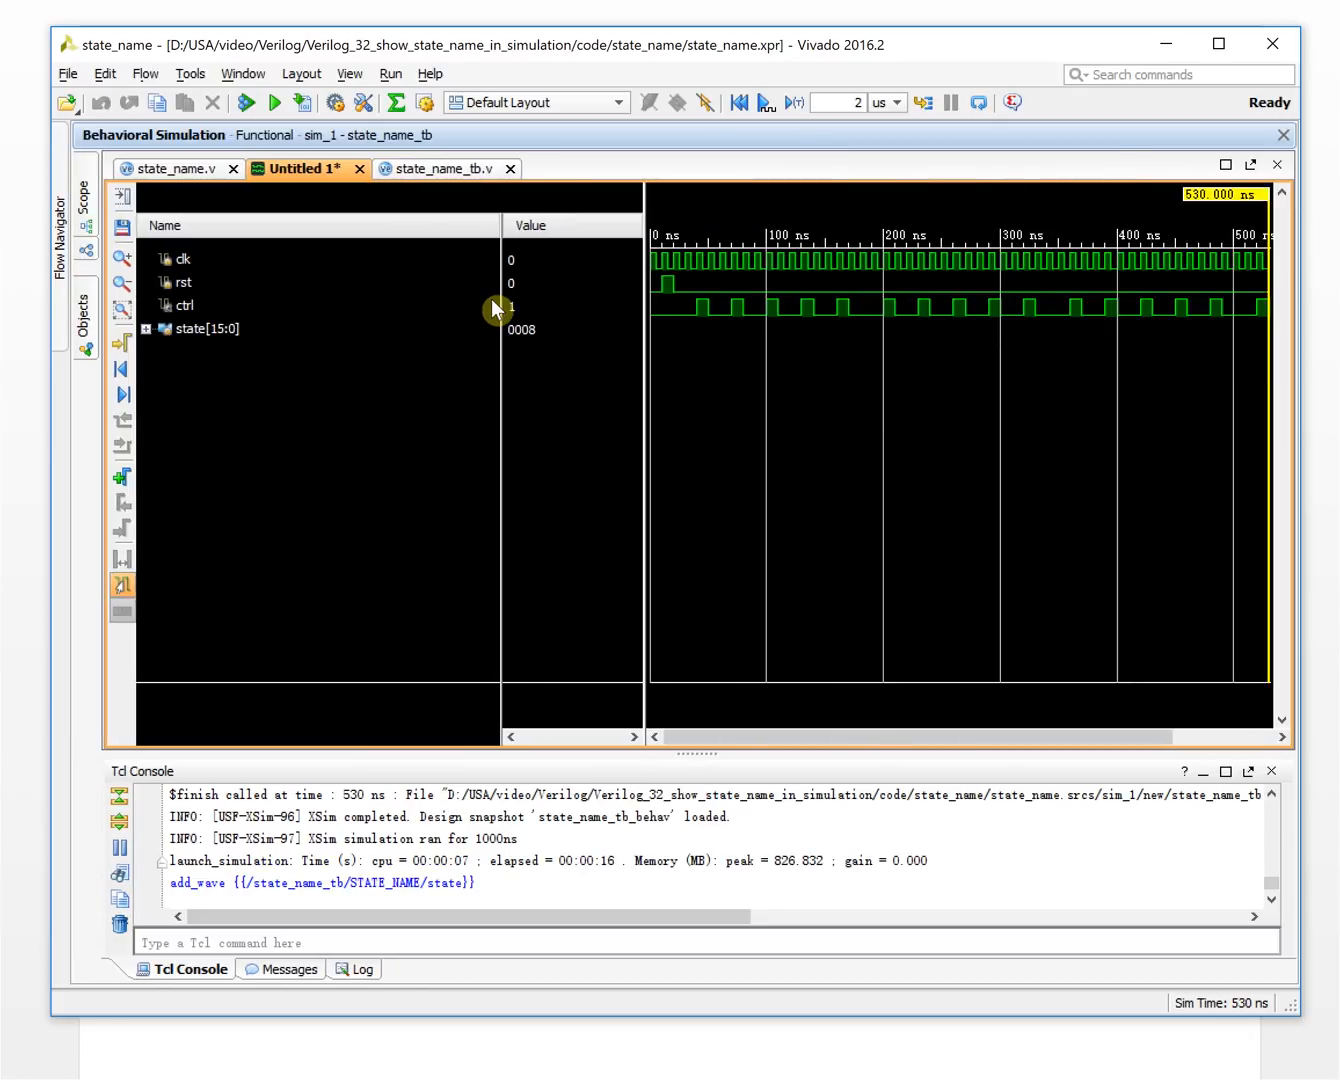
mouse_move(330, 320)
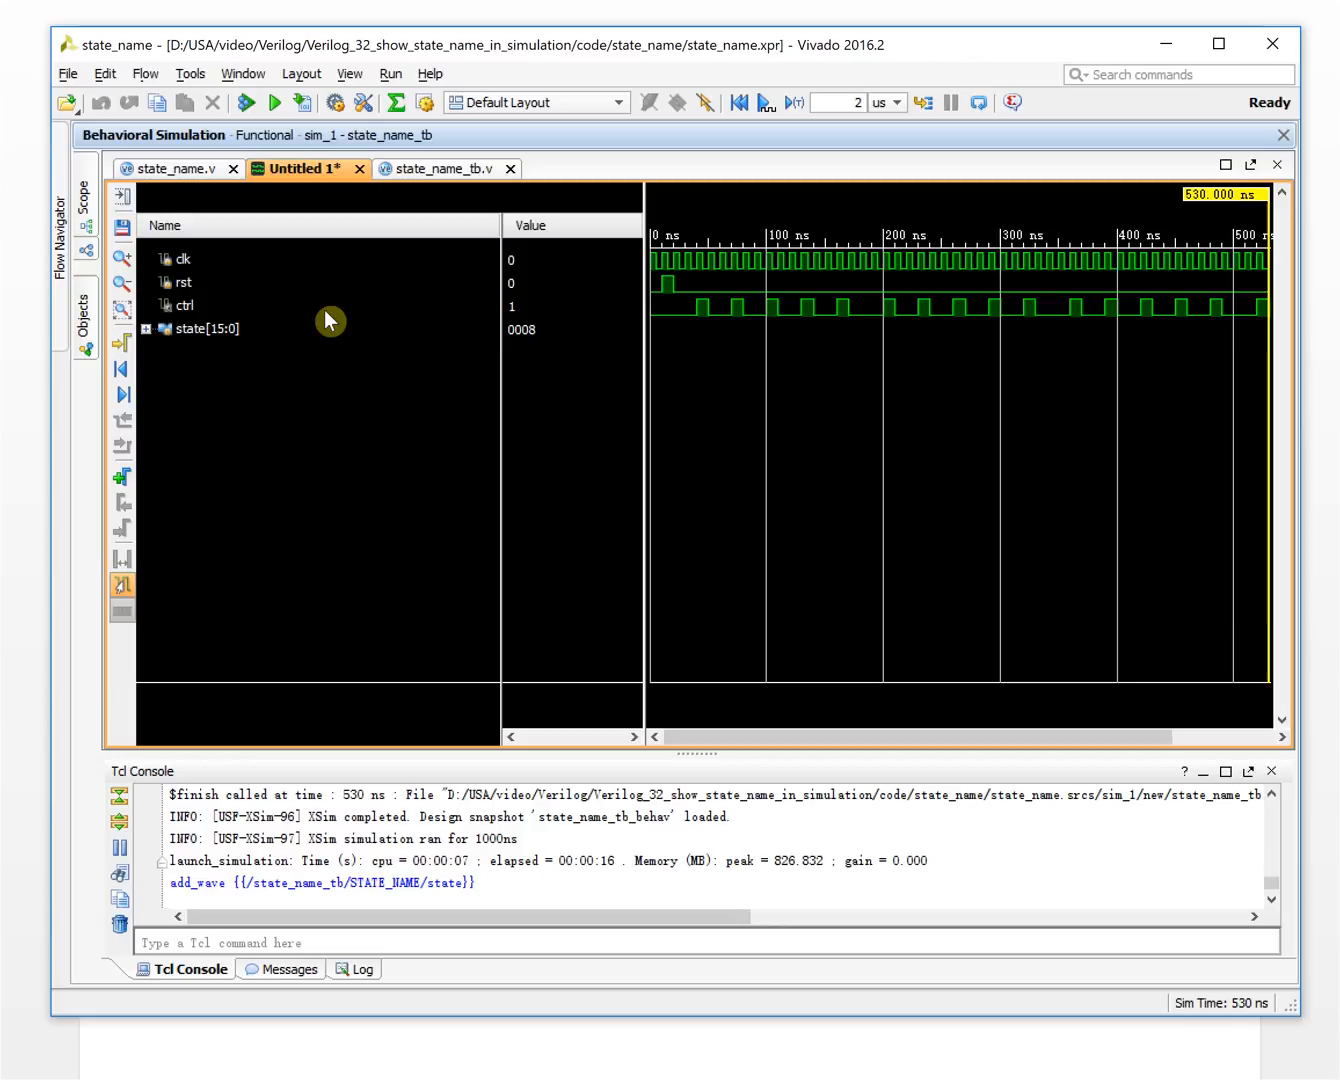
mouse_move(496, 308)
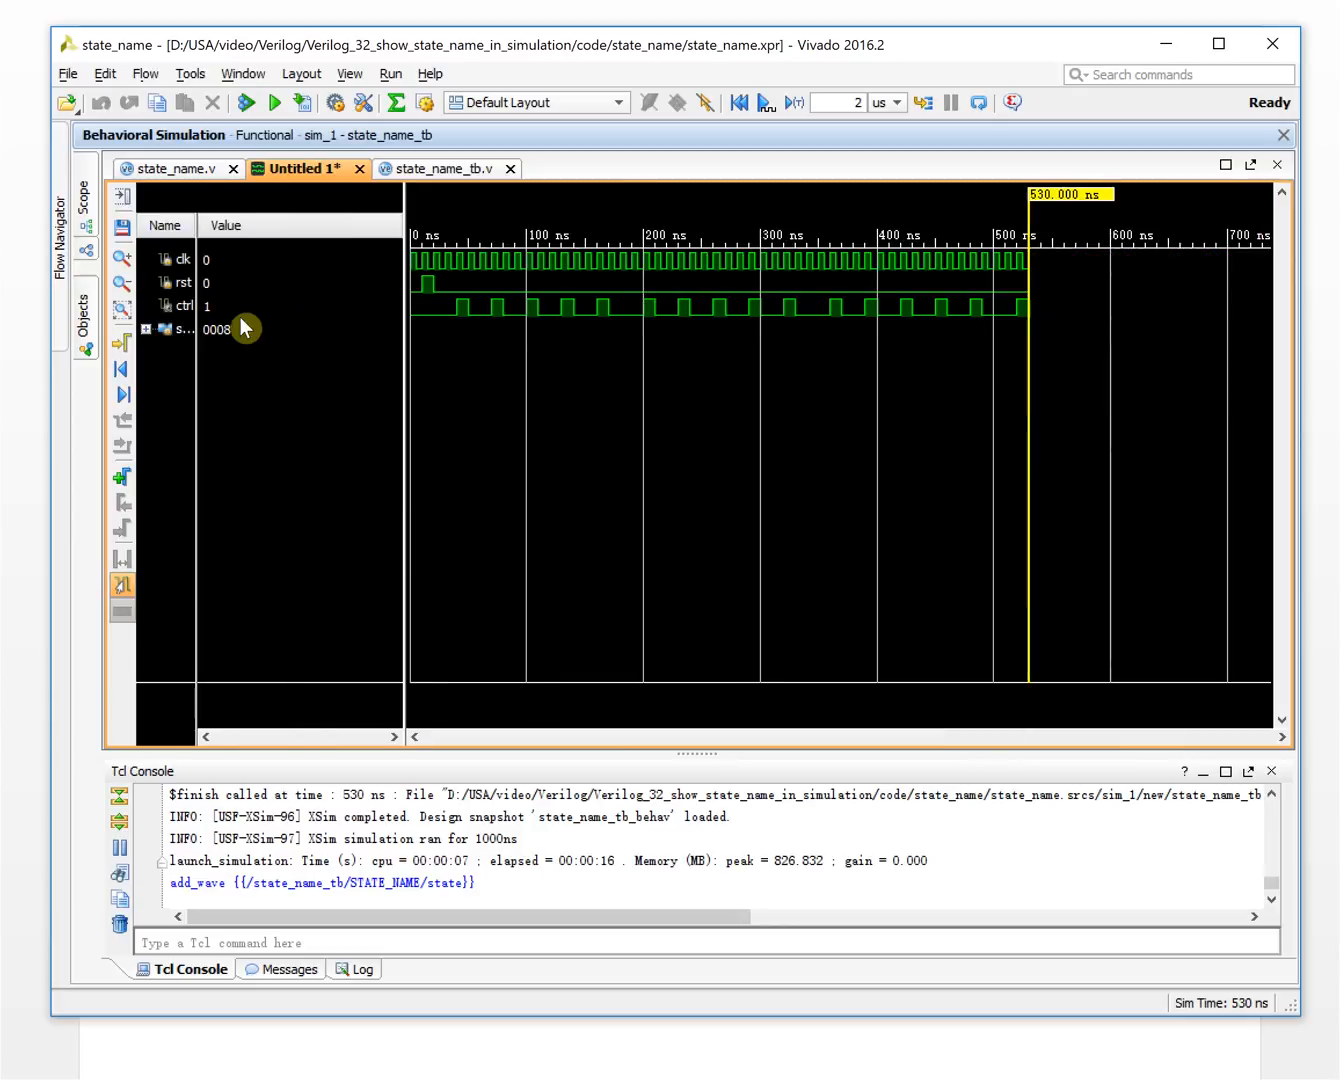
mouse_move(288, 308)
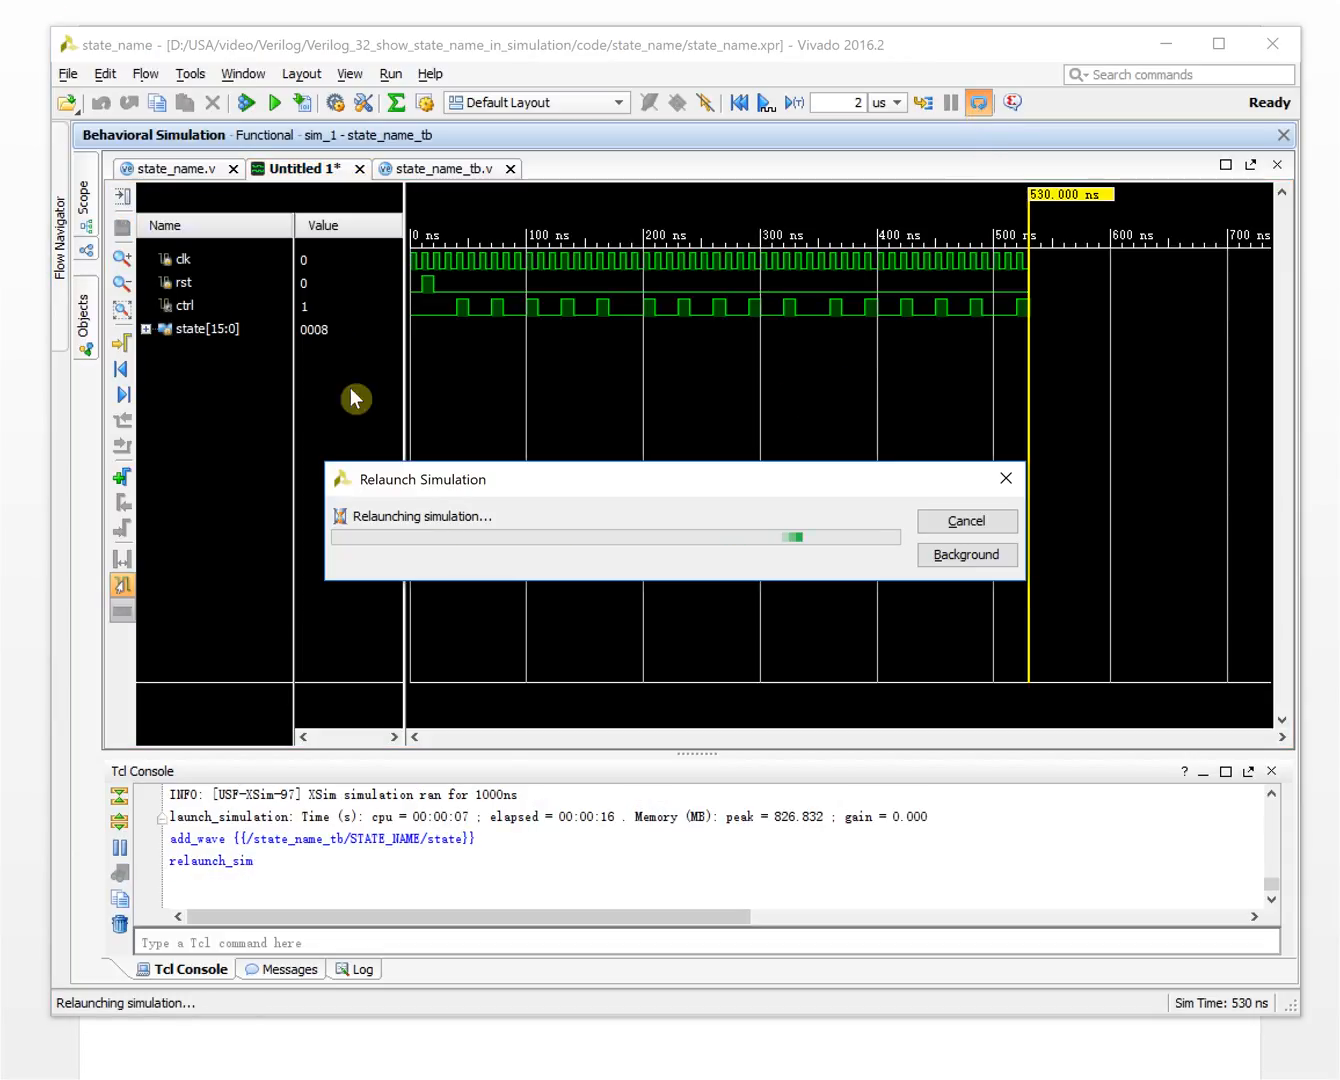
mouse_move(208, 348)
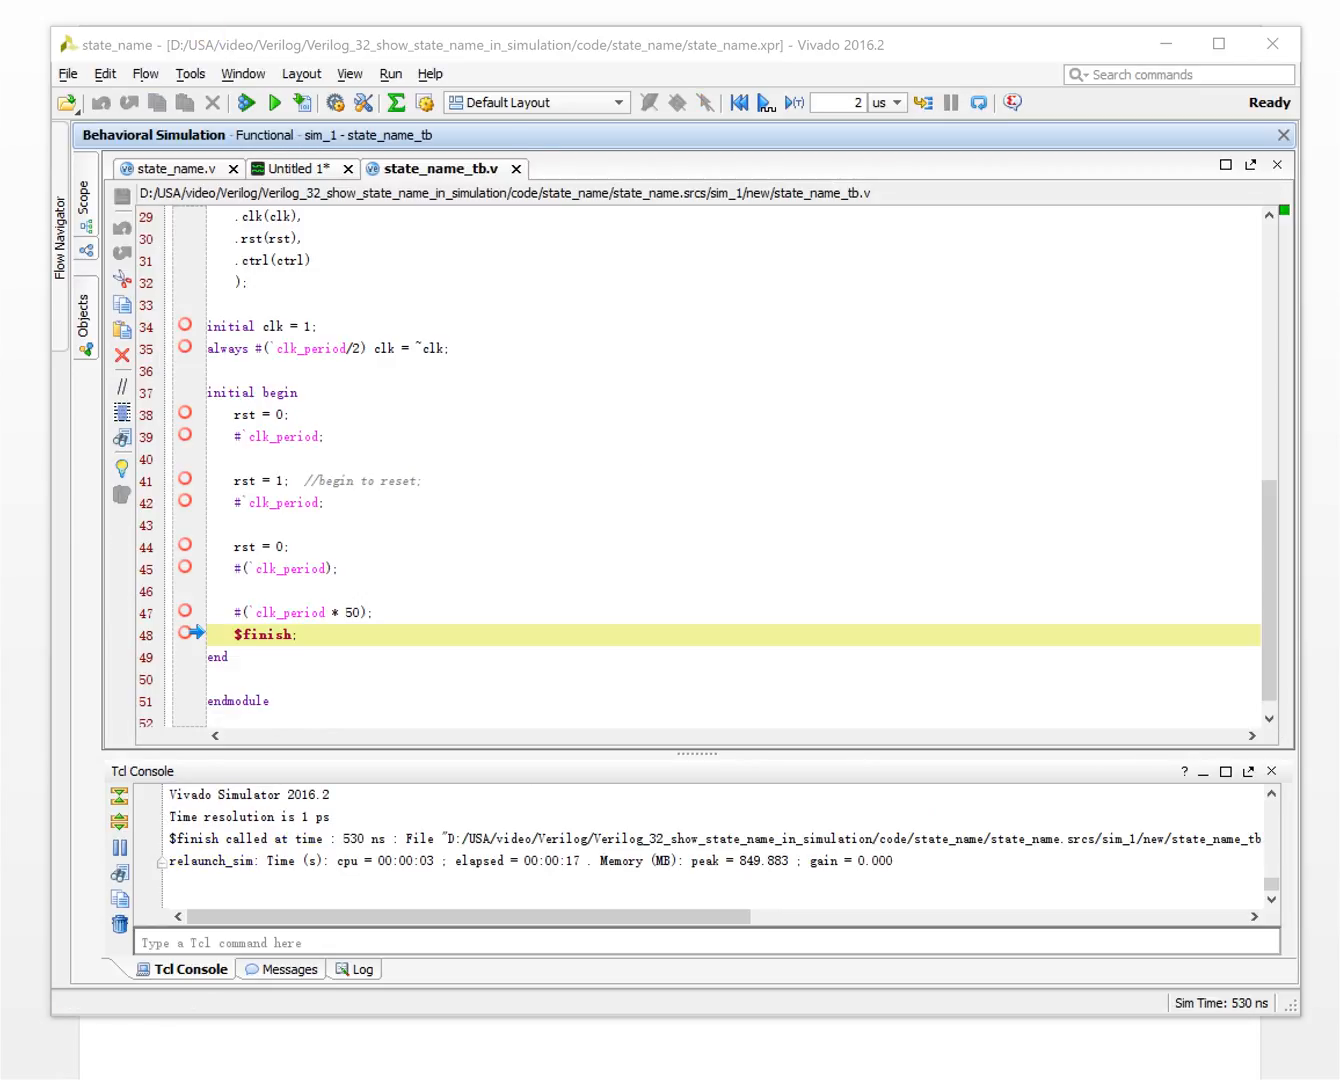
Return to the Untitled 1 waveform now showing the recorded state trace
left_click(296, 168)
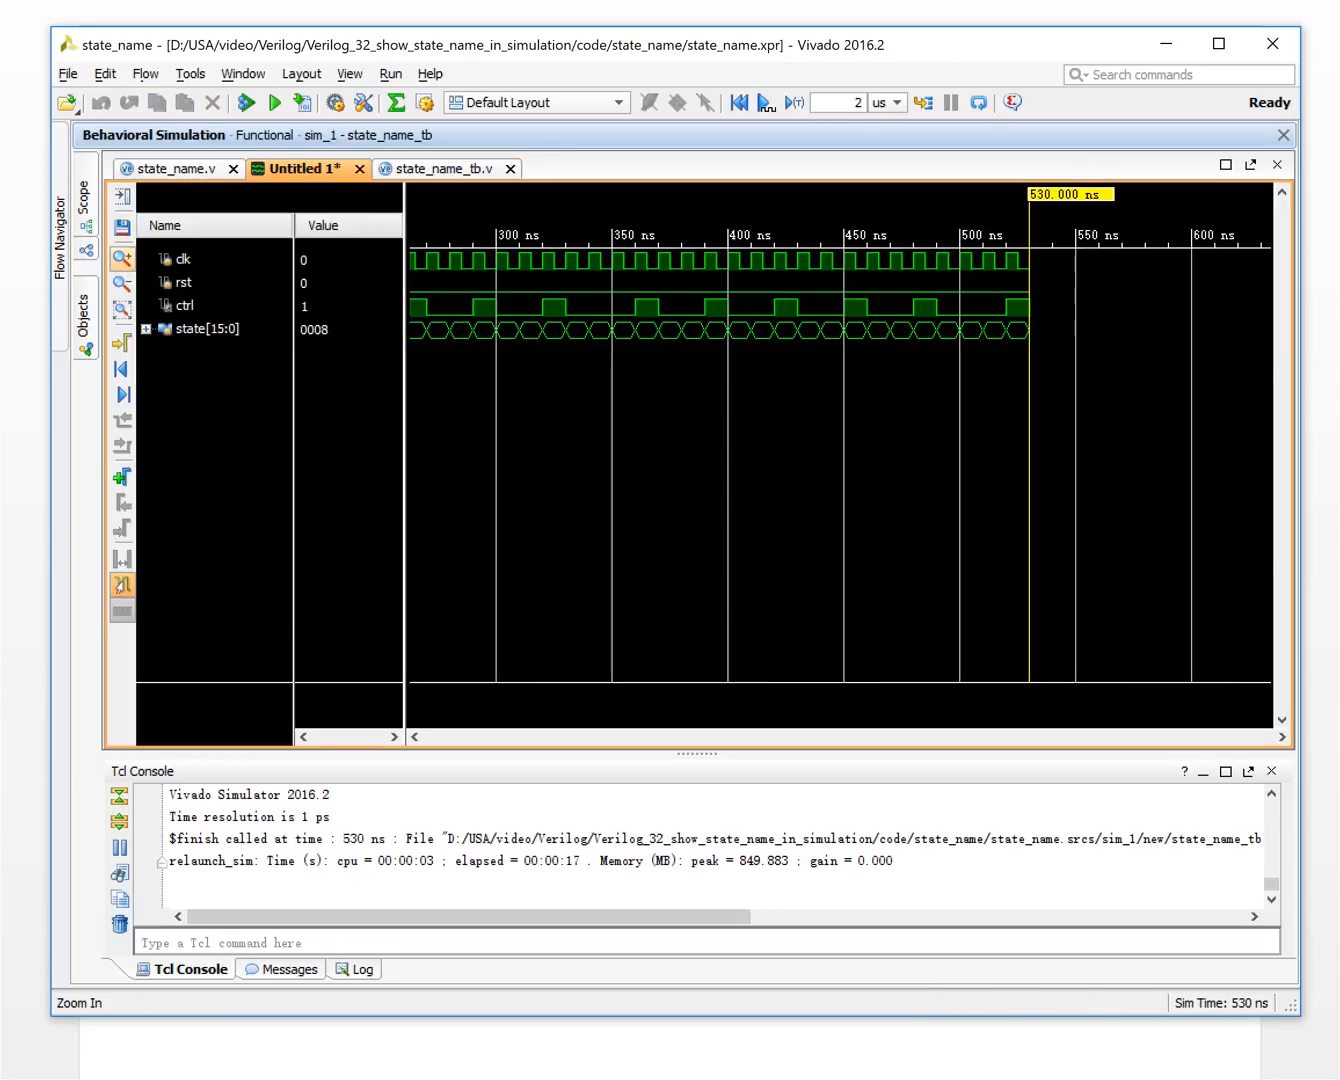
left_click(120, 256)
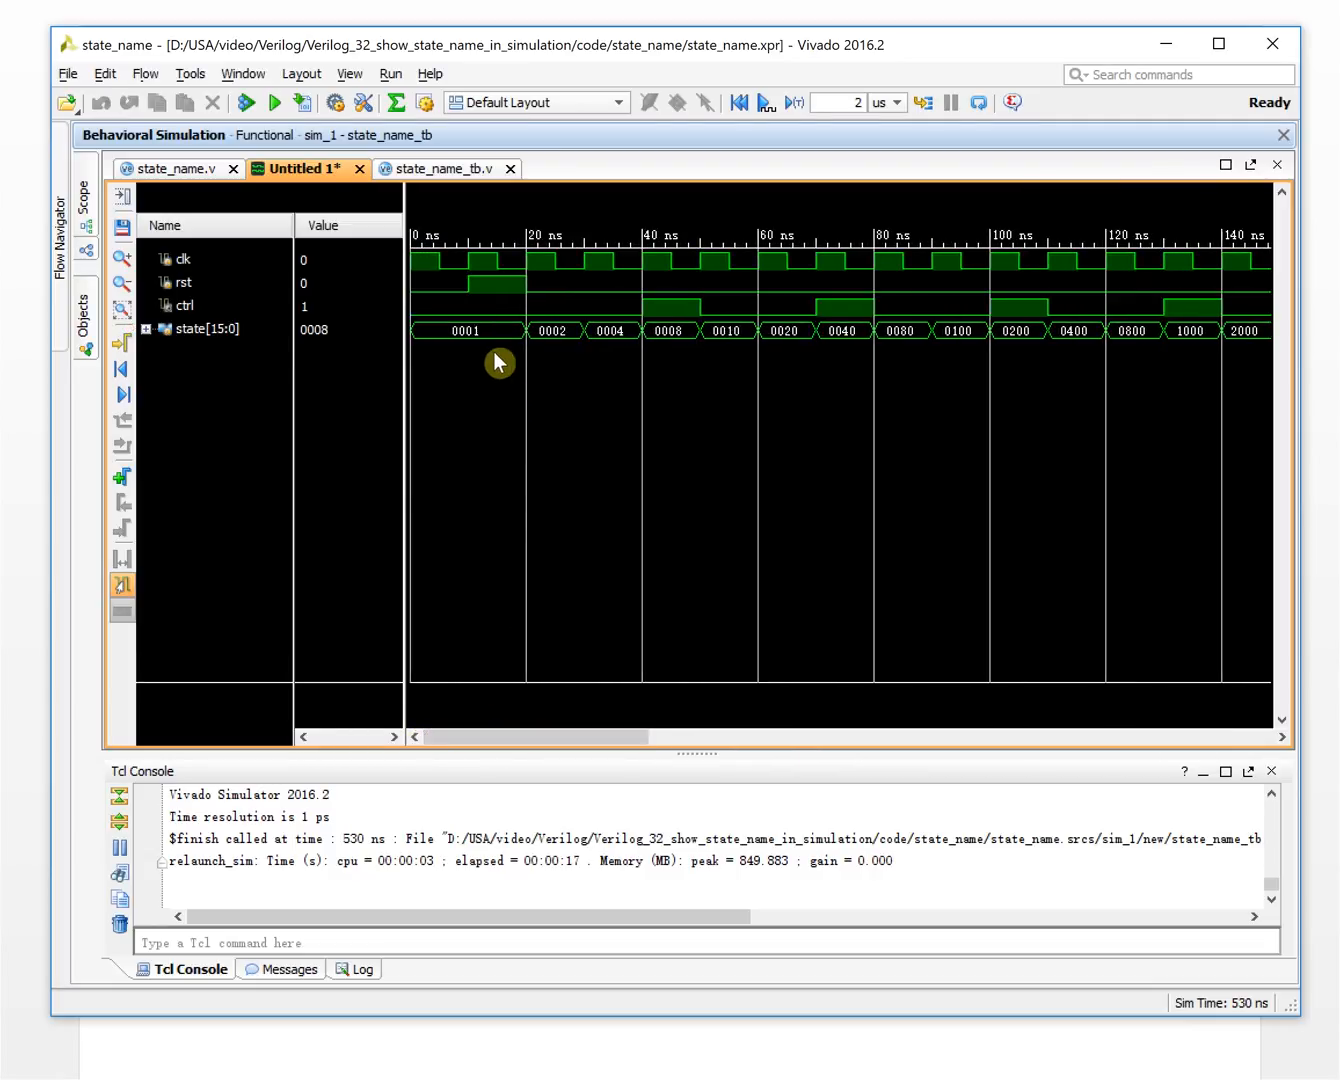
left_click(564, 330)
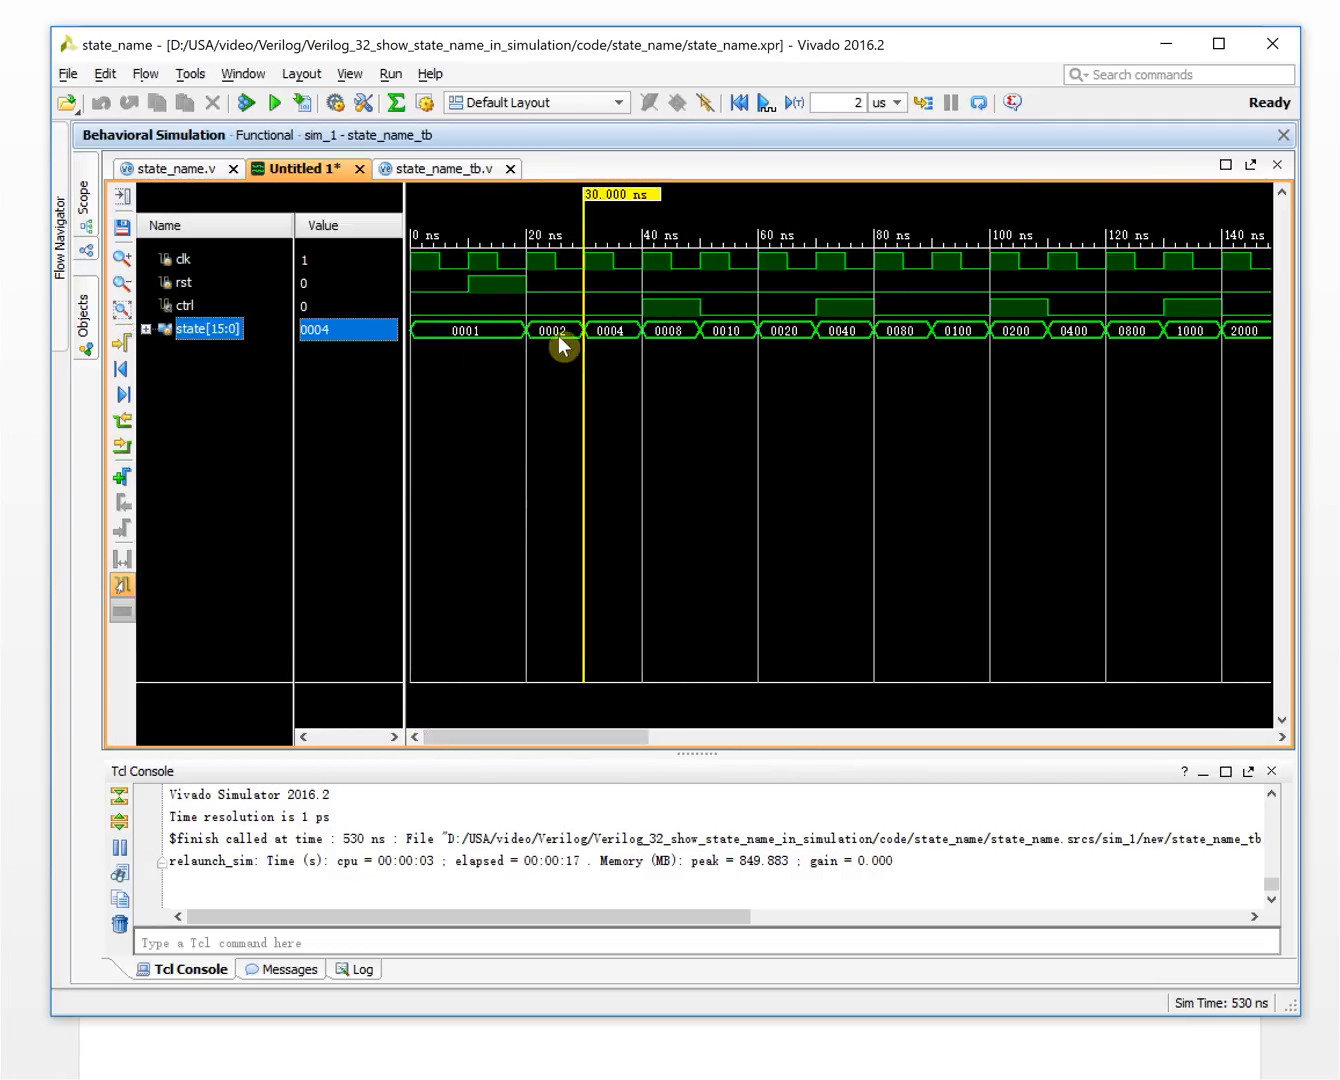
left_click(538, 330)
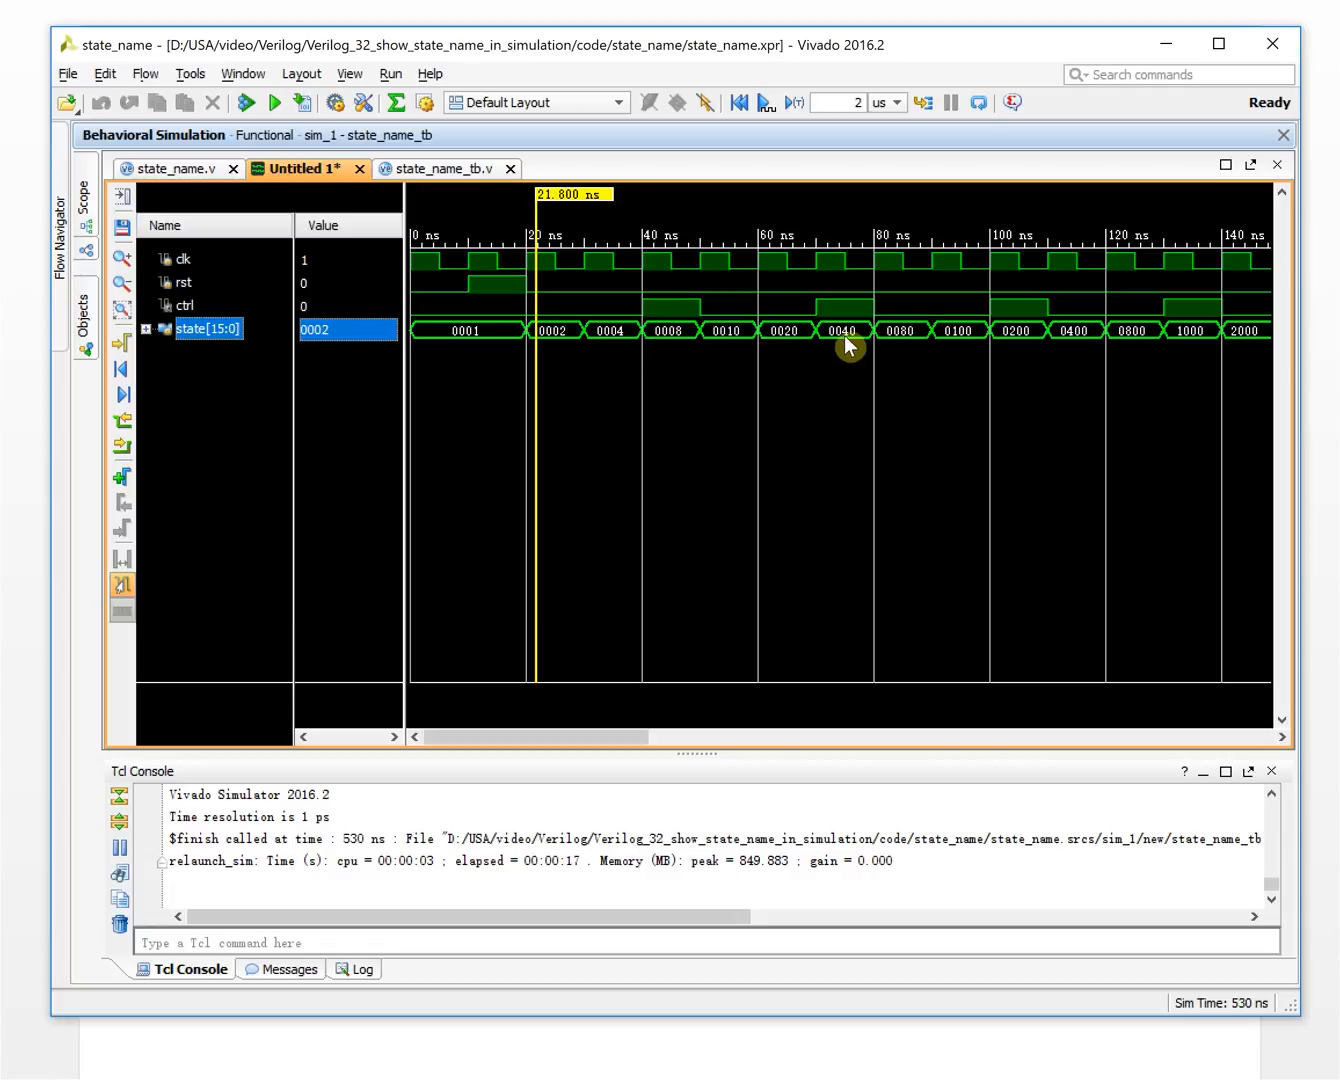
mouse_move(804, 268)
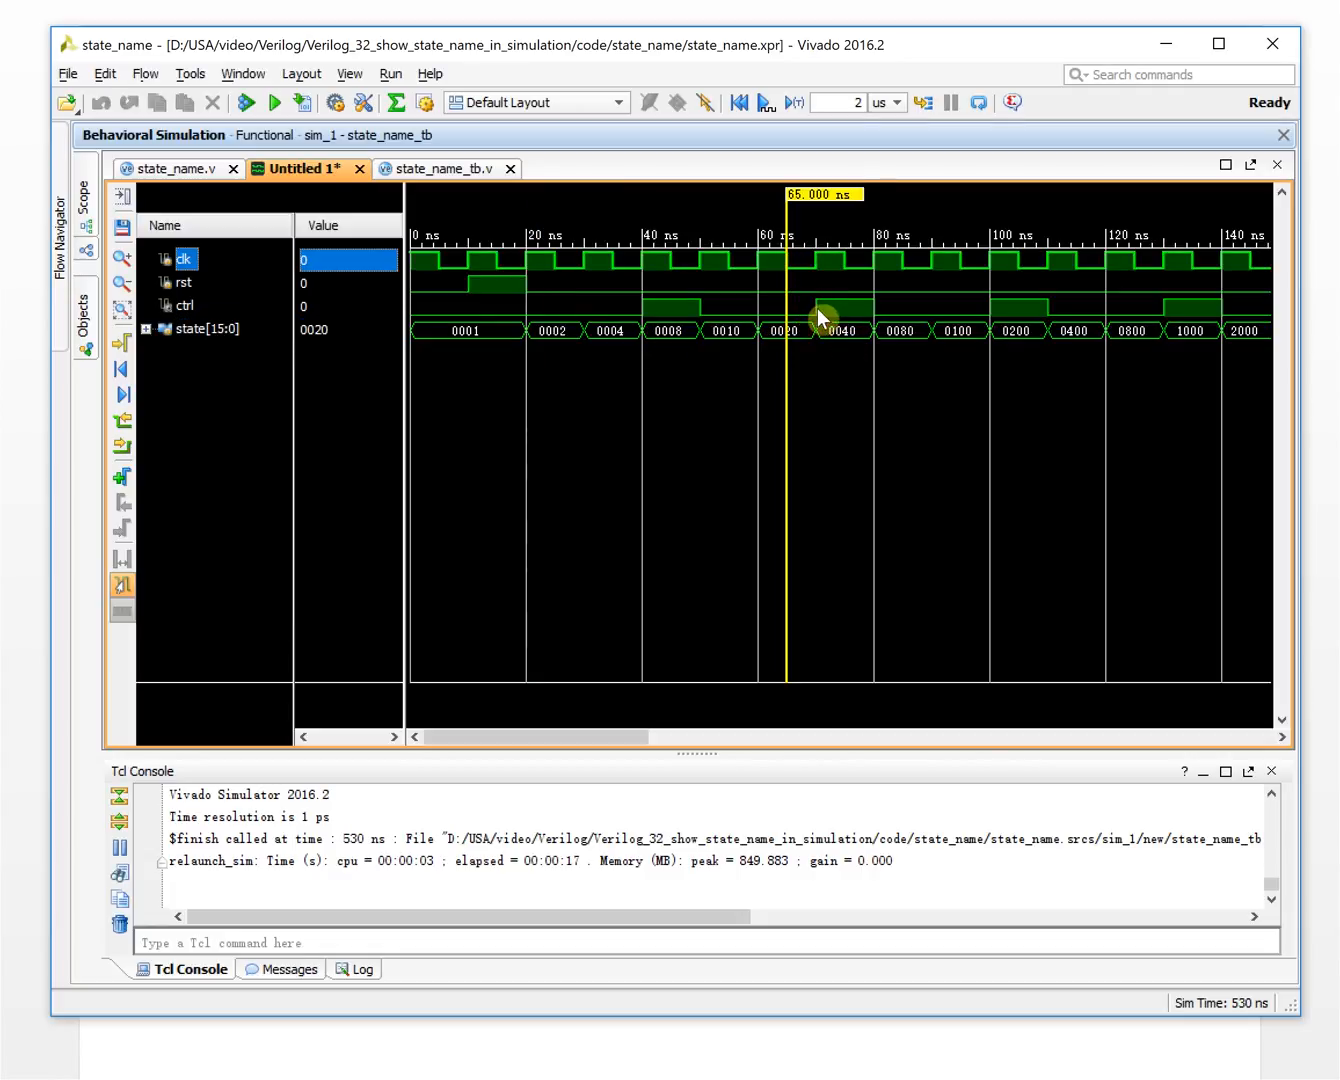
mouse_move(926, 340)
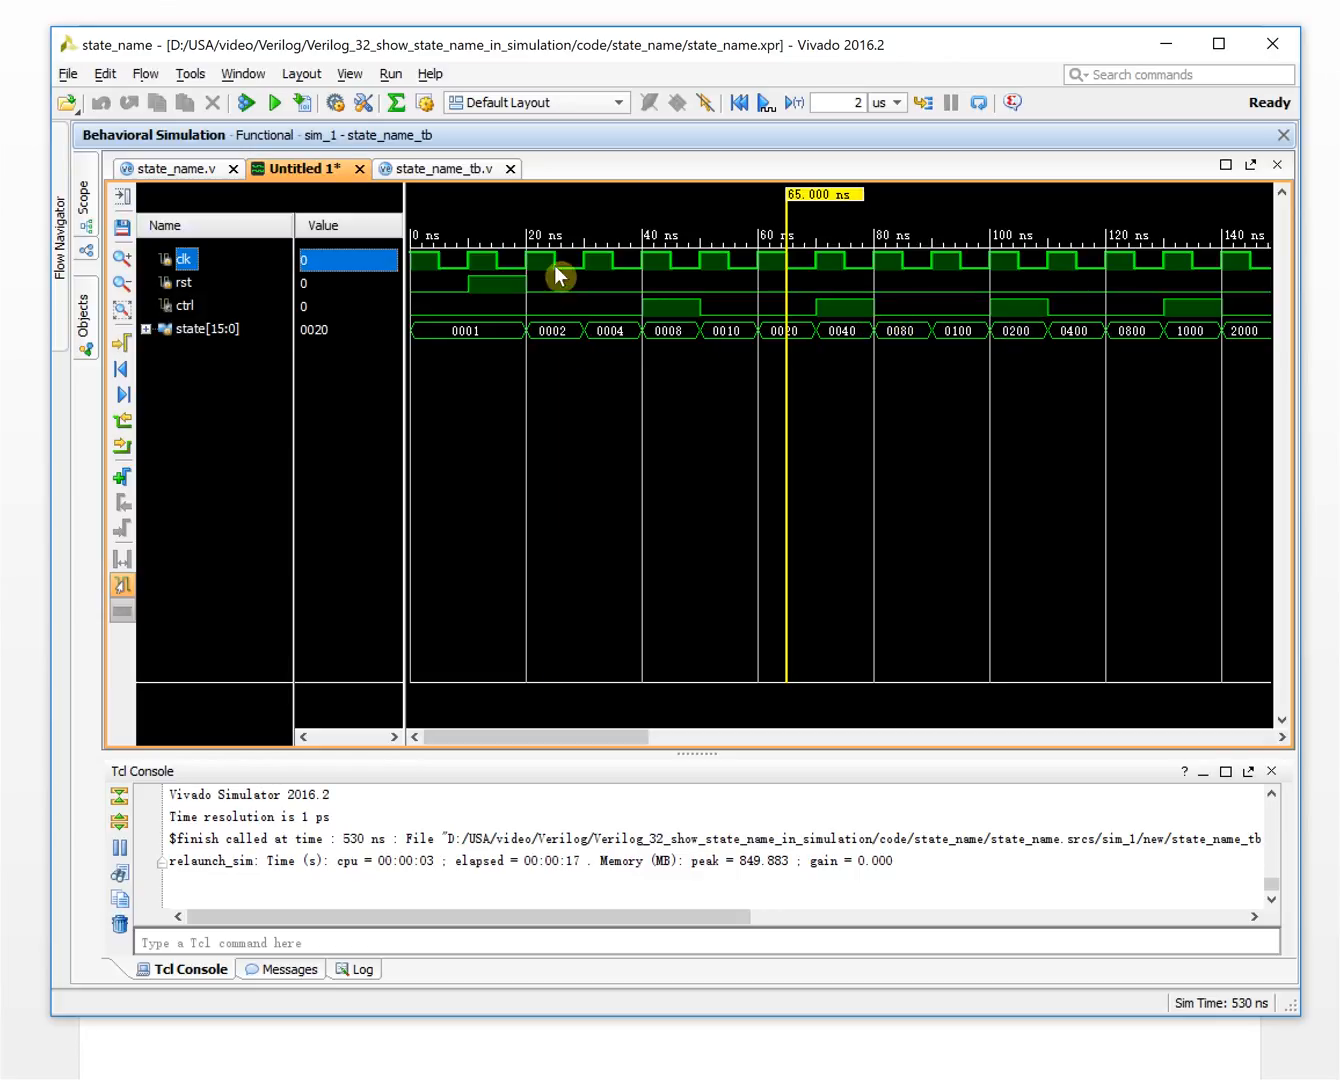
left_click(602, 332)
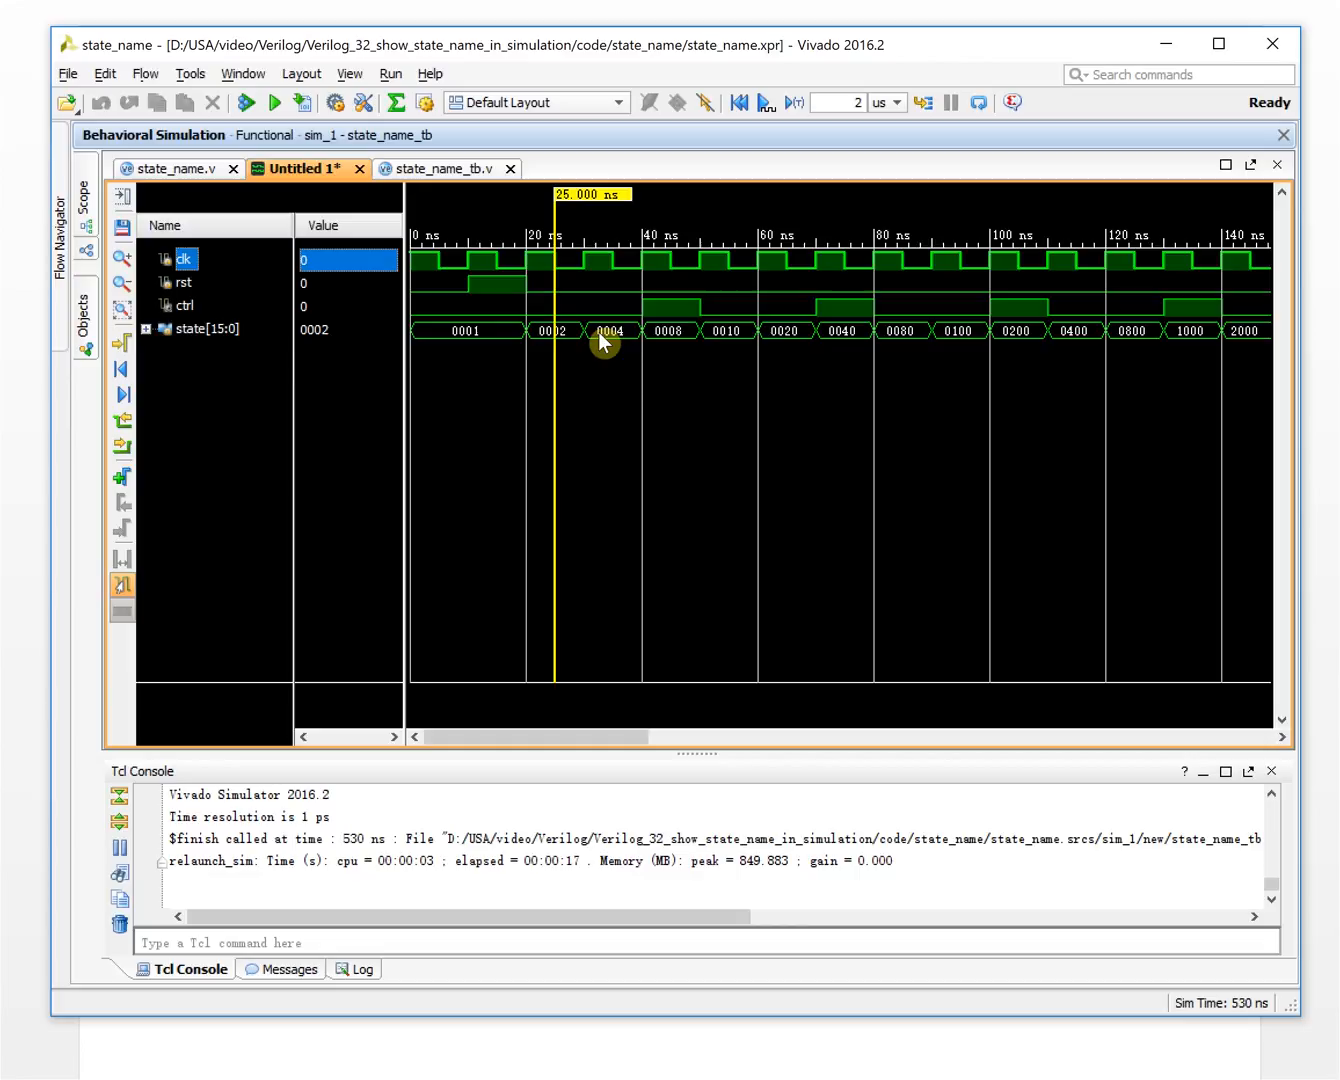
mouse_move(612, 340)
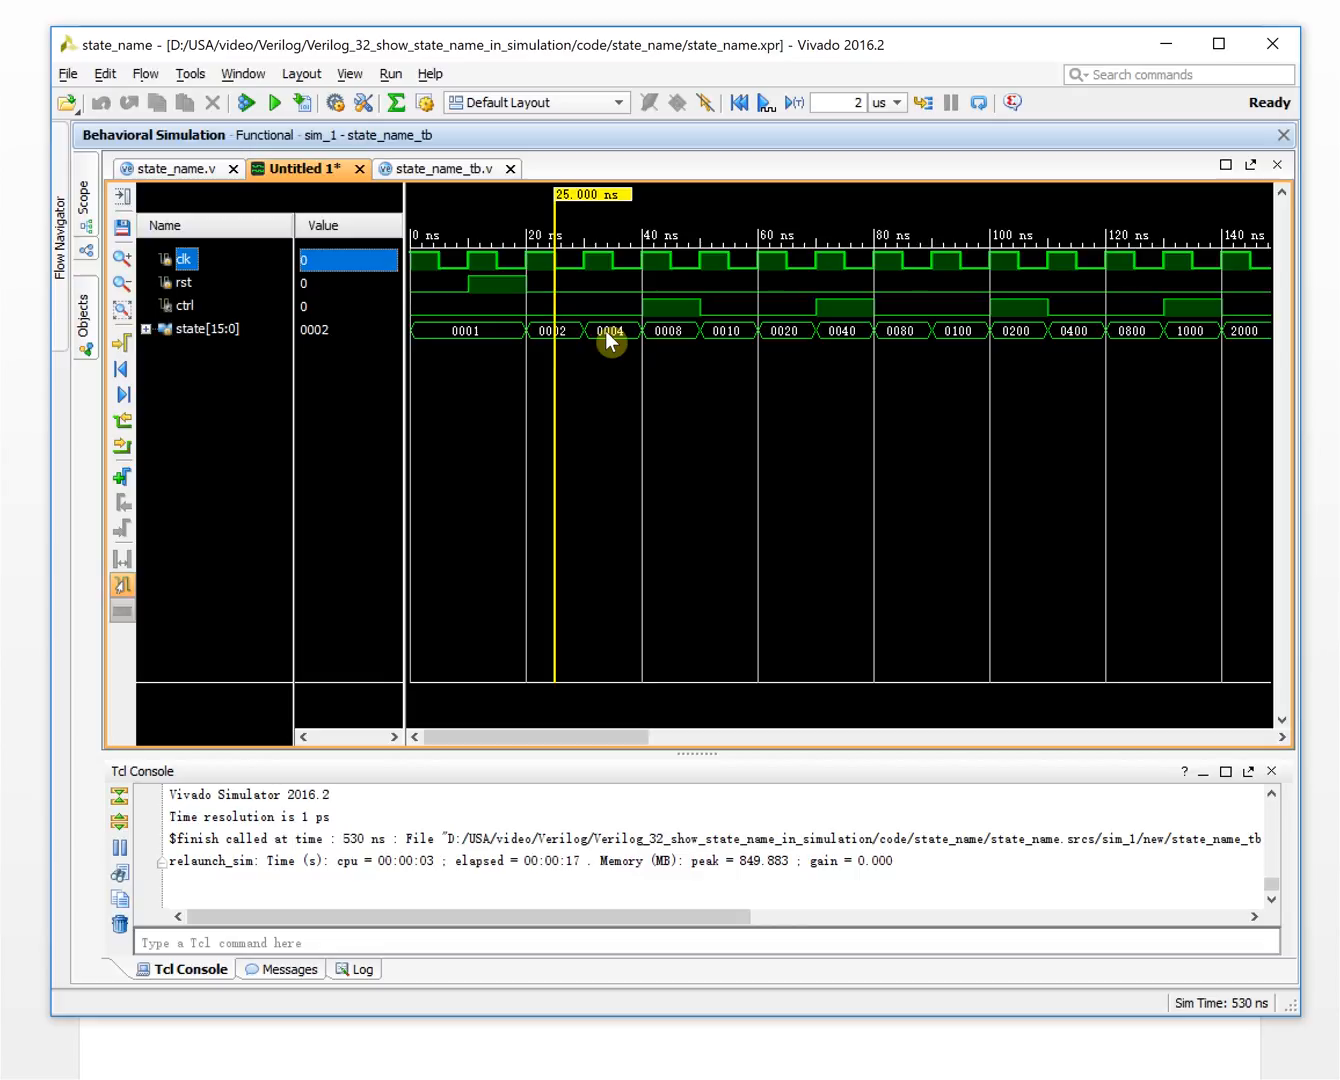
mouse_move(640, 344)
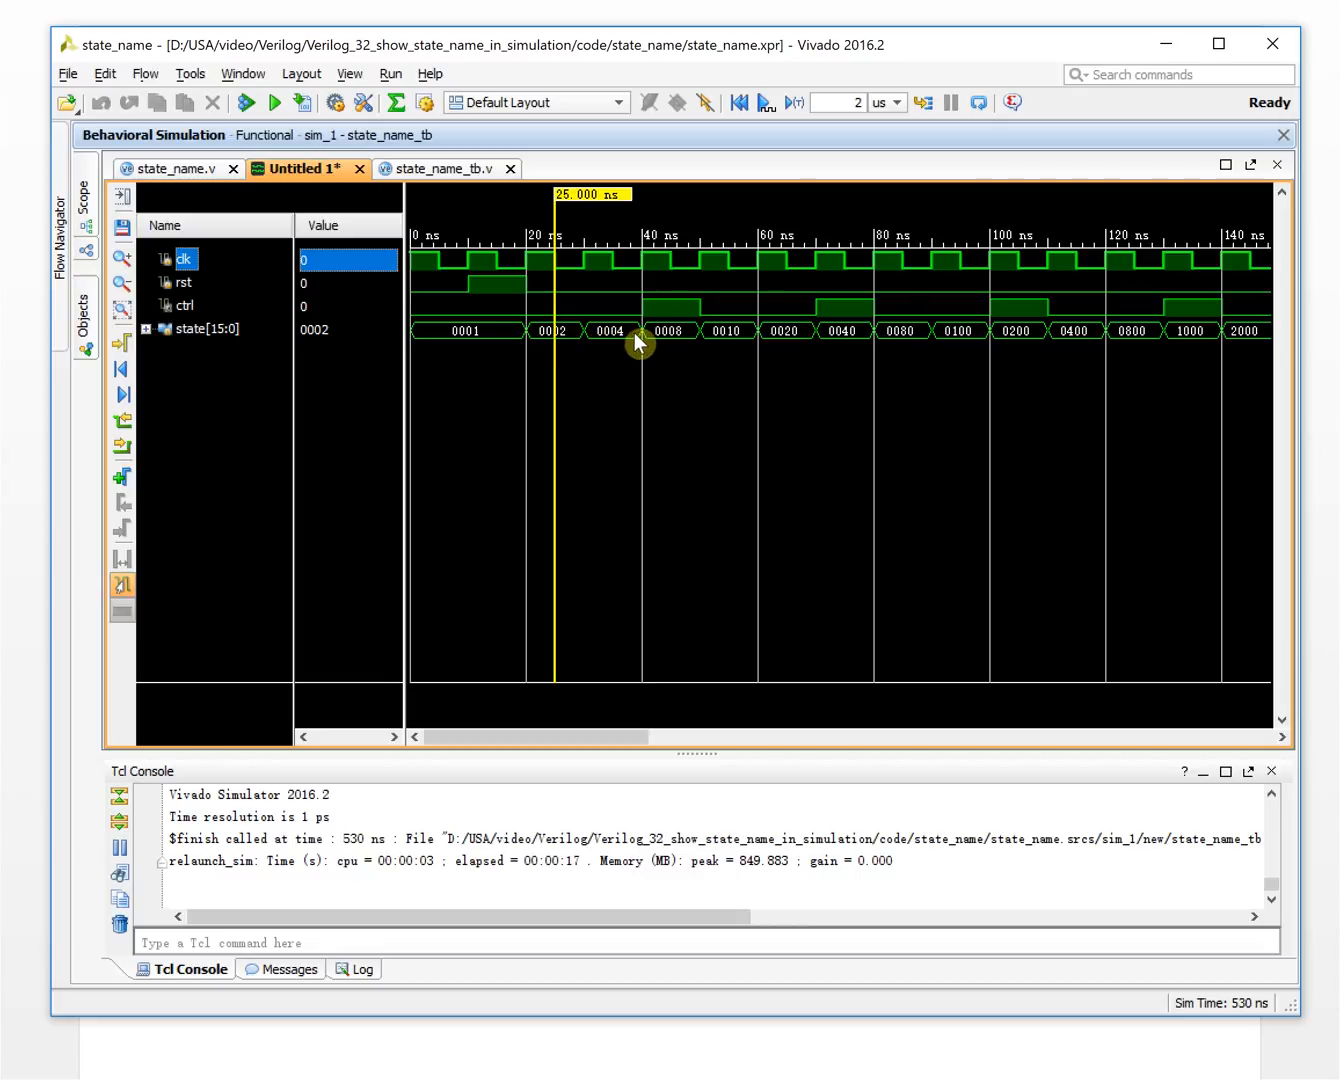
mouse_move(628, 338)
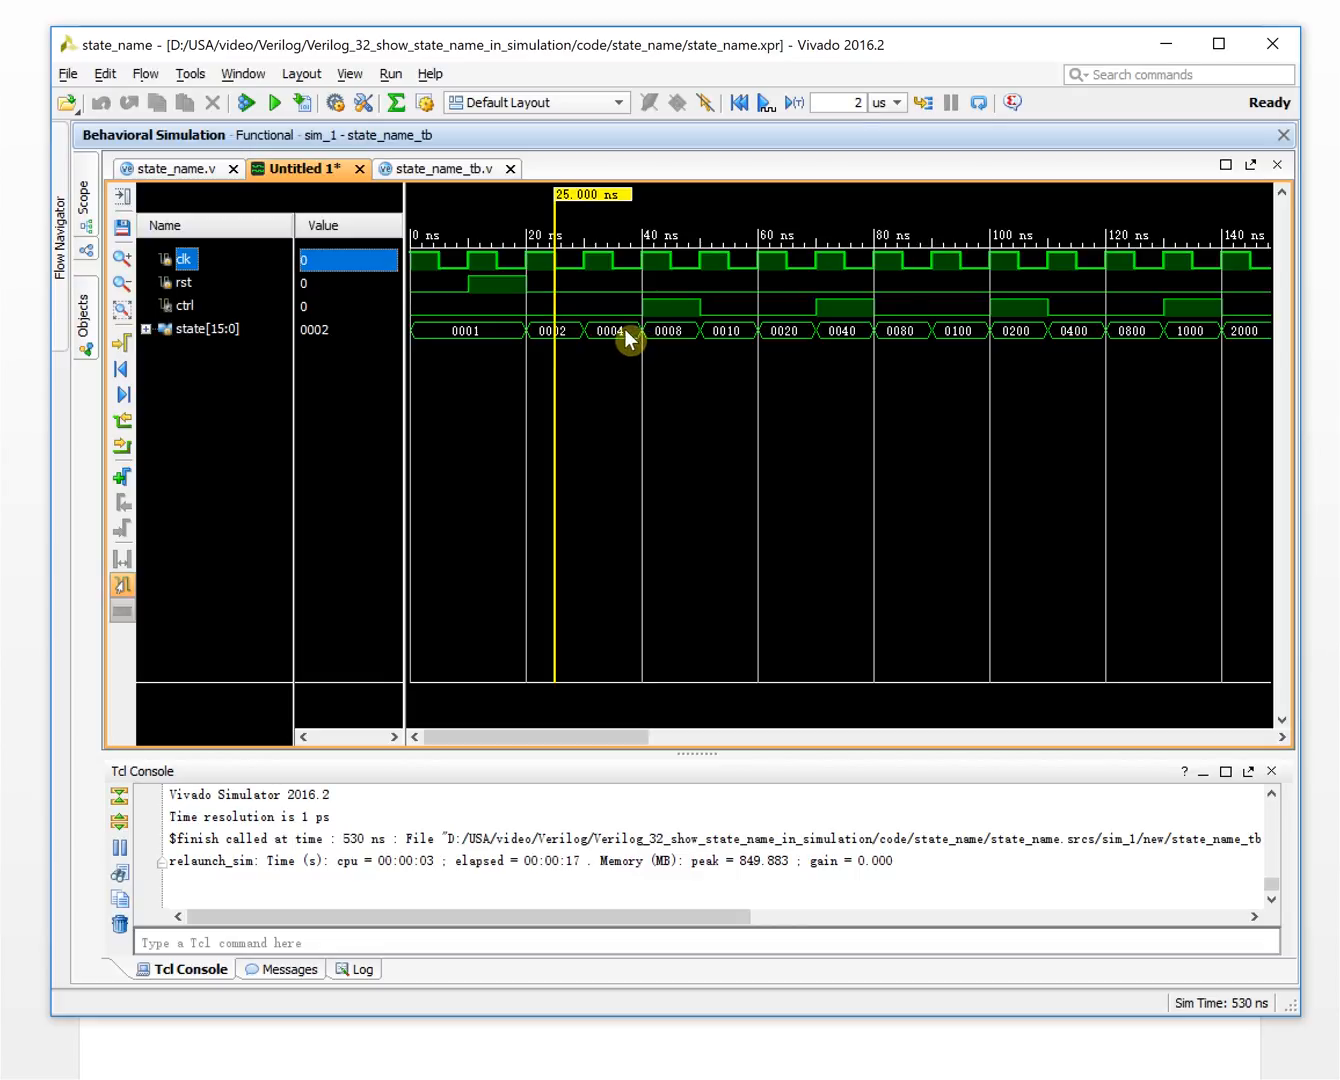
mouse_move(616, 336)
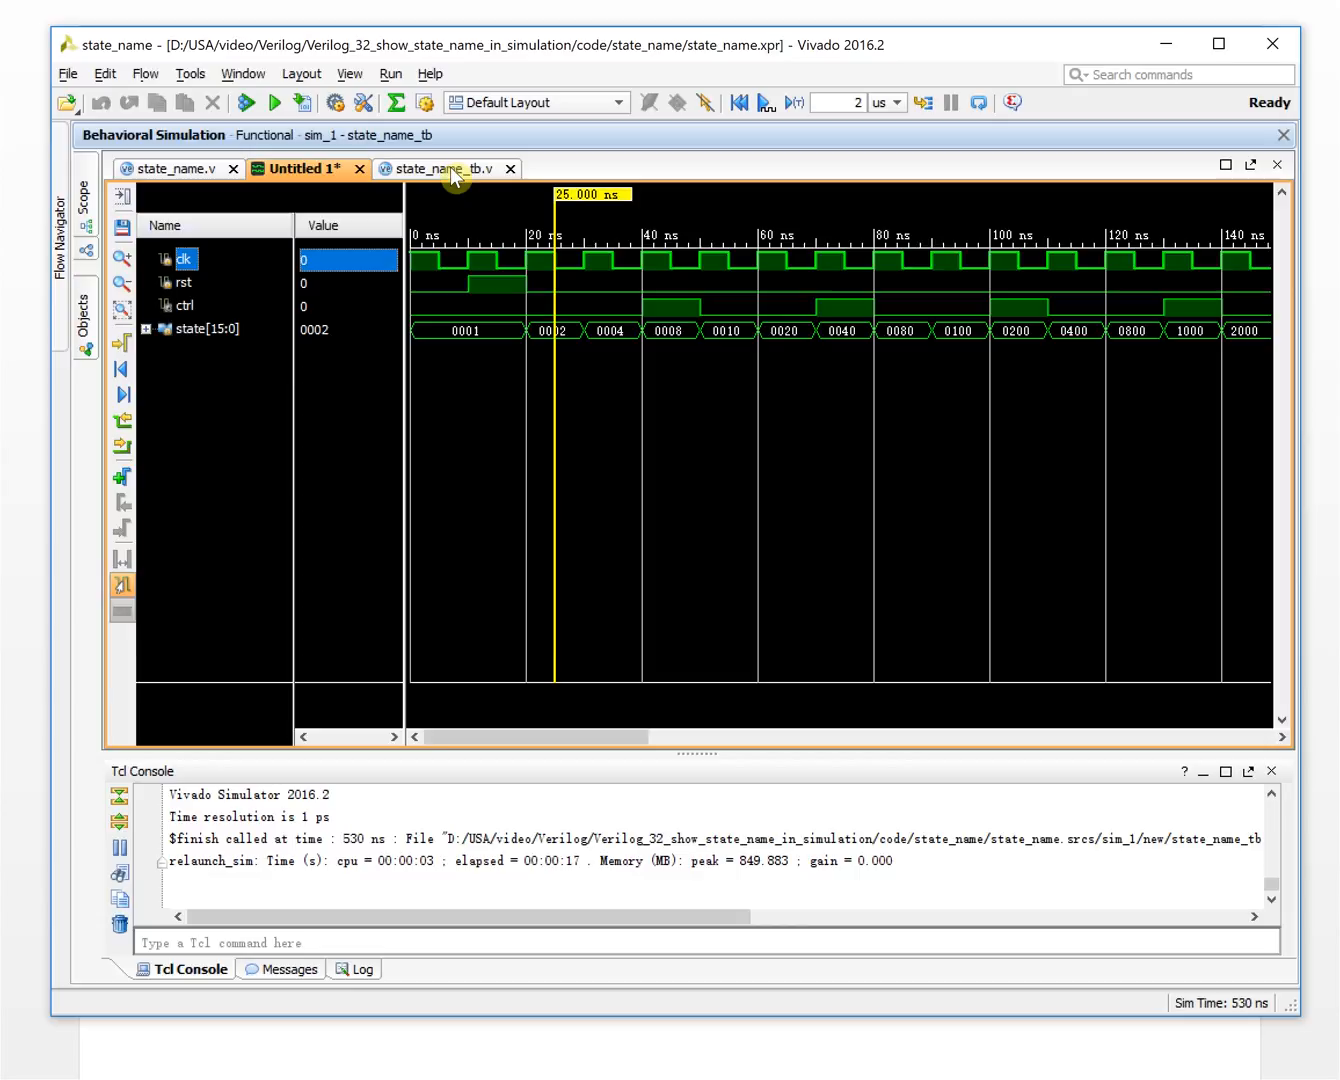
left_click(174, 168)
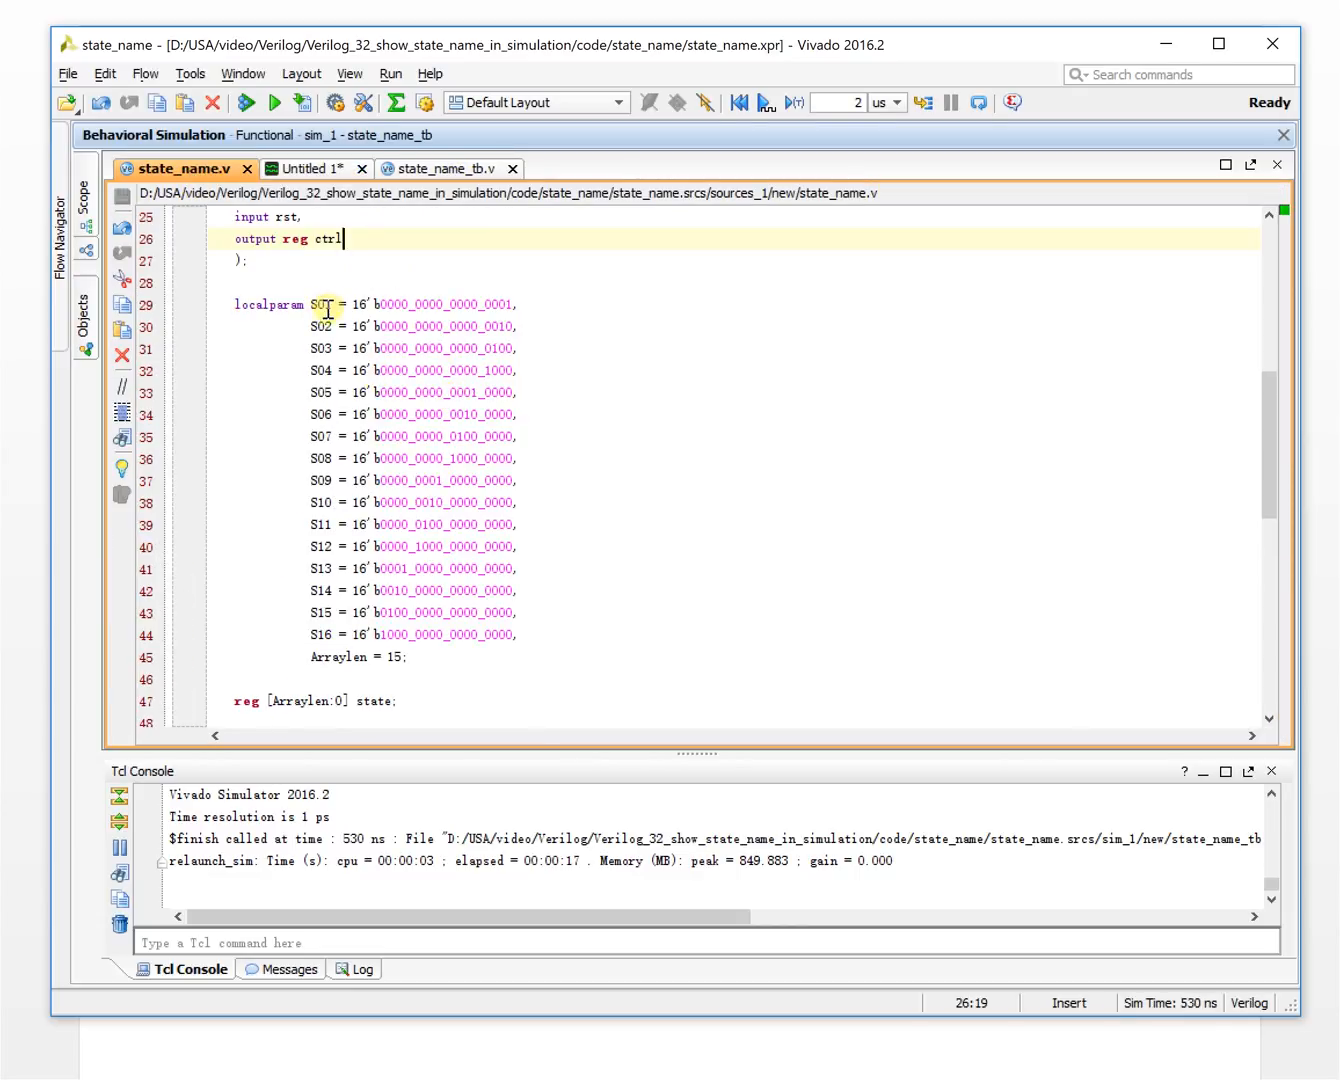
mouse_move(336, 568)
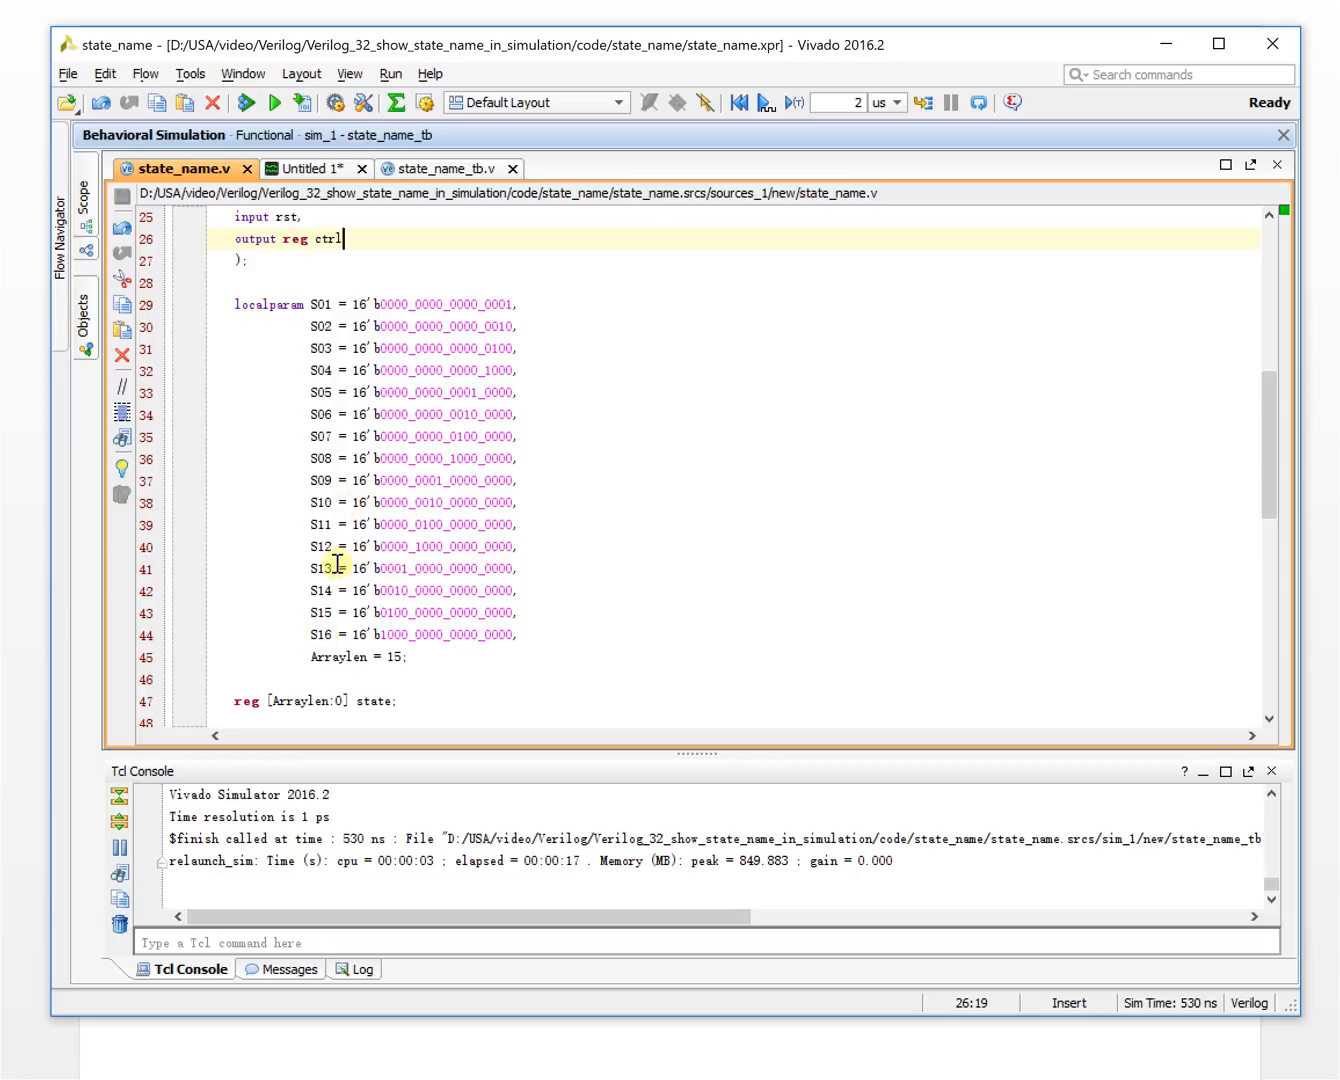
left_click(446, 168)
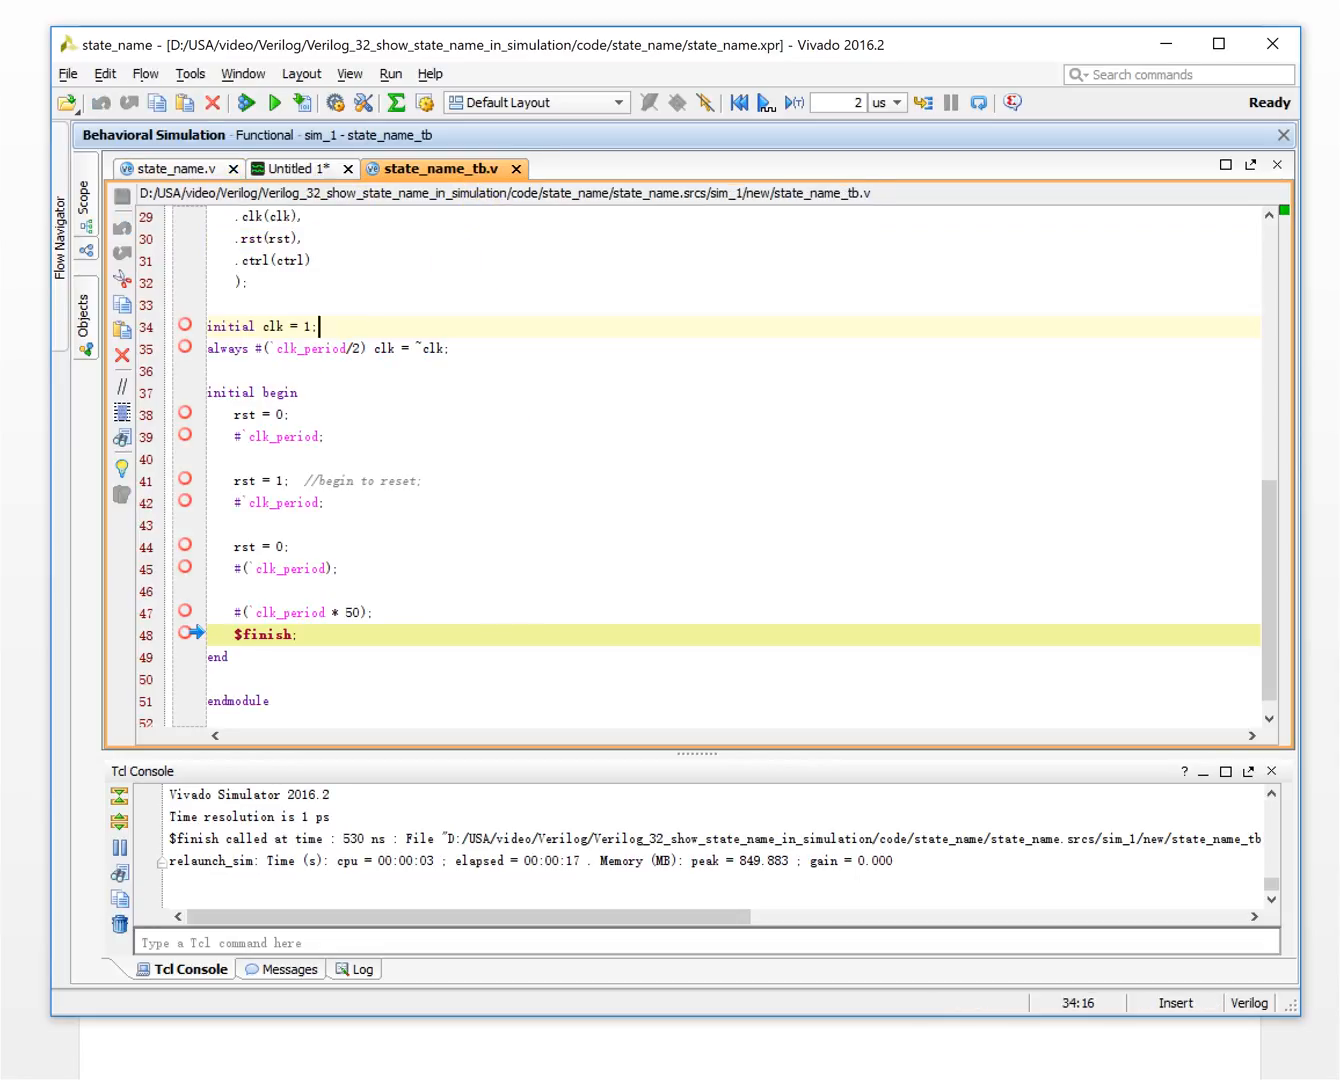
left_click(296, 168)
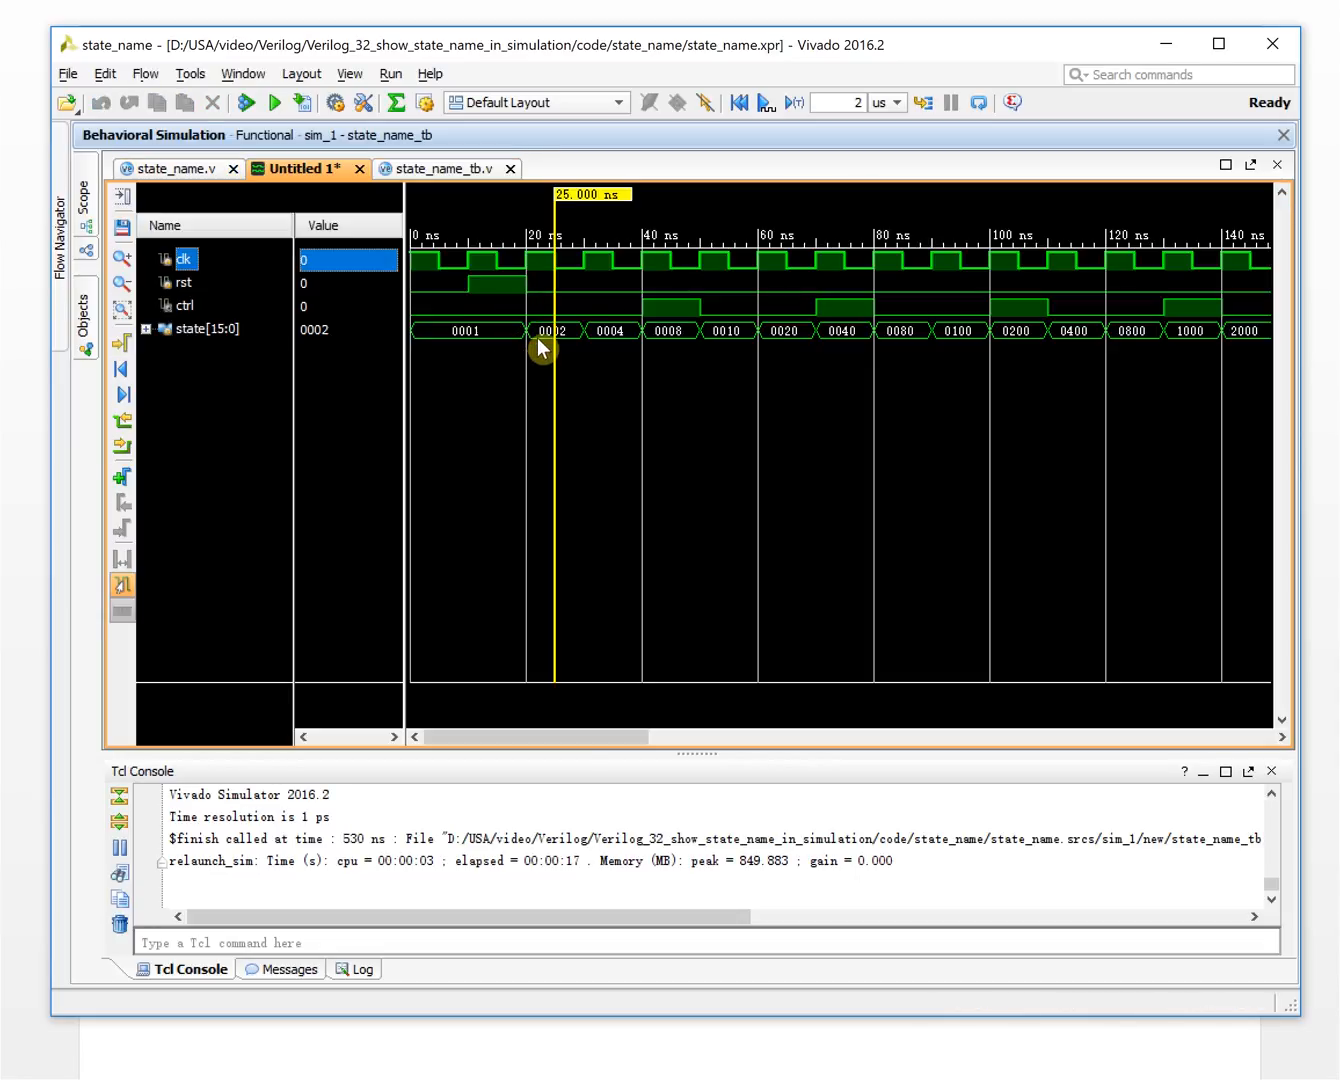
mouse_move(644, 318)
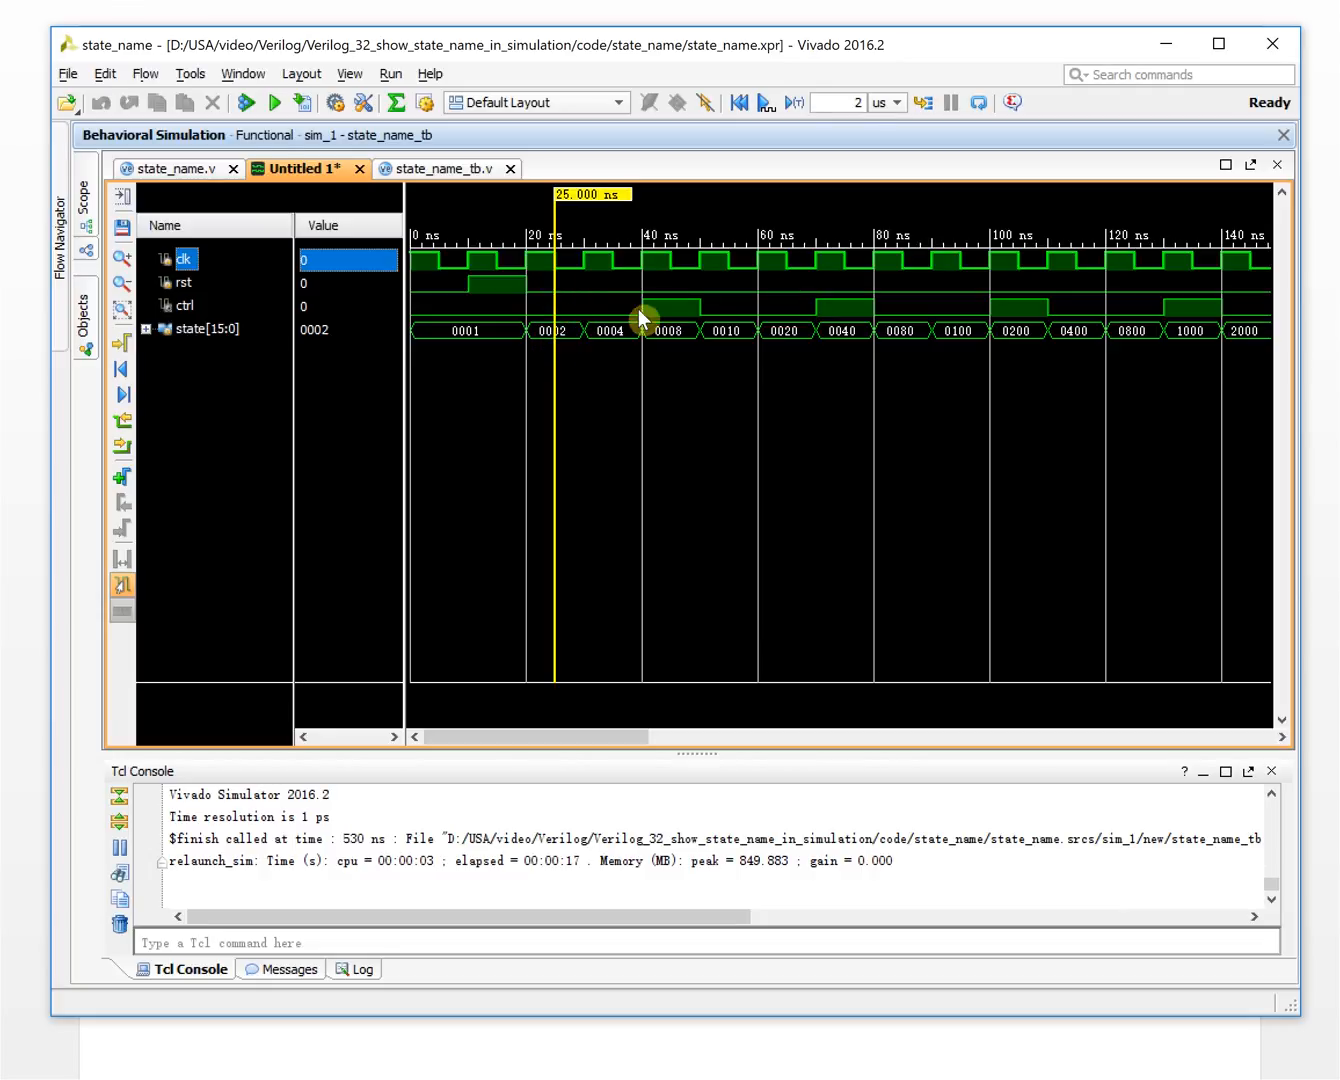
mouse_move(578, 362)
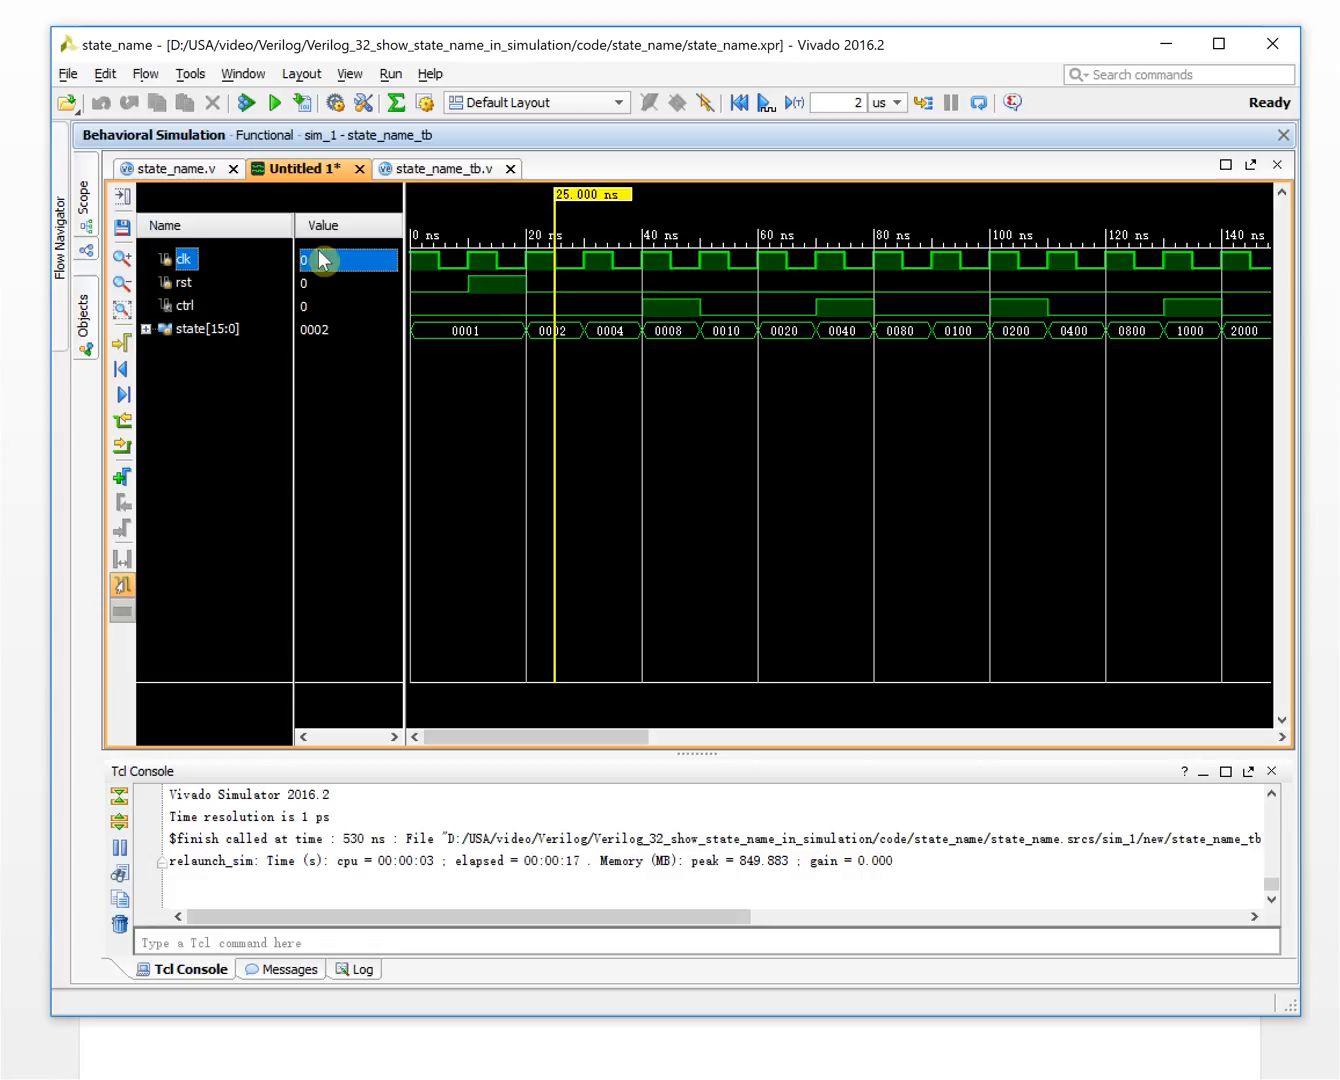
mouse_move(196, 176)
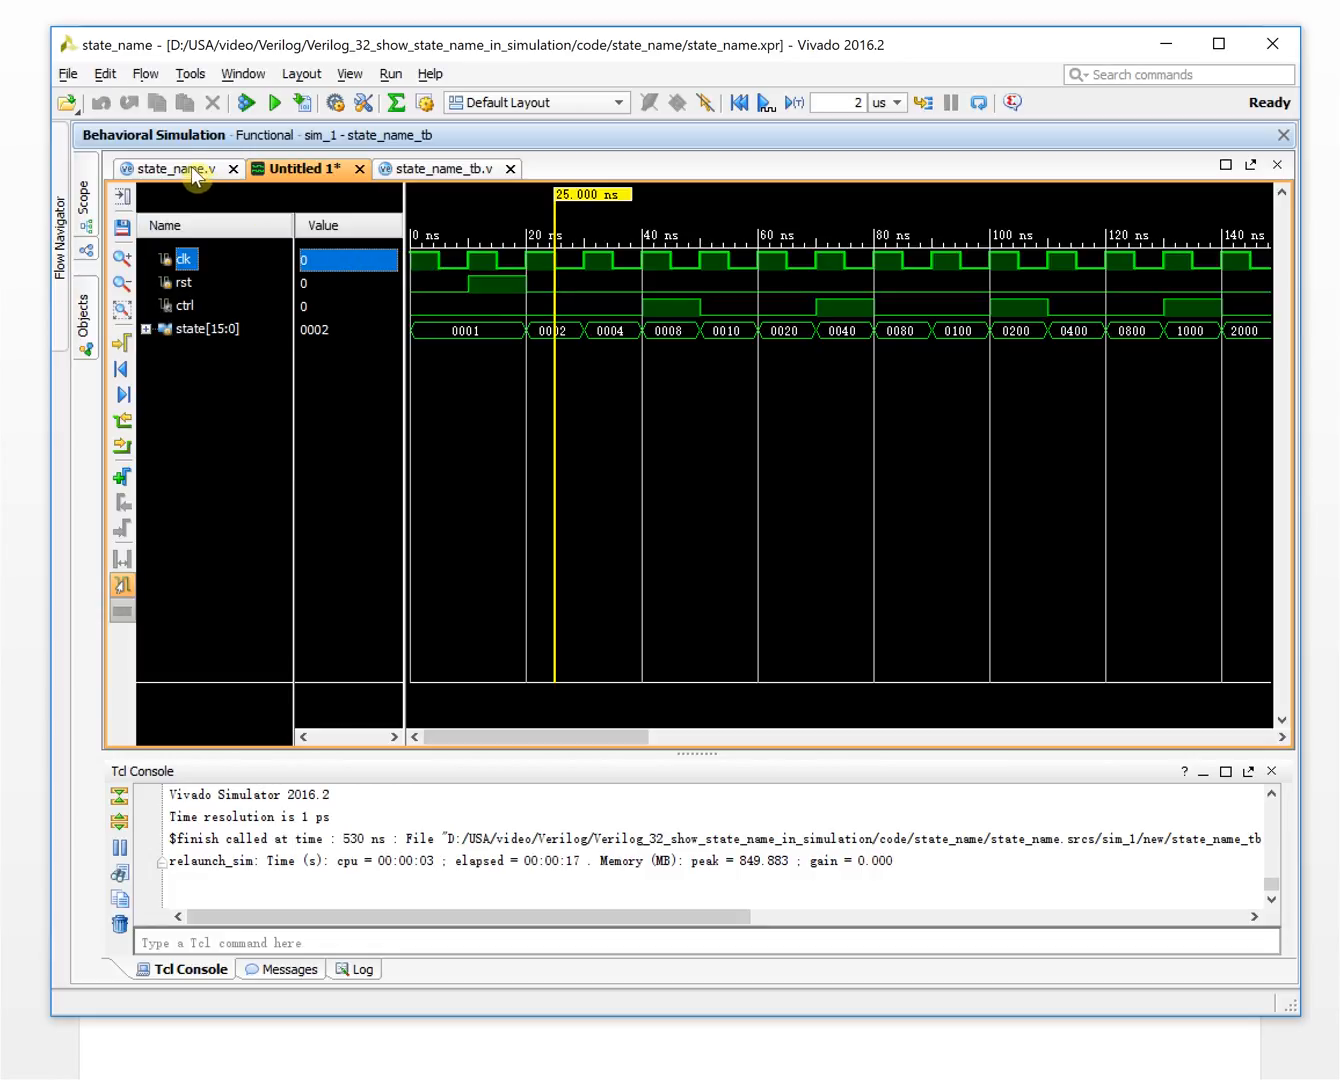
Add a `define SIMULATION line above the module declaration in state_name.v
left_click(174, 168)
type("`endif")
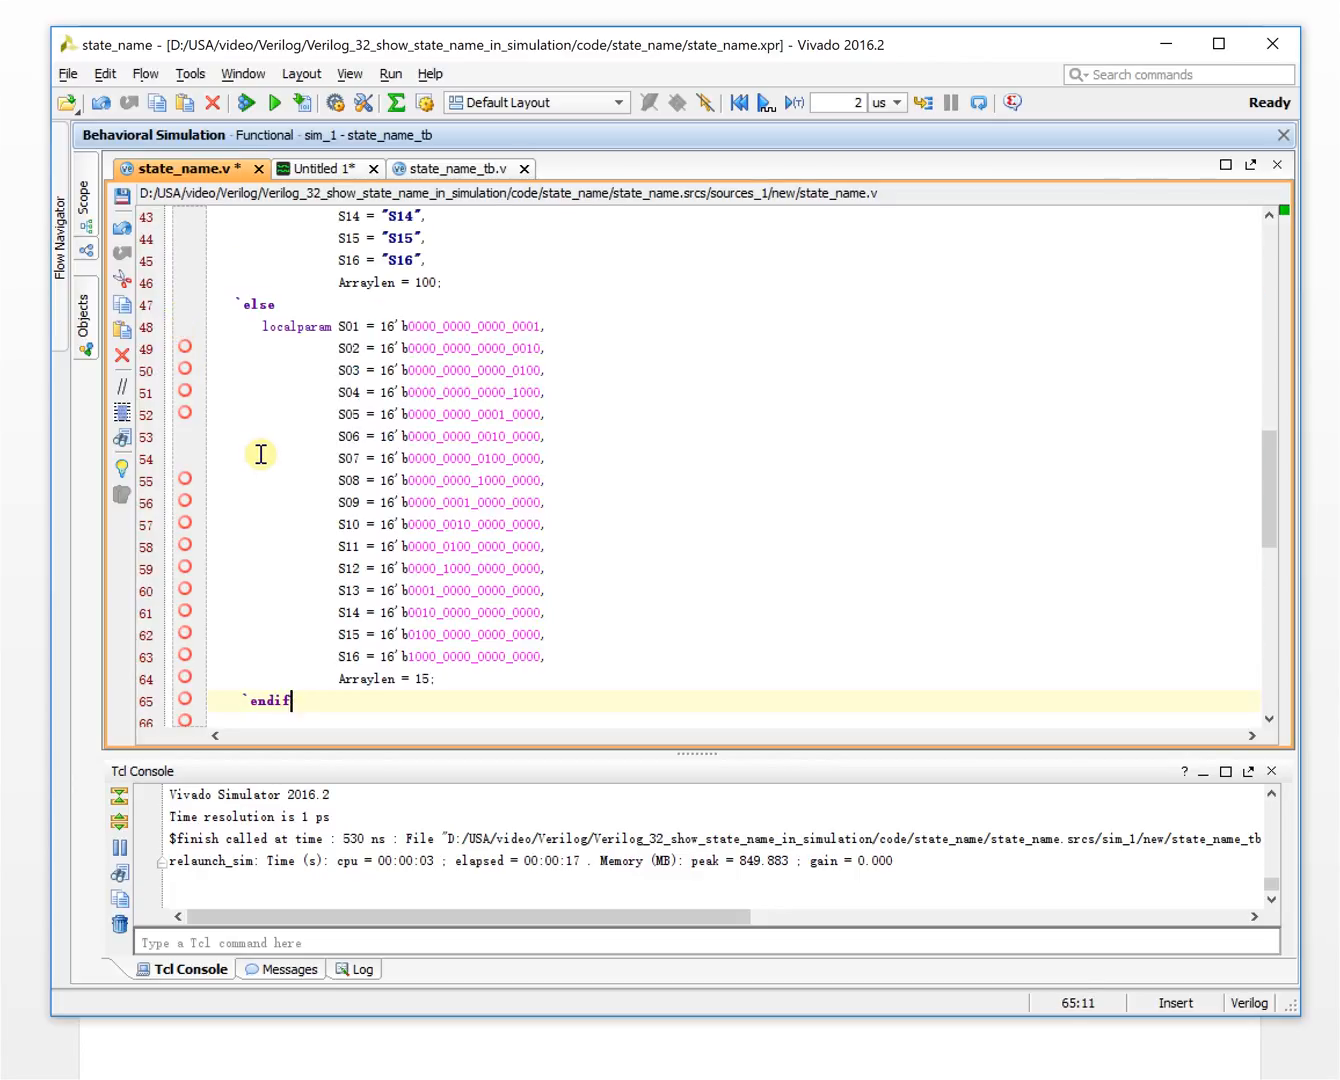
scroll("up", 3)
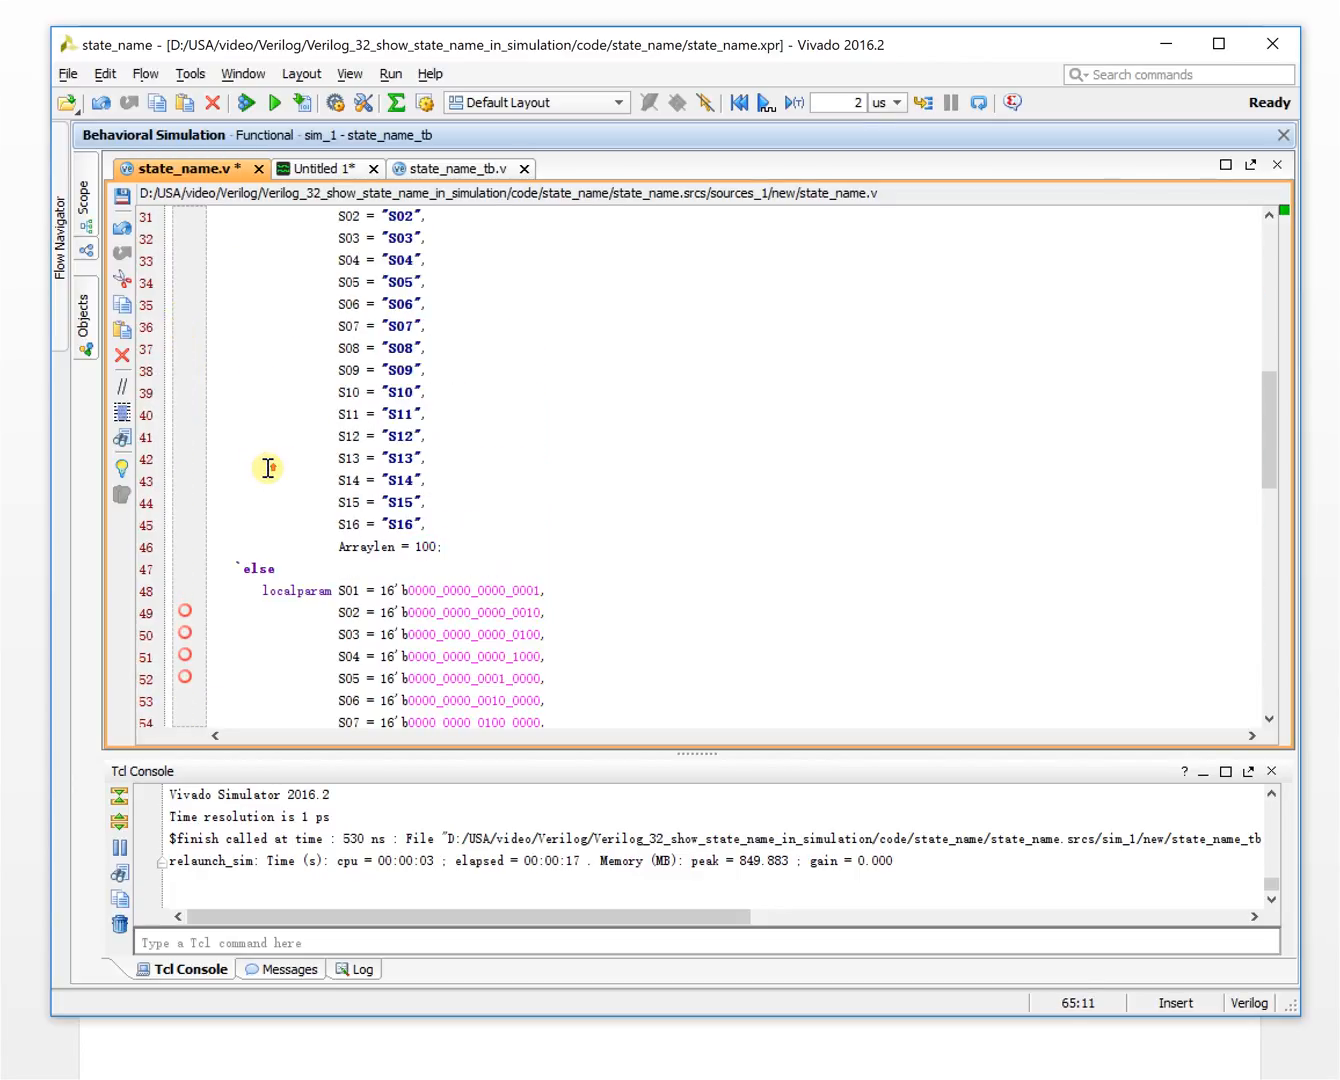
scroll("up", 3)
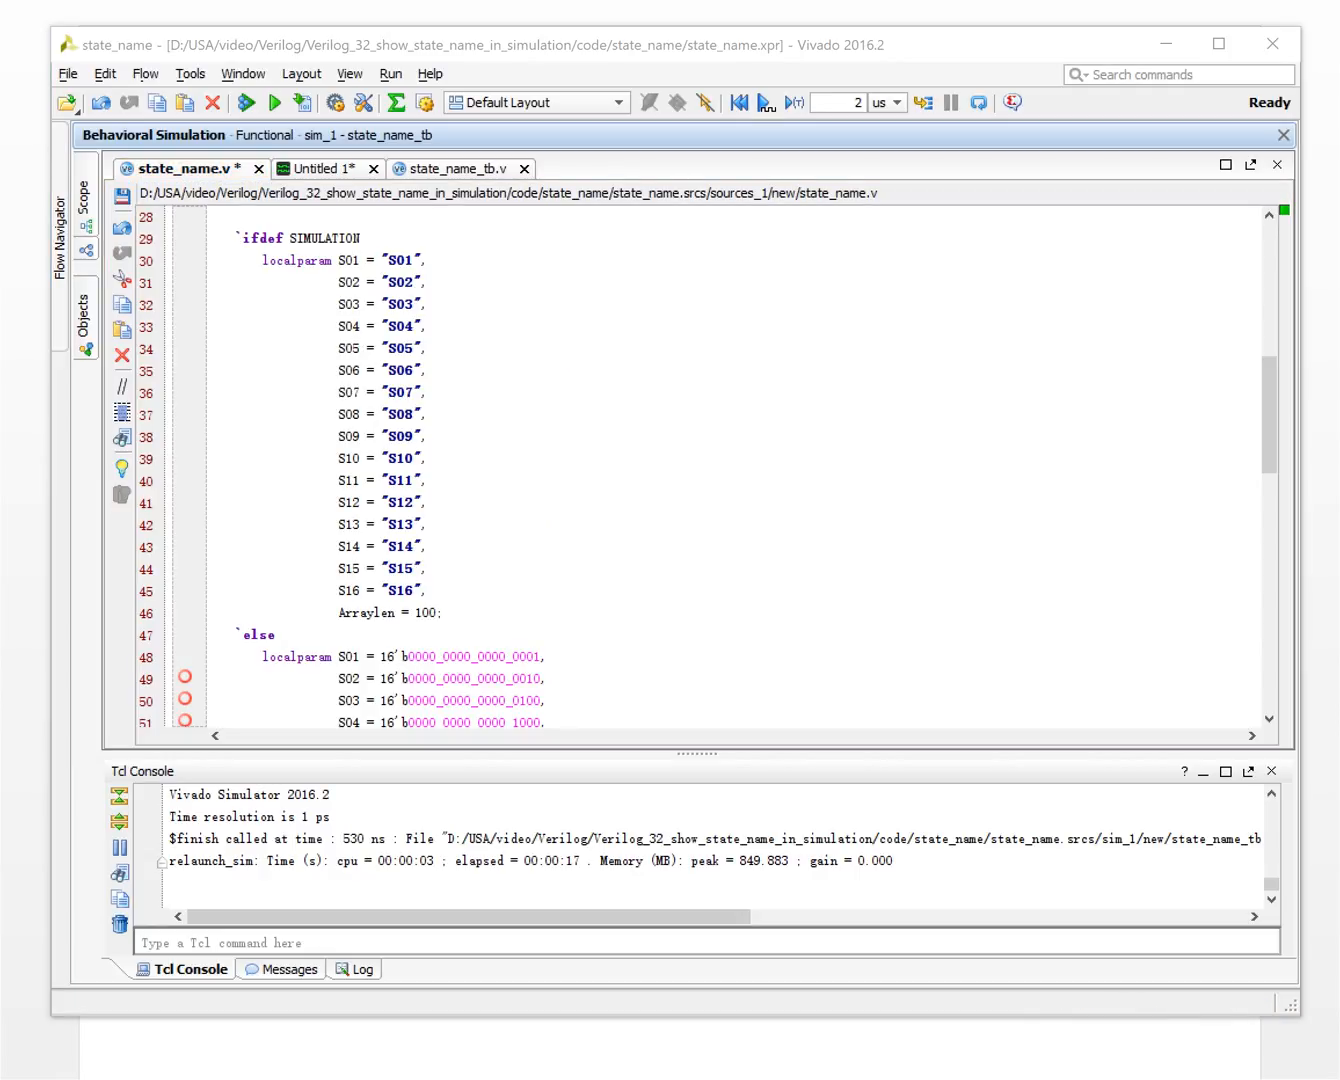
scroll("up", 3)
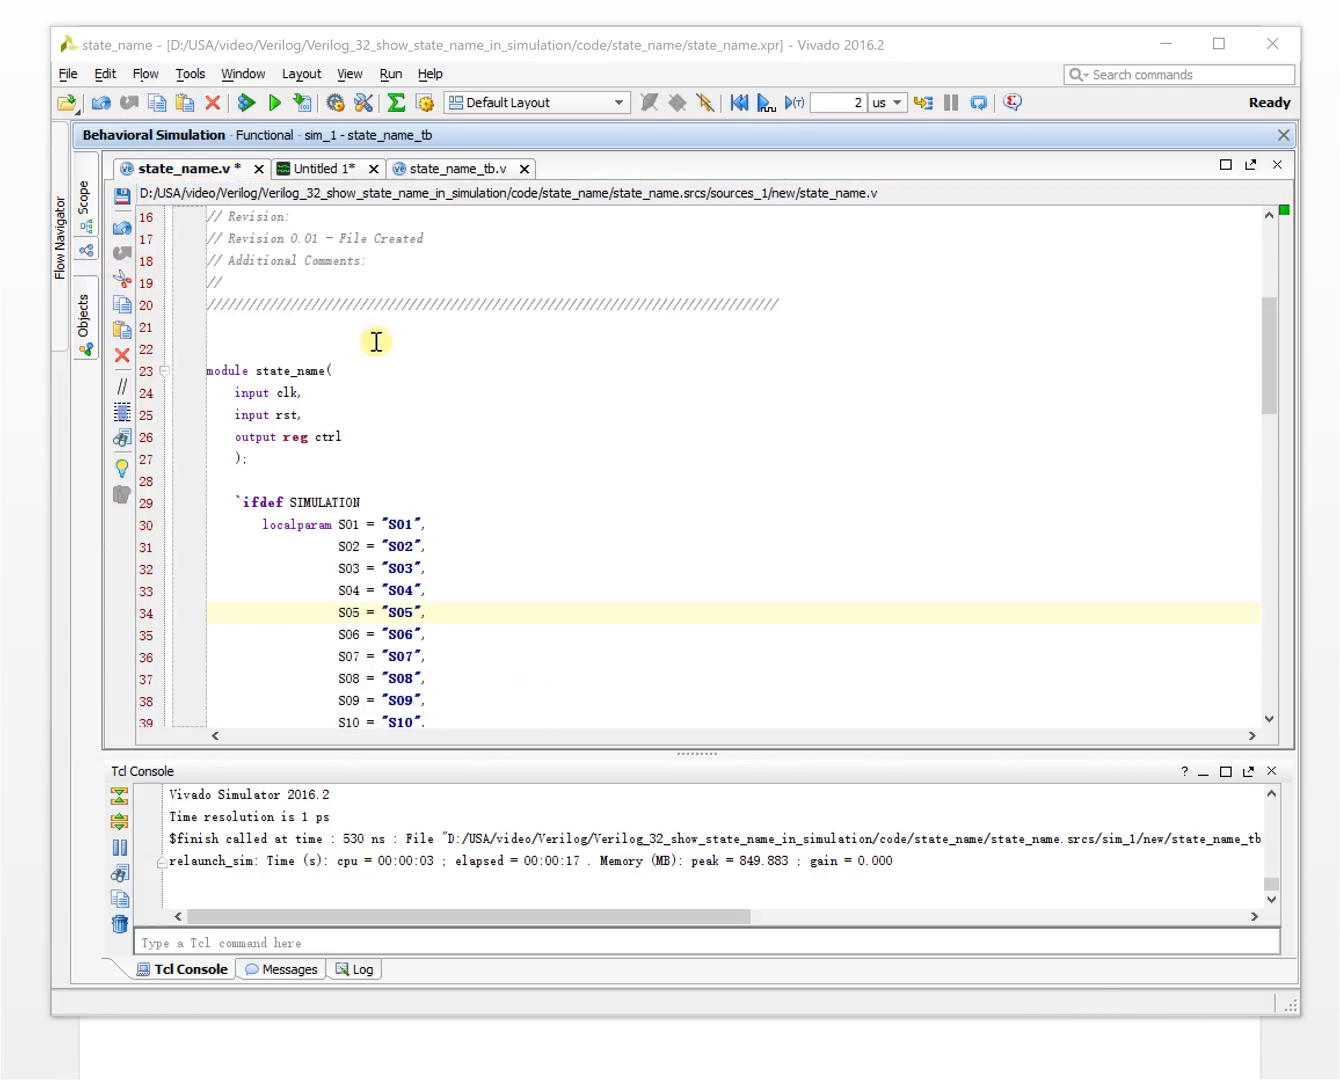
left_click(230, 346)
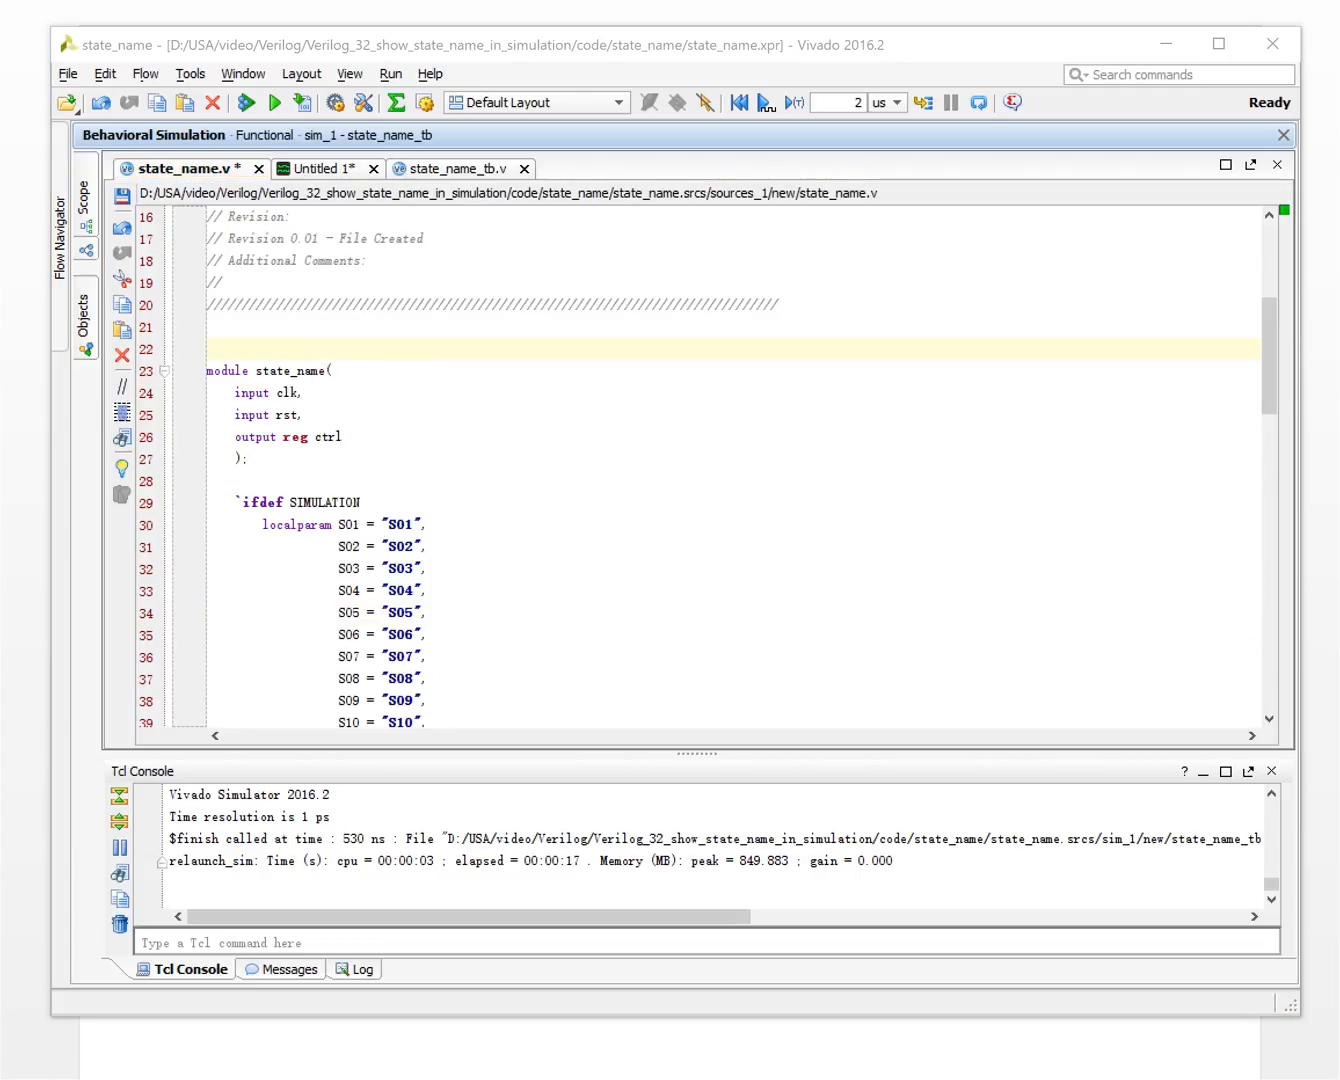
type("`define SIMULATION")
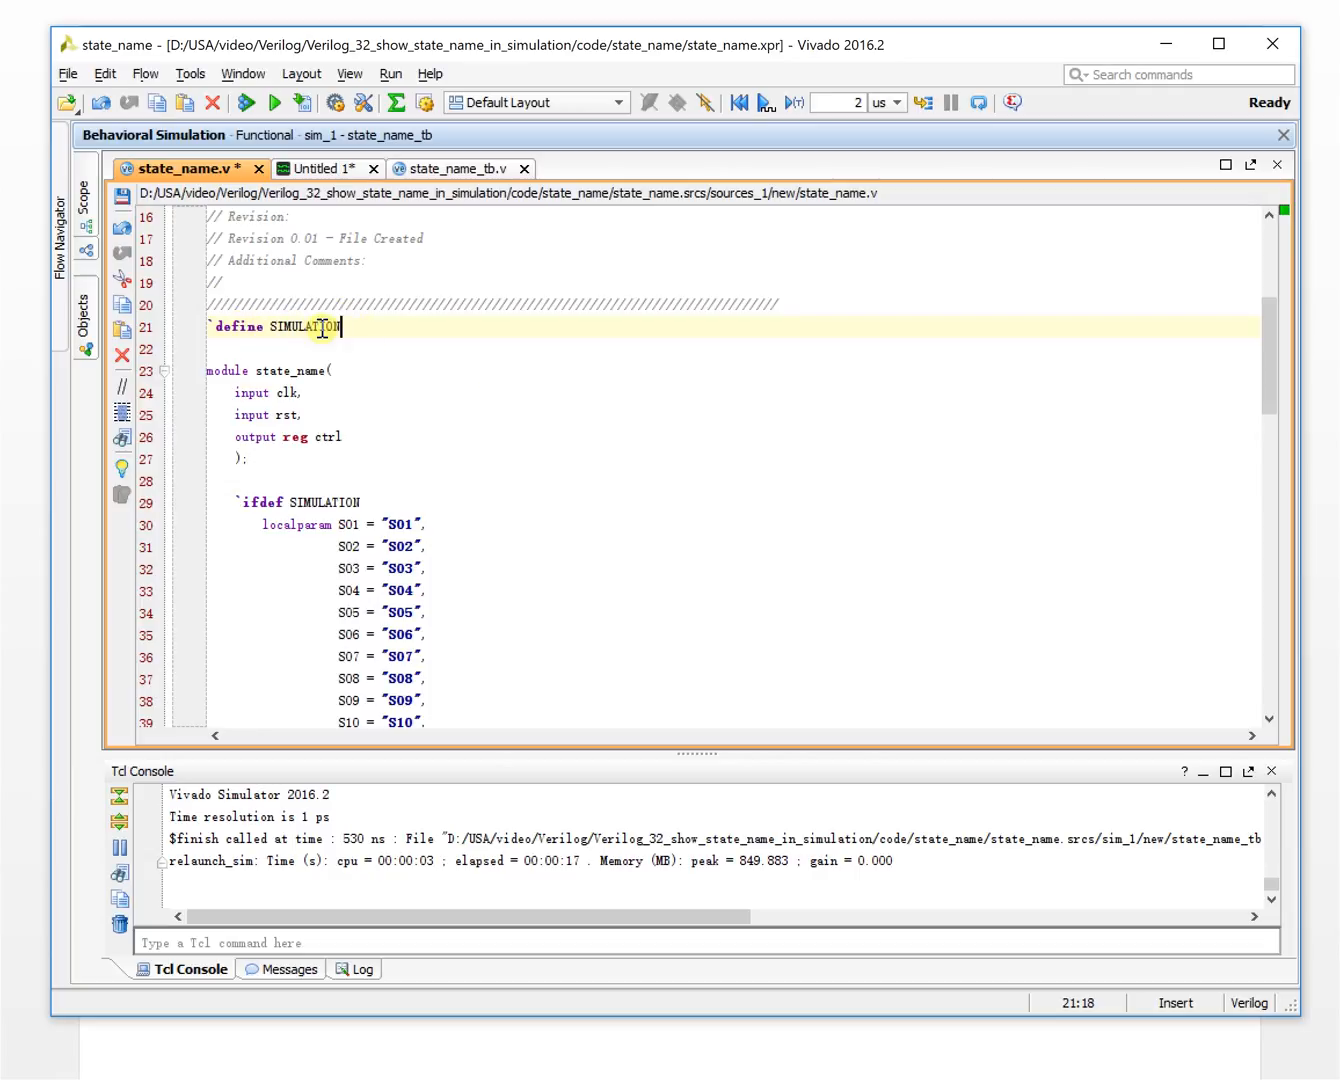
mouse_move(358, 354)
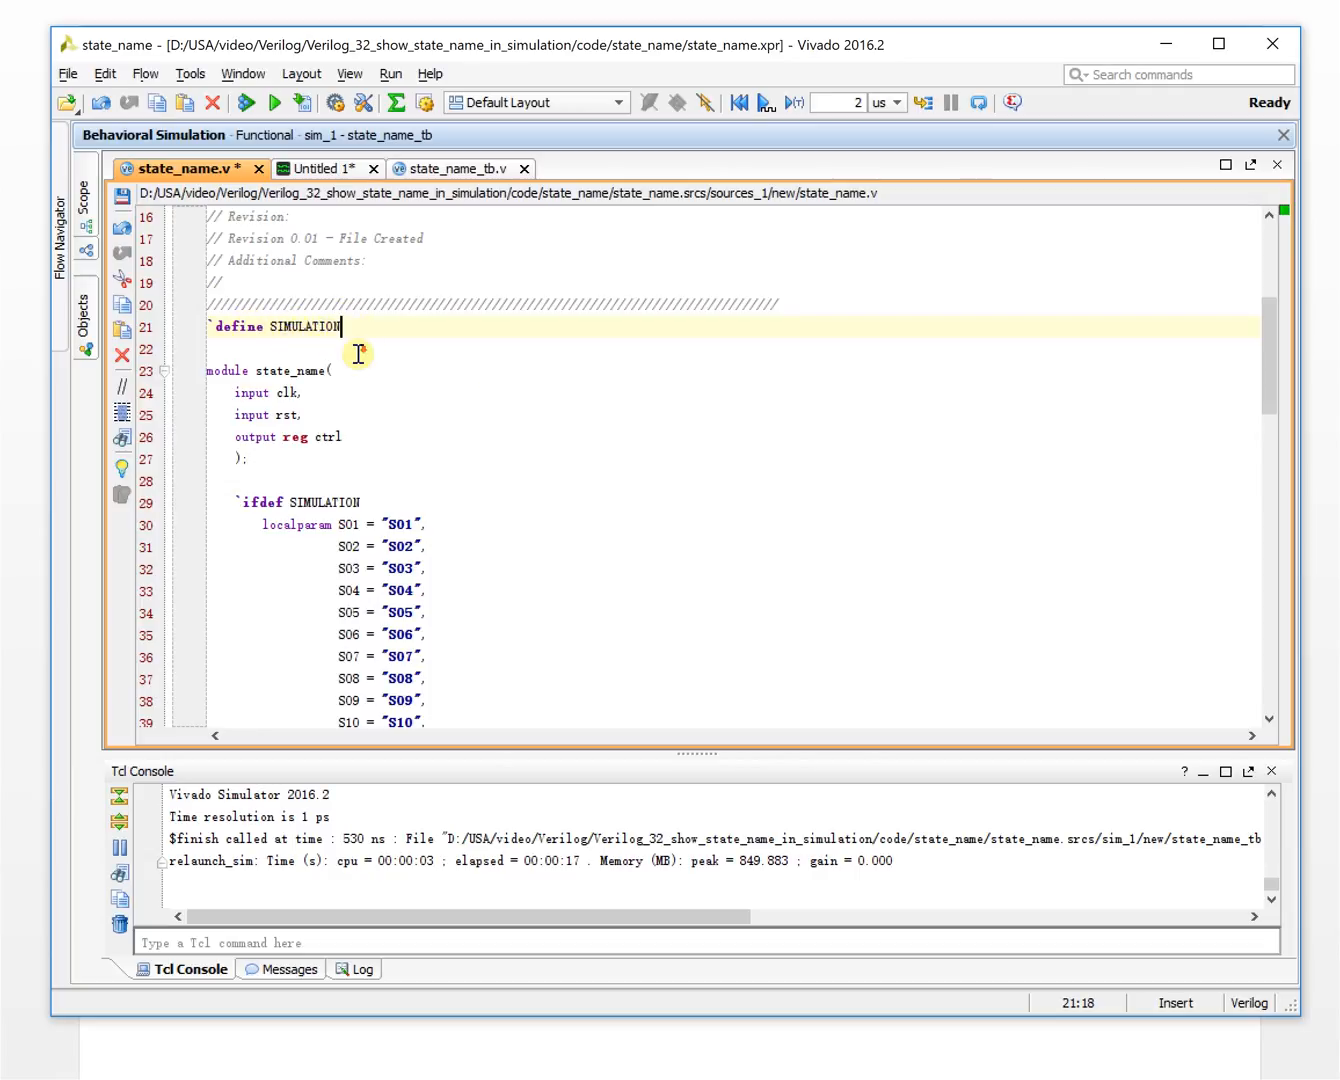
Review the `ifdef SIMULATION block with ASCII names S01–S16 and Arraylen 100
scroll("down", 3)
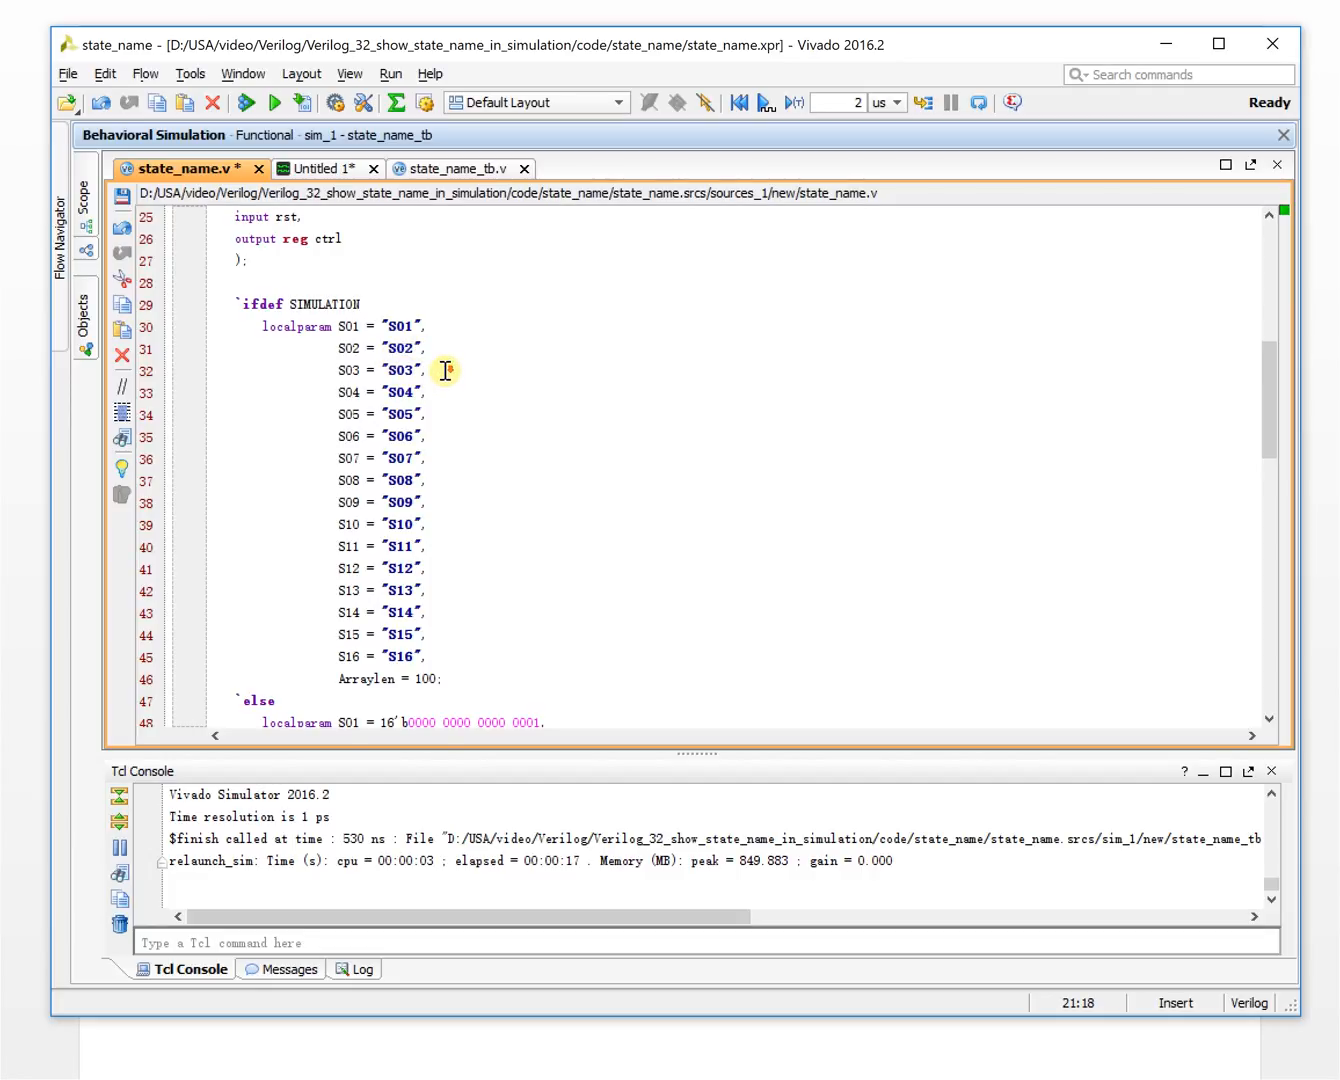
scroll("down", 3)
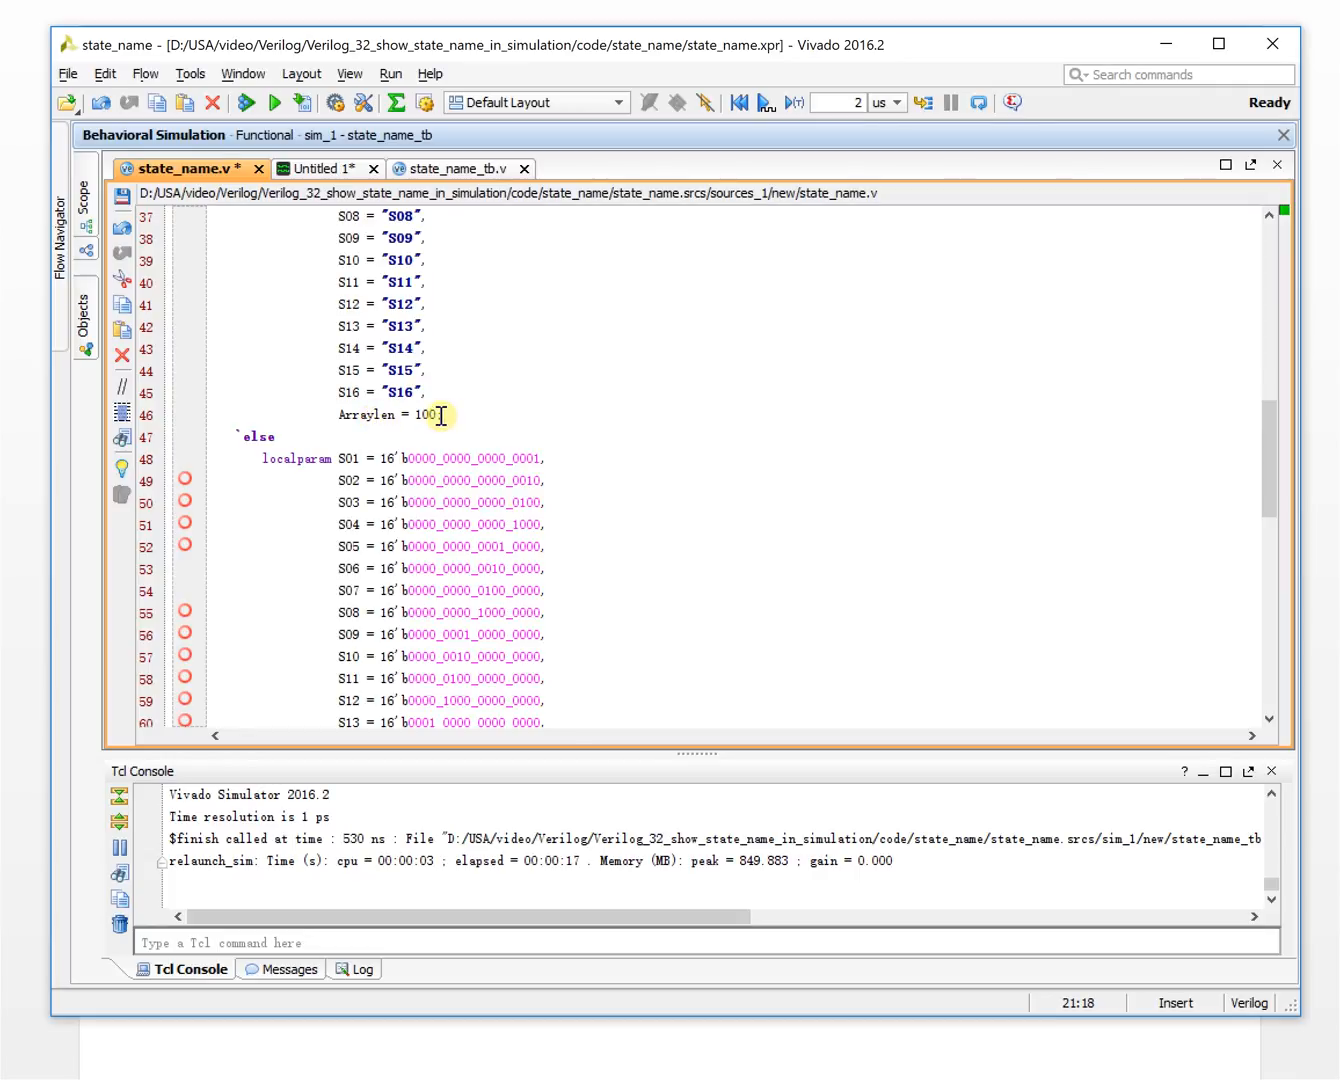
scroll("down", 3)
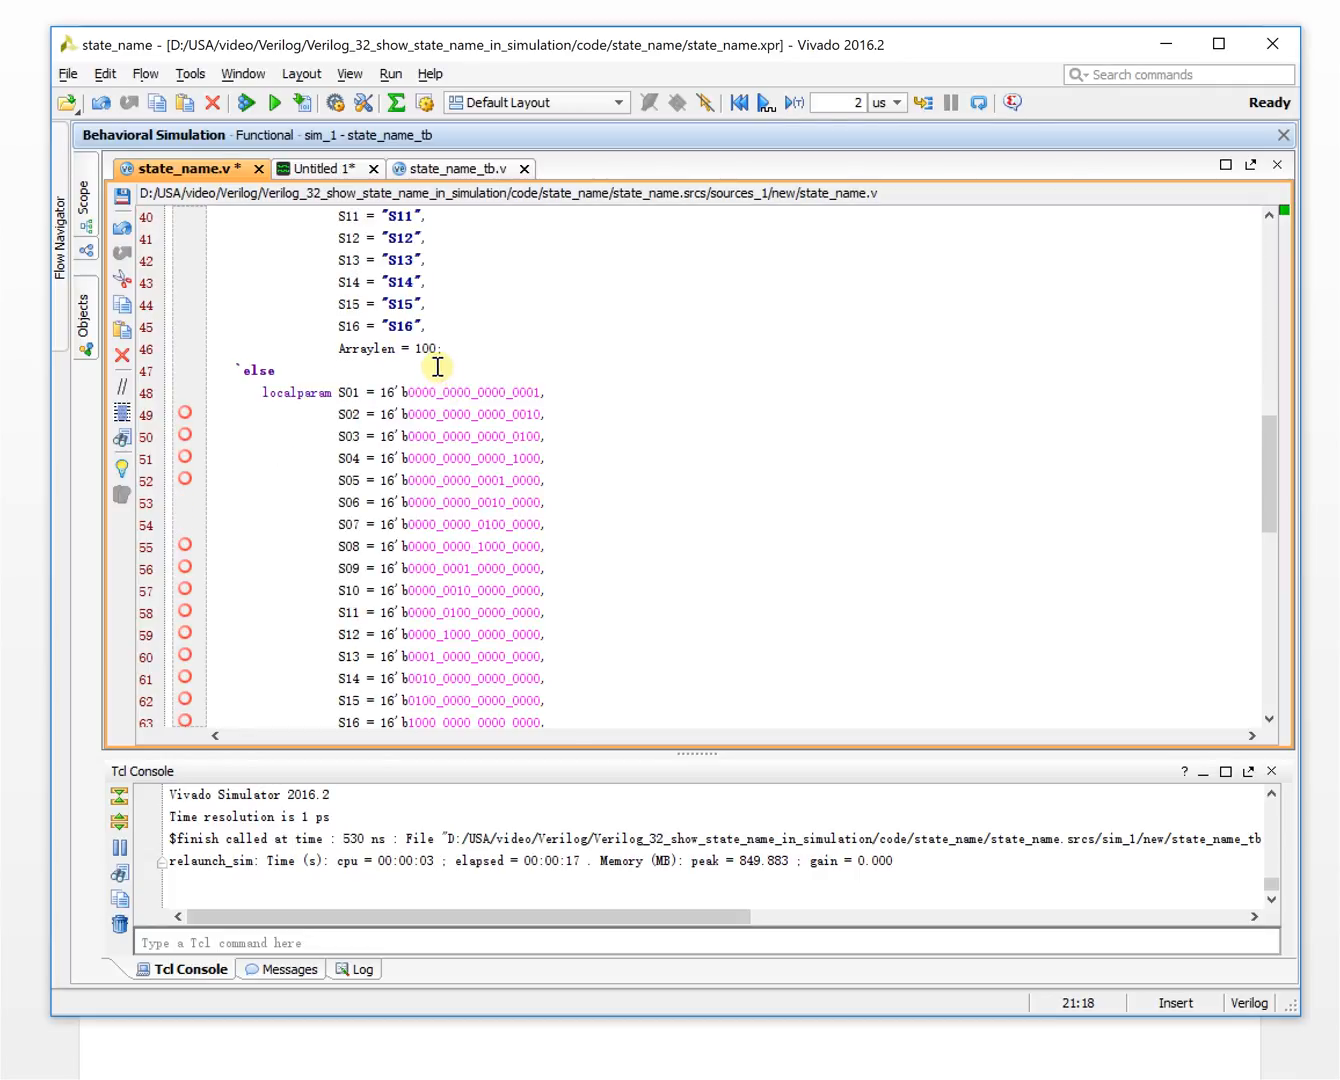
scroll("down", 3)
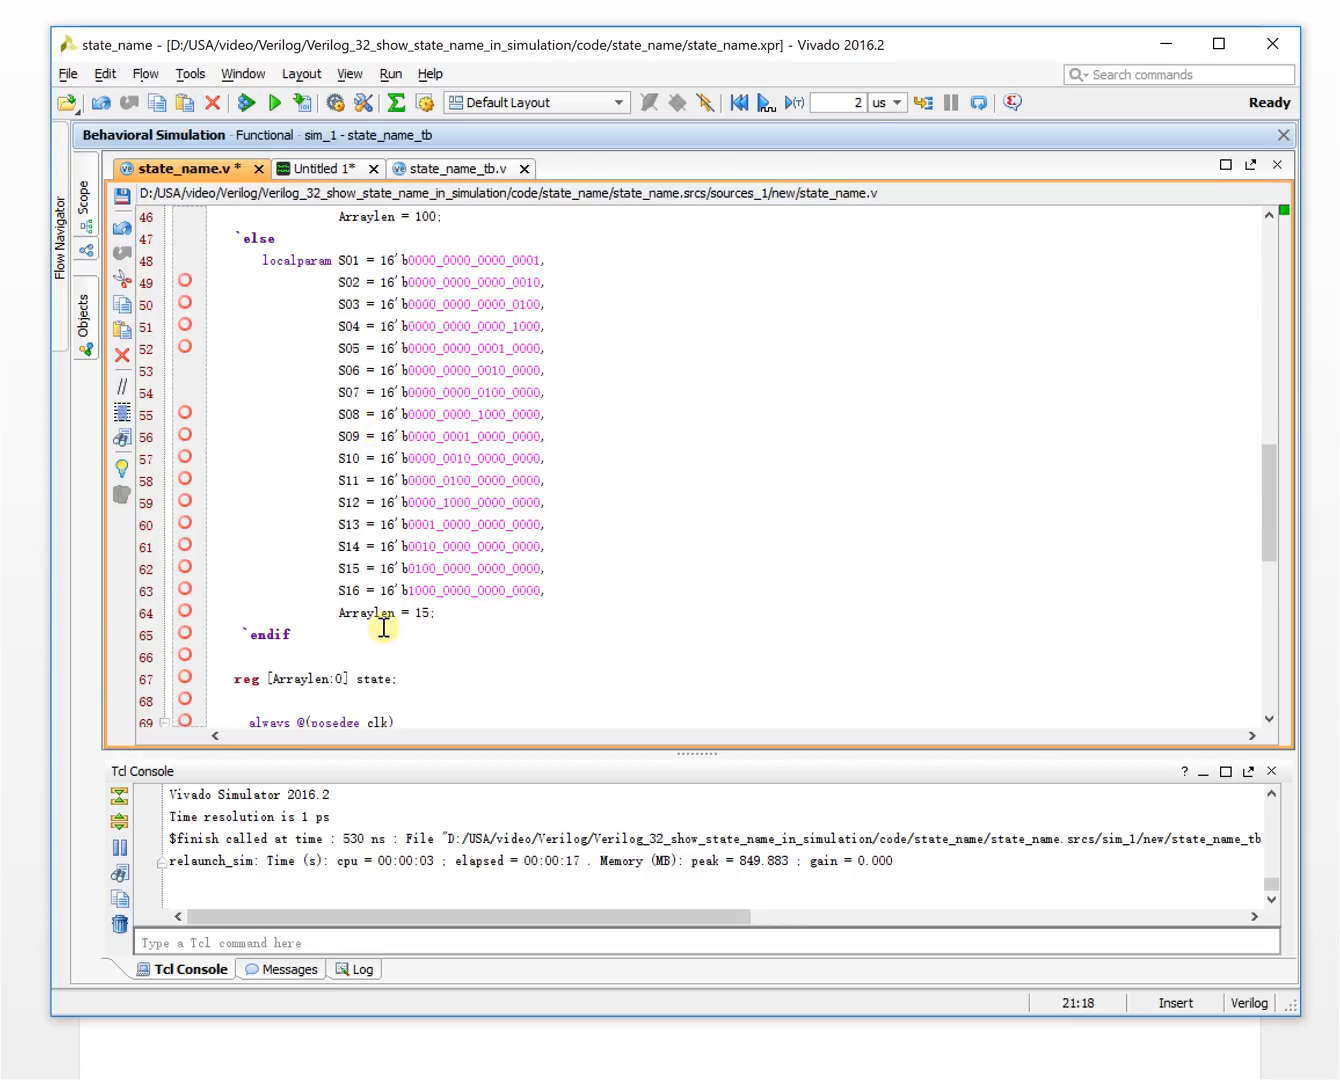
scroll("down", 3)
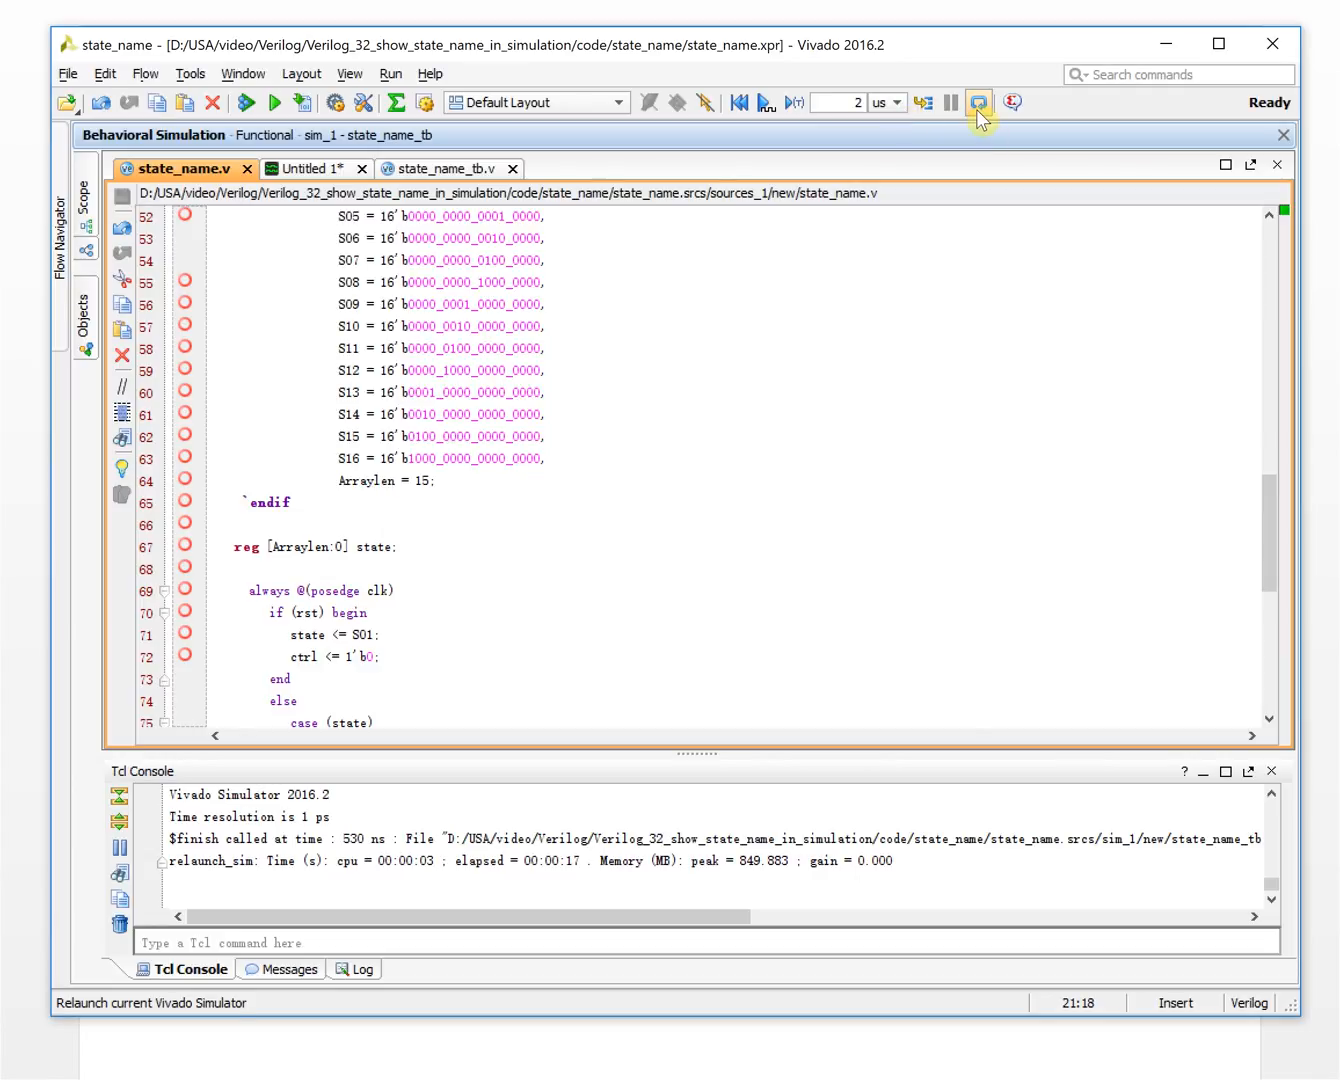
Relaunch the simulation with the edited state_name.v source
left_click(976, 102)
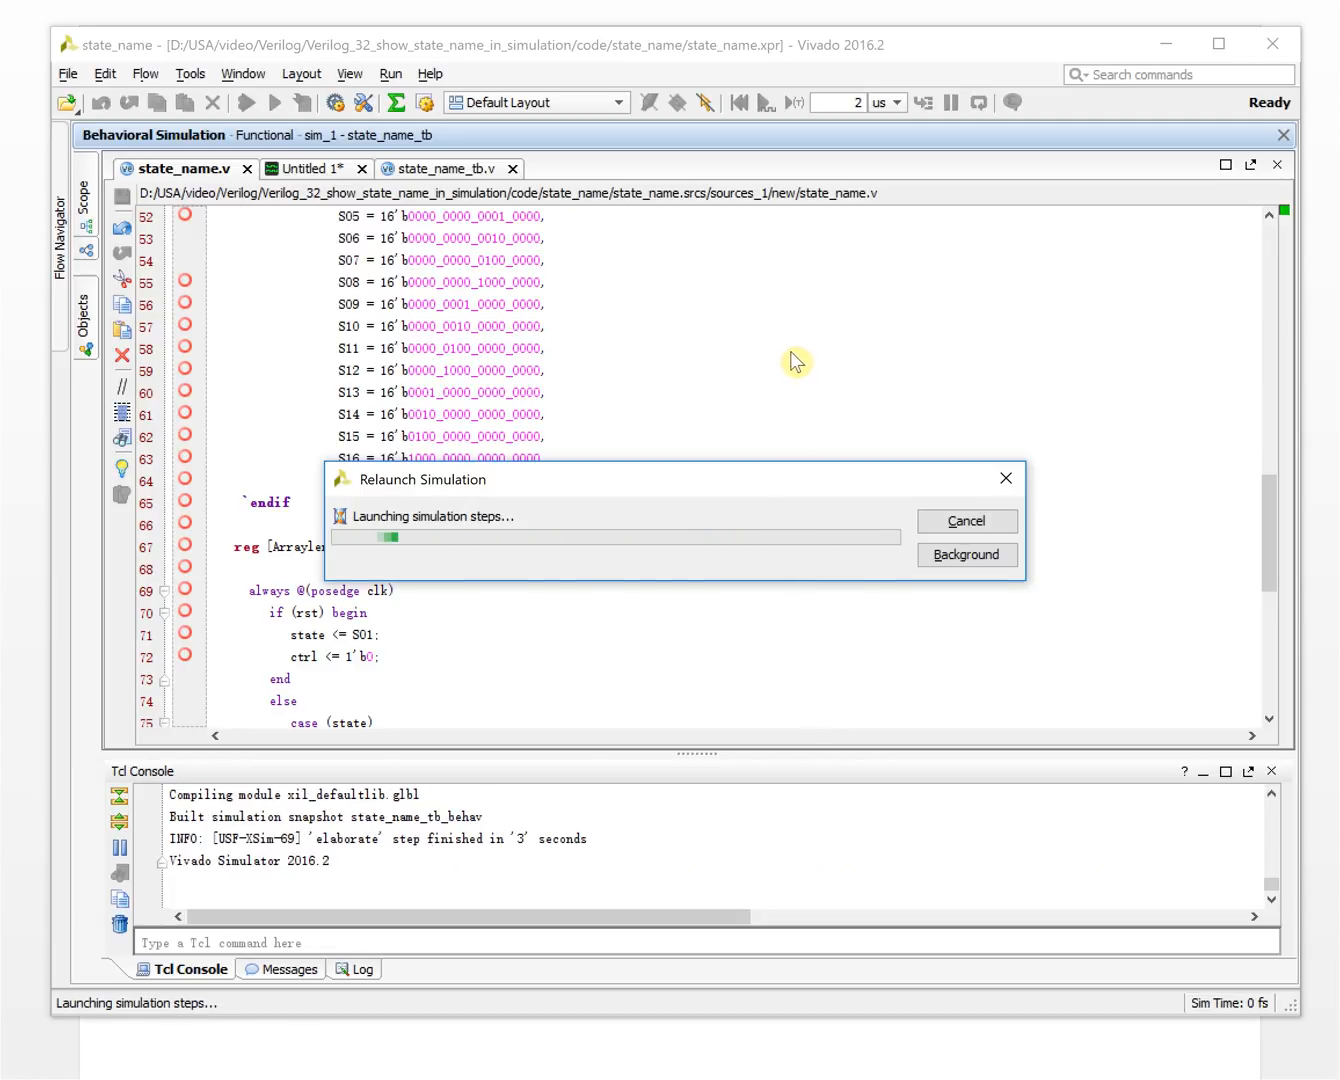
mouse_move(784, 362)
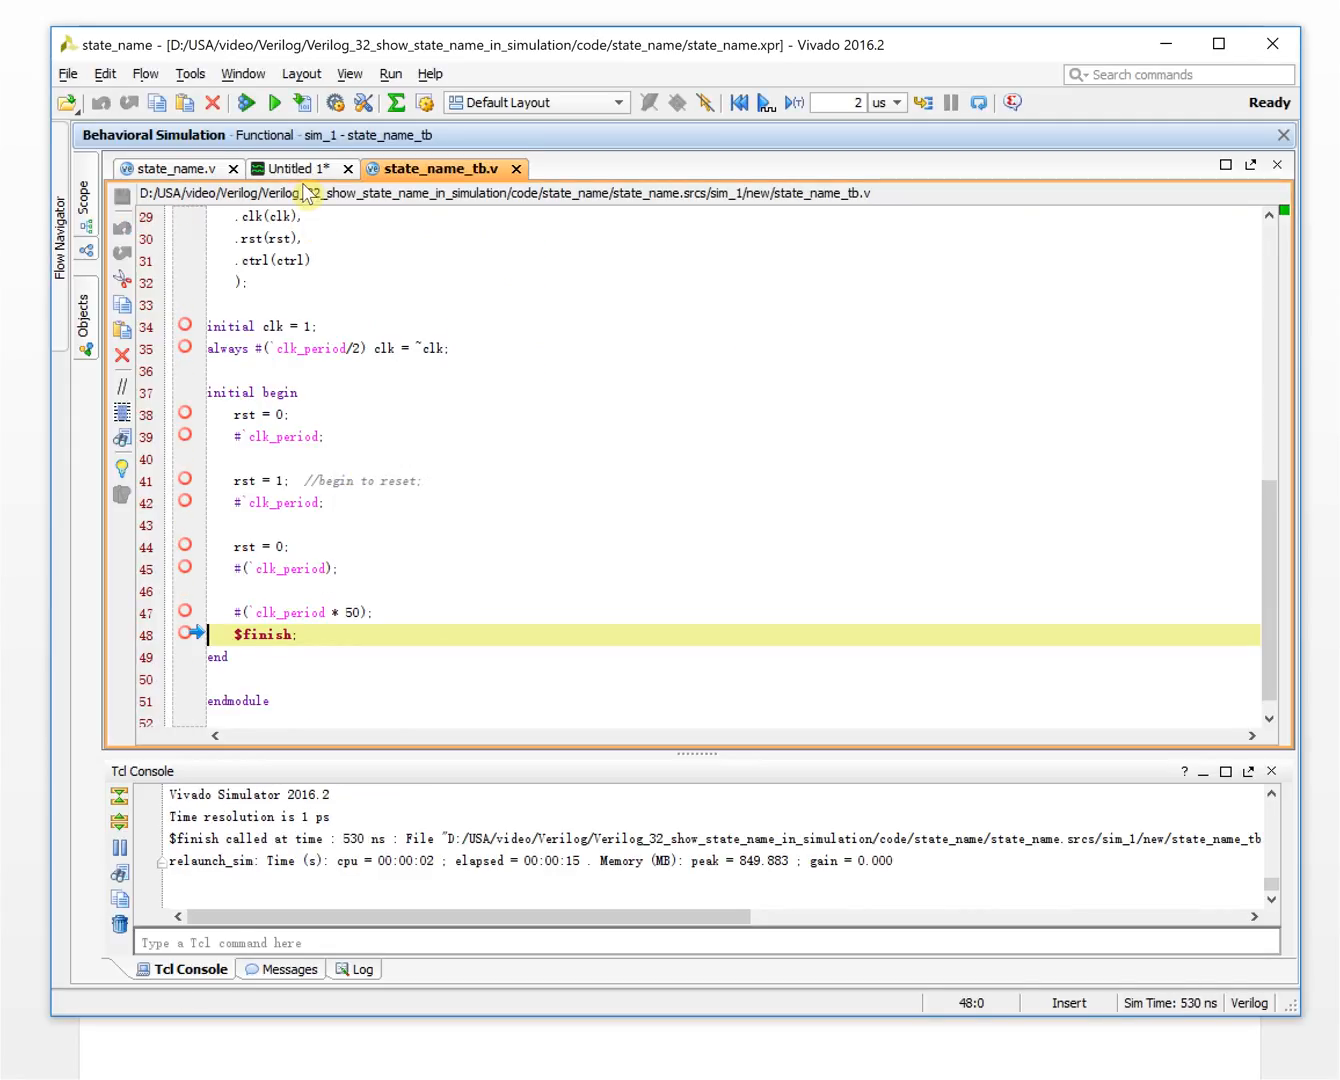
Display the 101-bit state signal in ASCII radix and zoom-fit the full 530 ns run
left_click(296, 168)
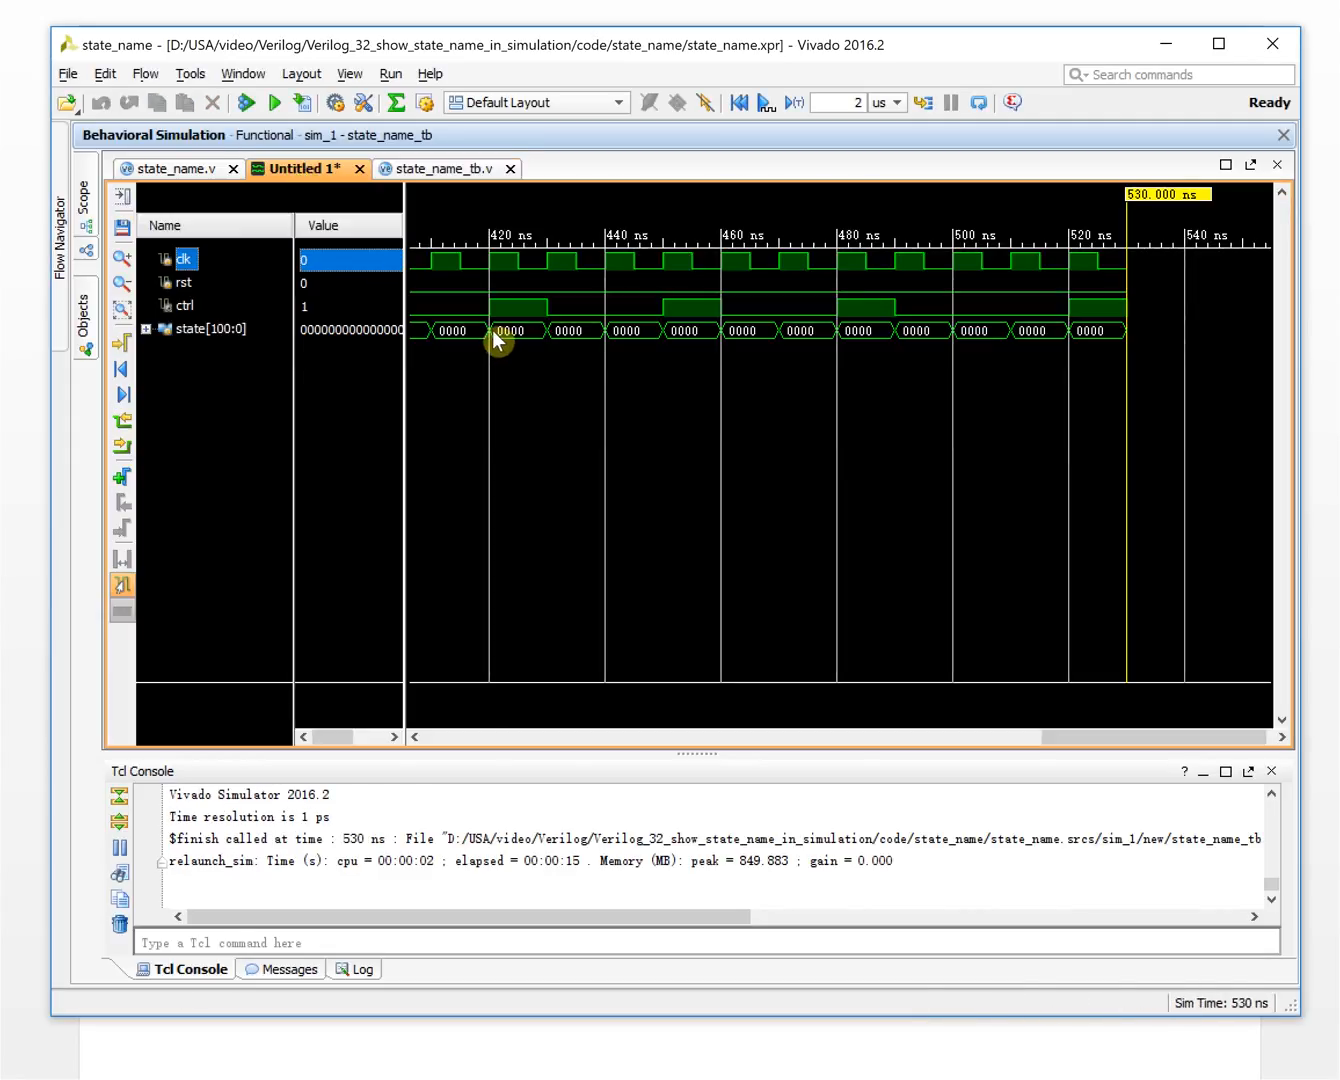
mouse_move(482, 330)
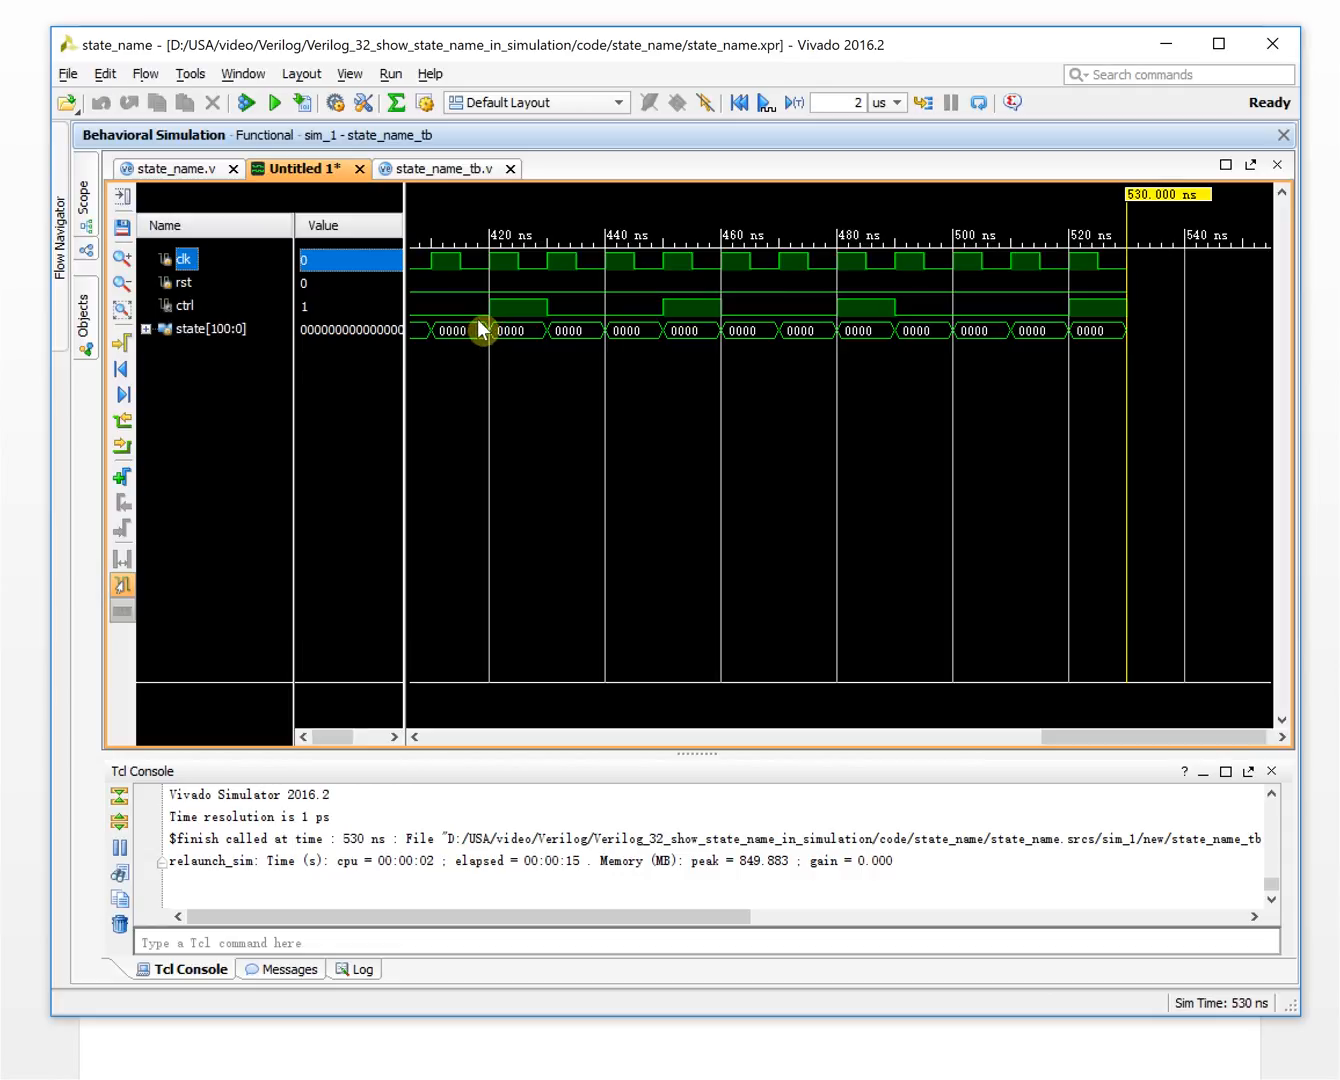
mouse_move(448, 304)
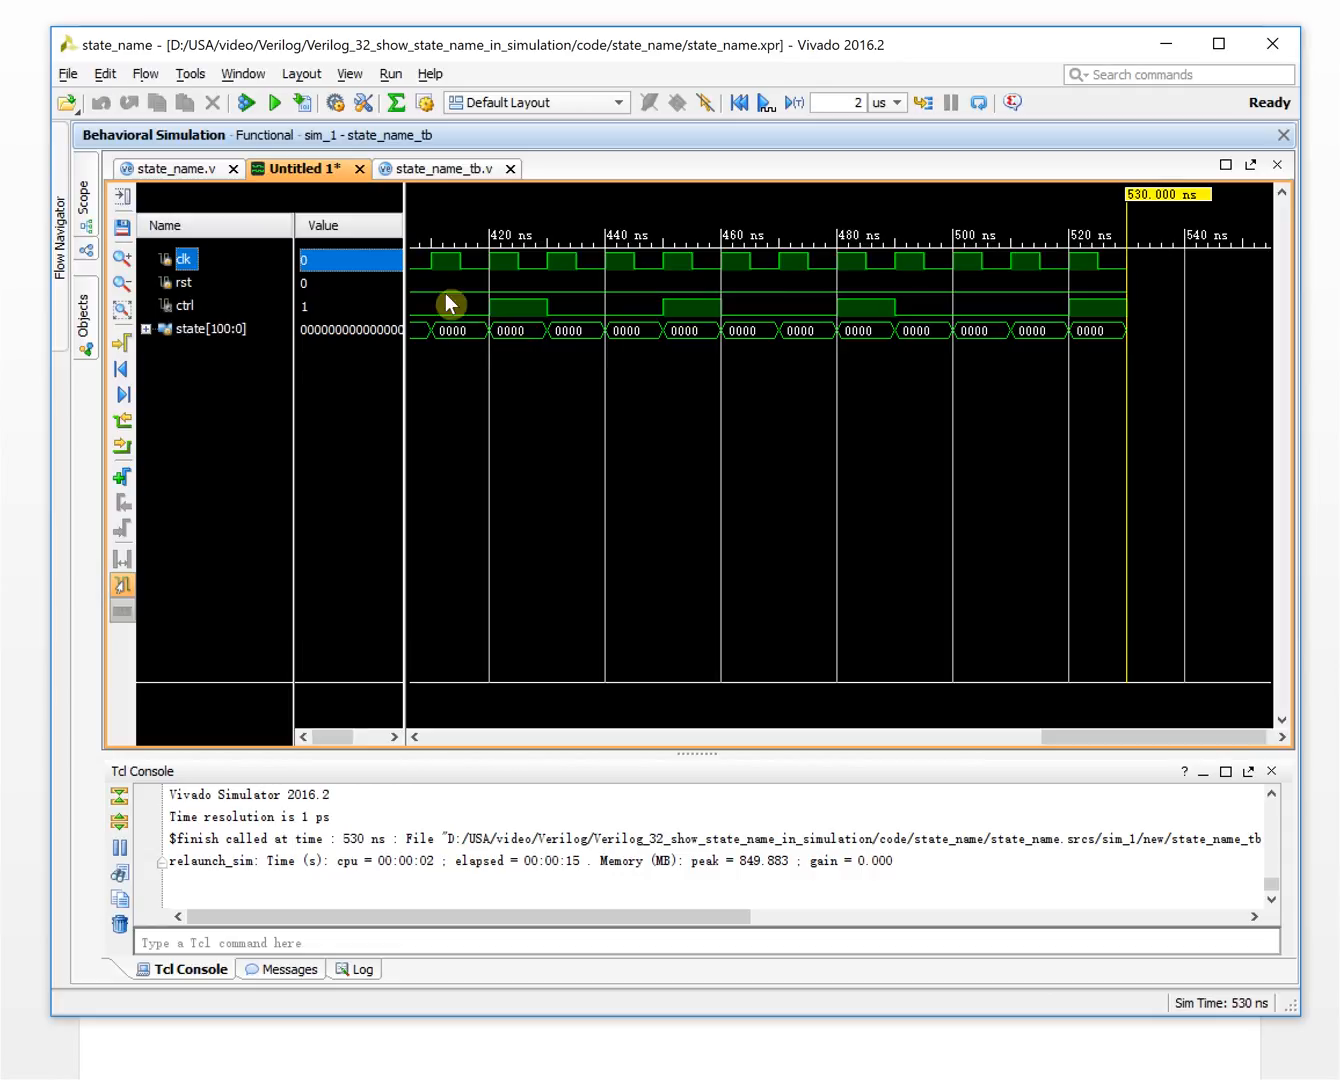
left_click(204, 328)
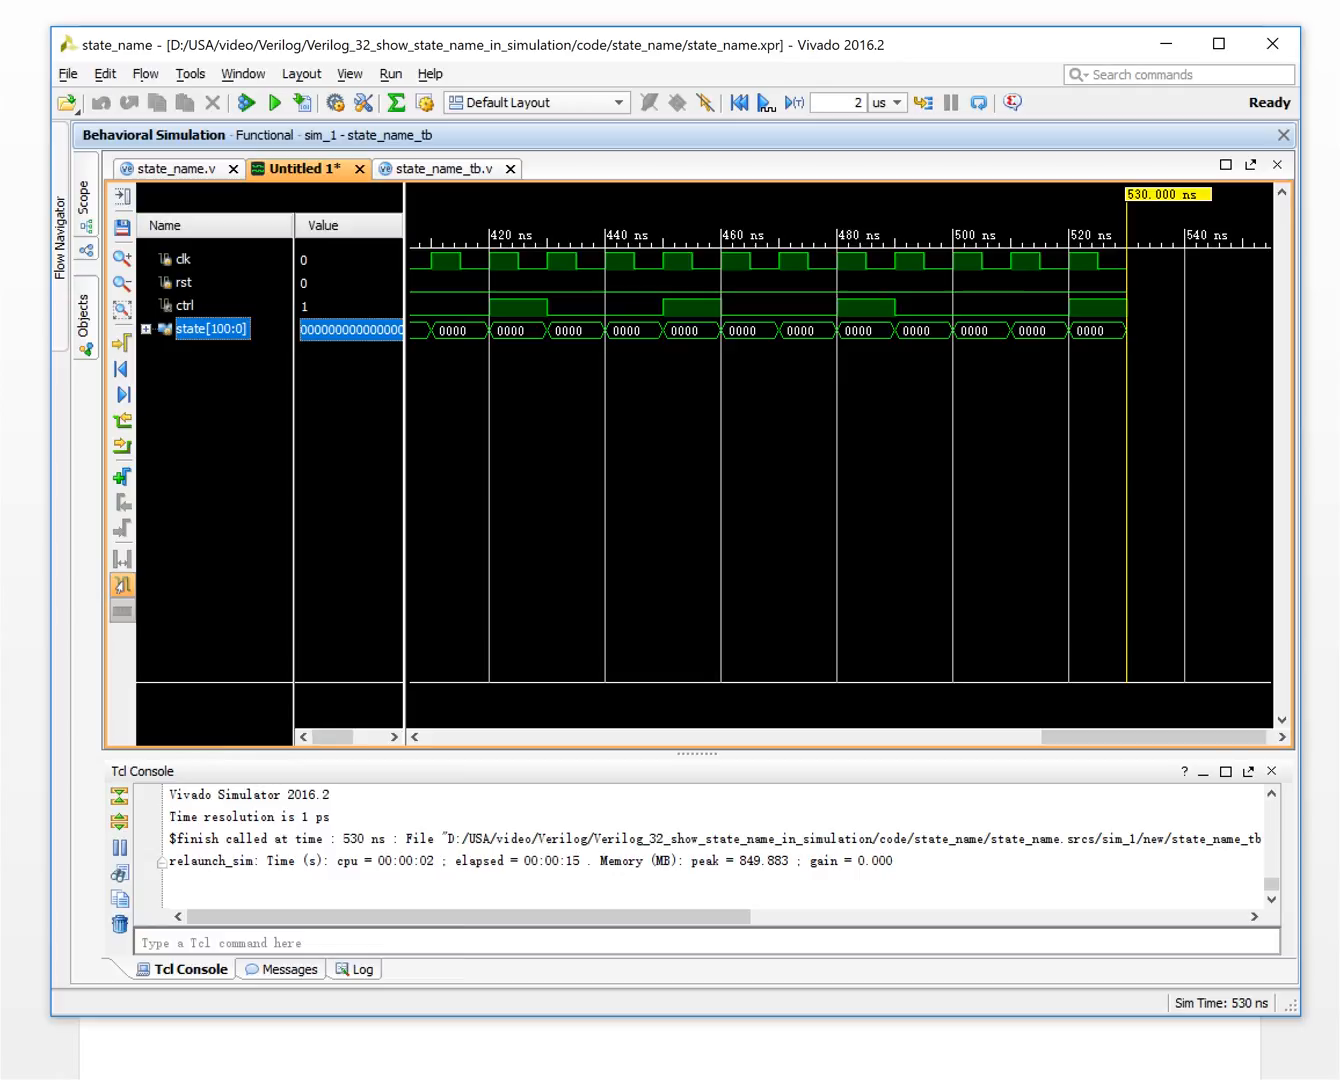
right_click(210, 328)
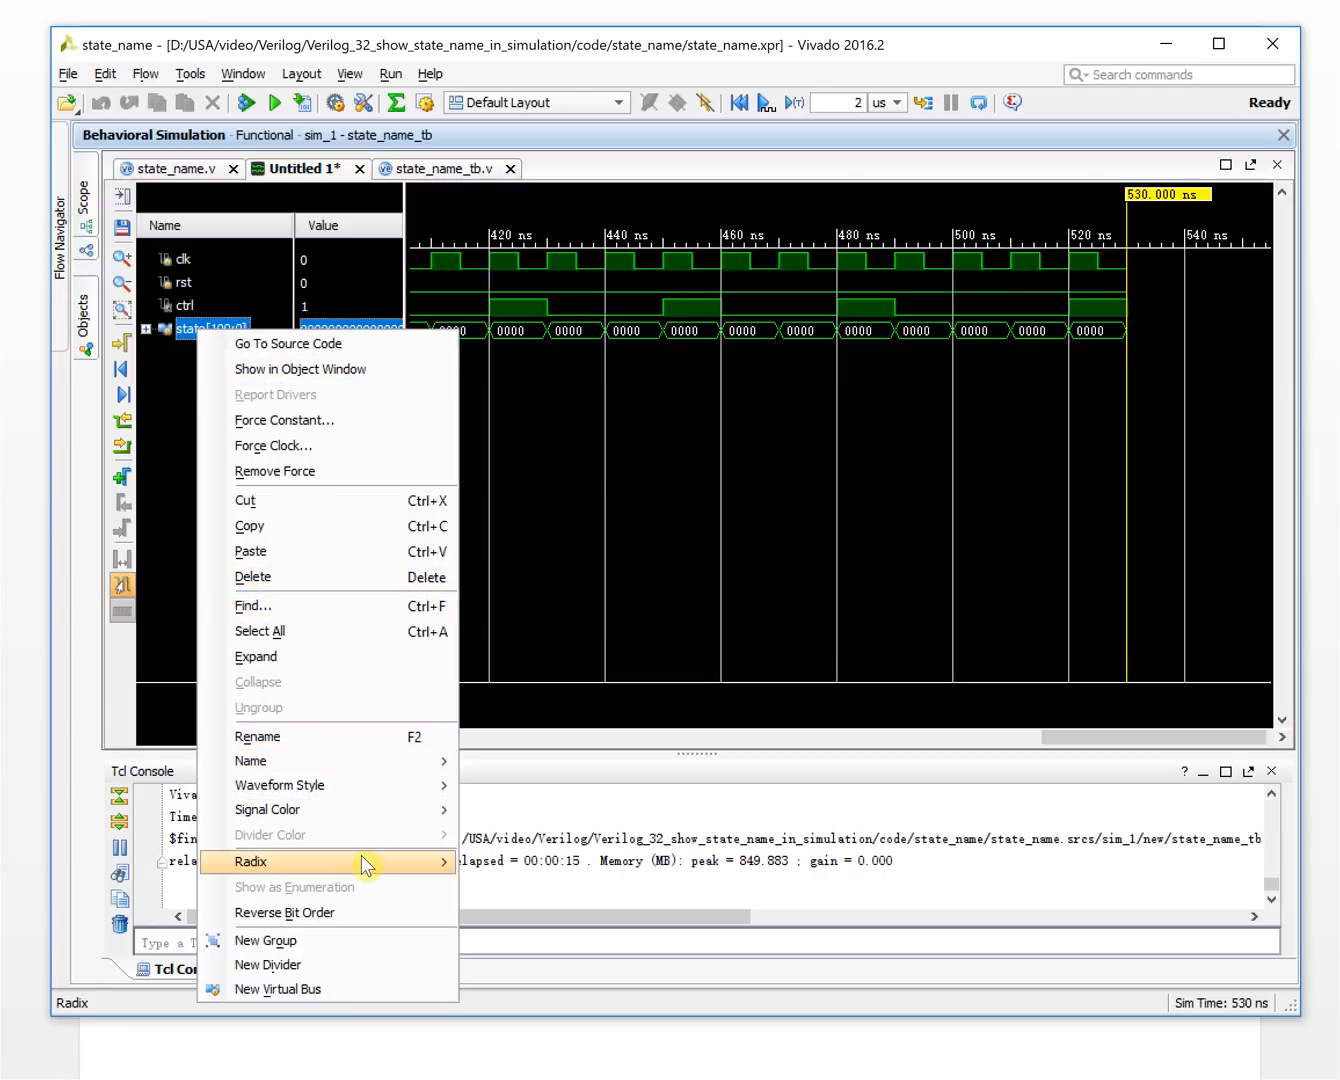
left_click(252, 862)
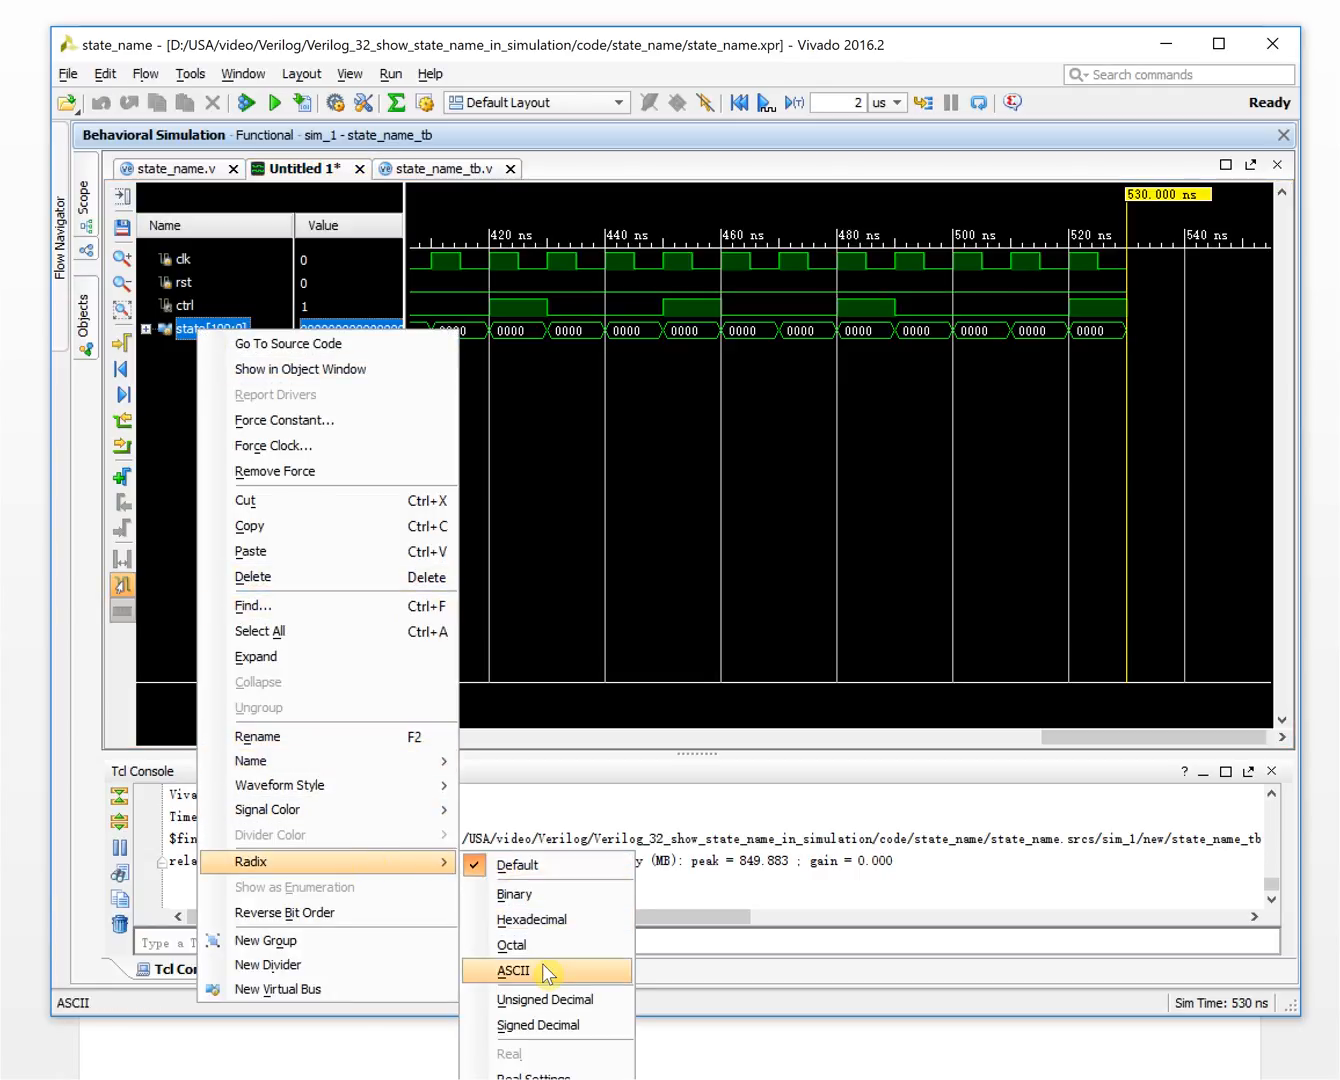
left_click(512, 970)
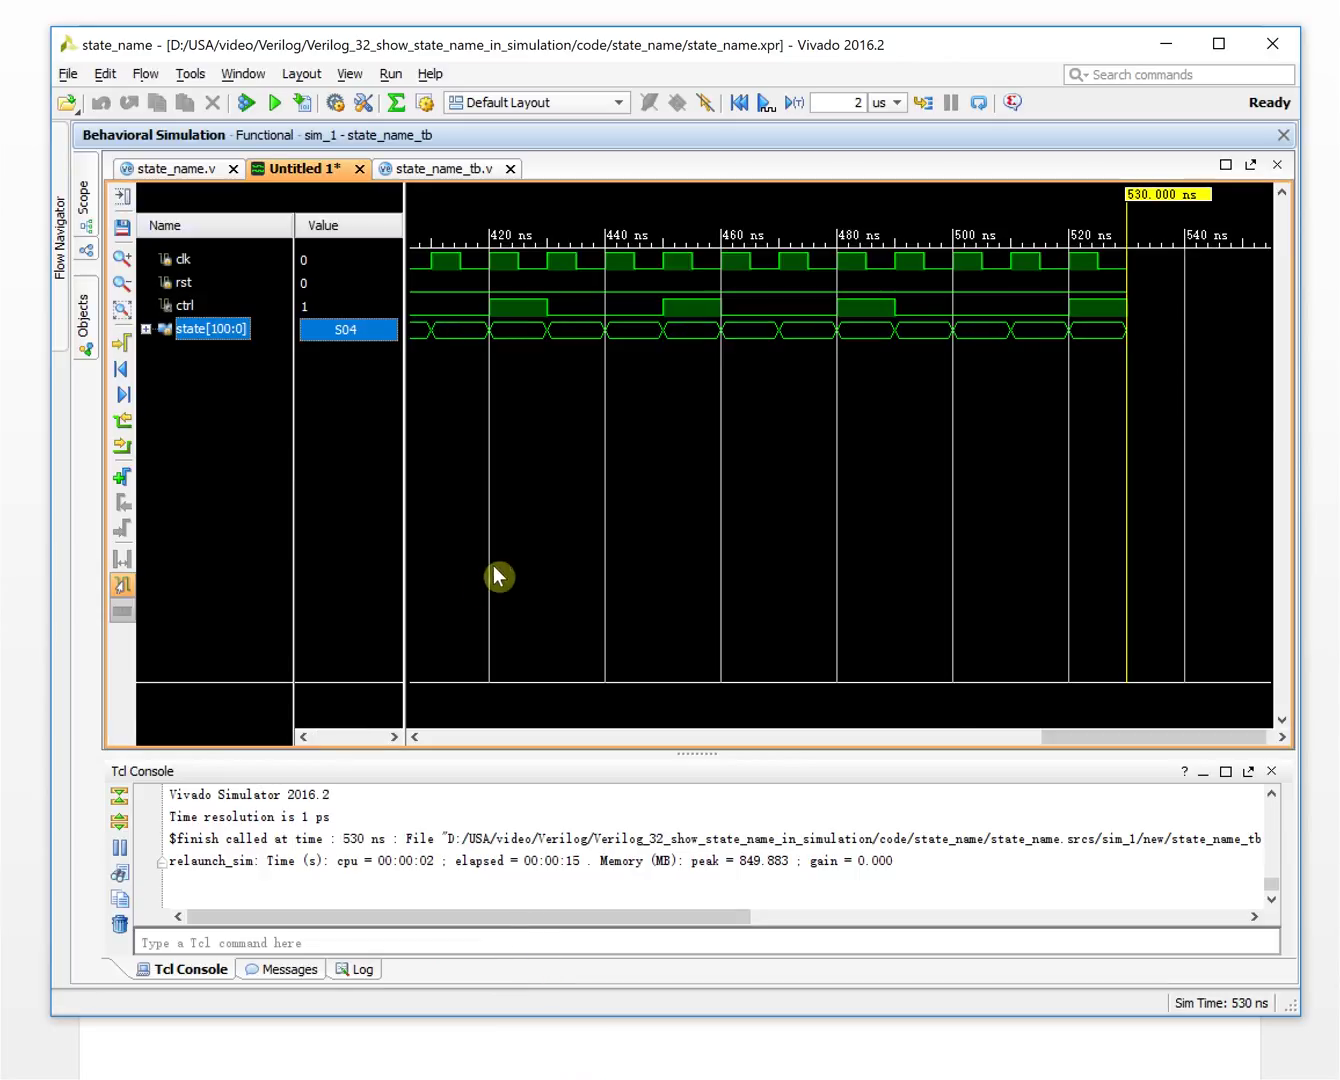
right_click(530, 576)
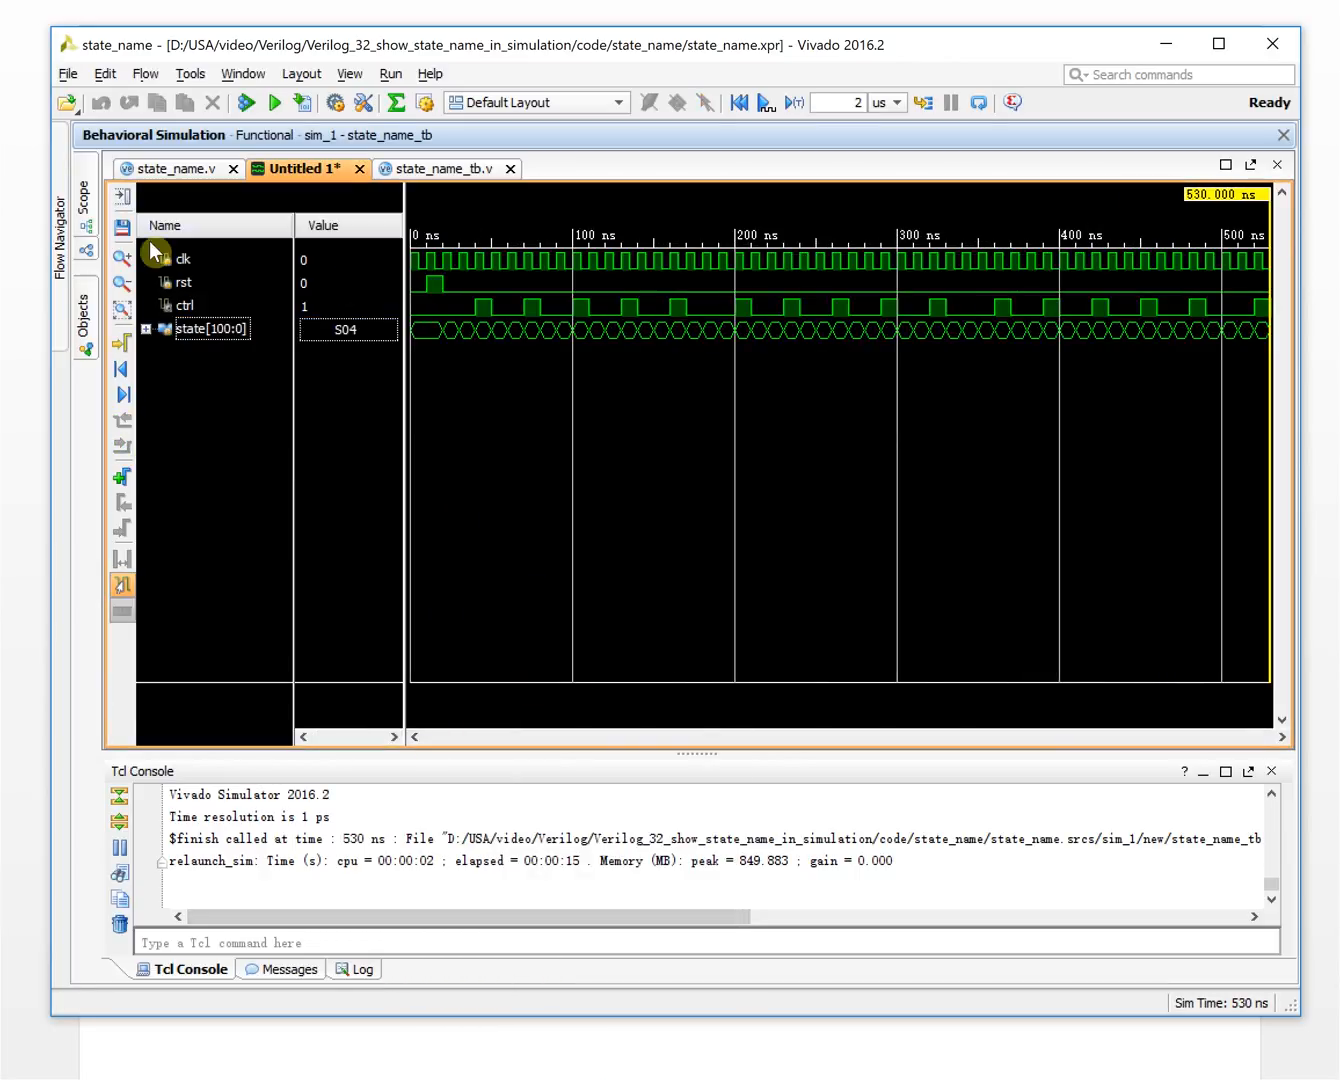
Zoom into the opening 0–70 ns where state reads S01 through S06
left_click(122, 256)
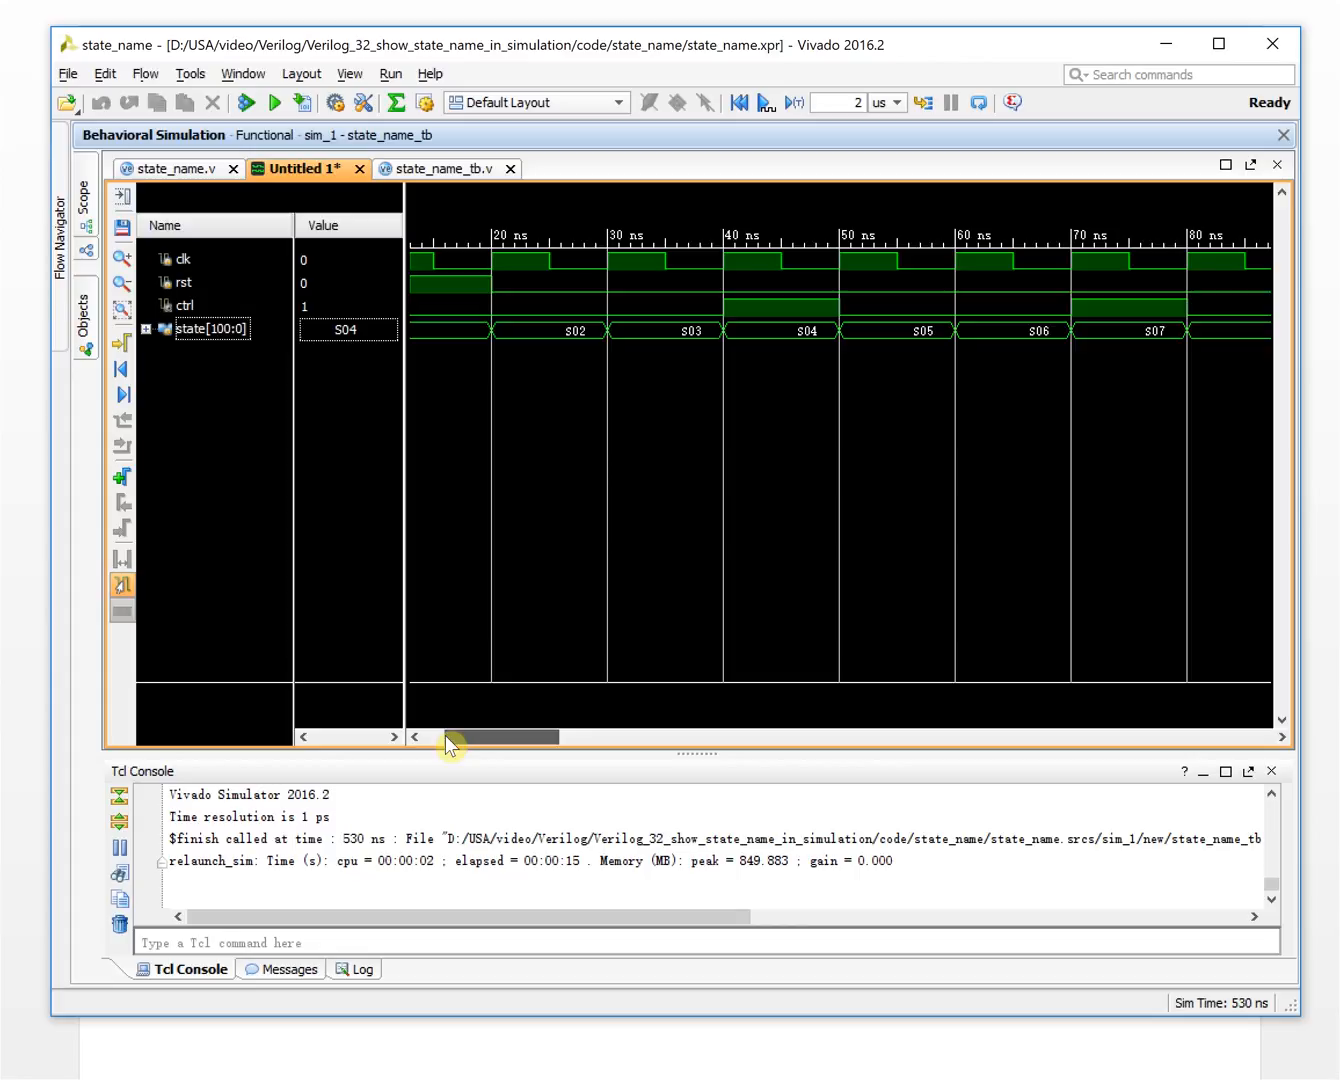
scroll("left", 3)
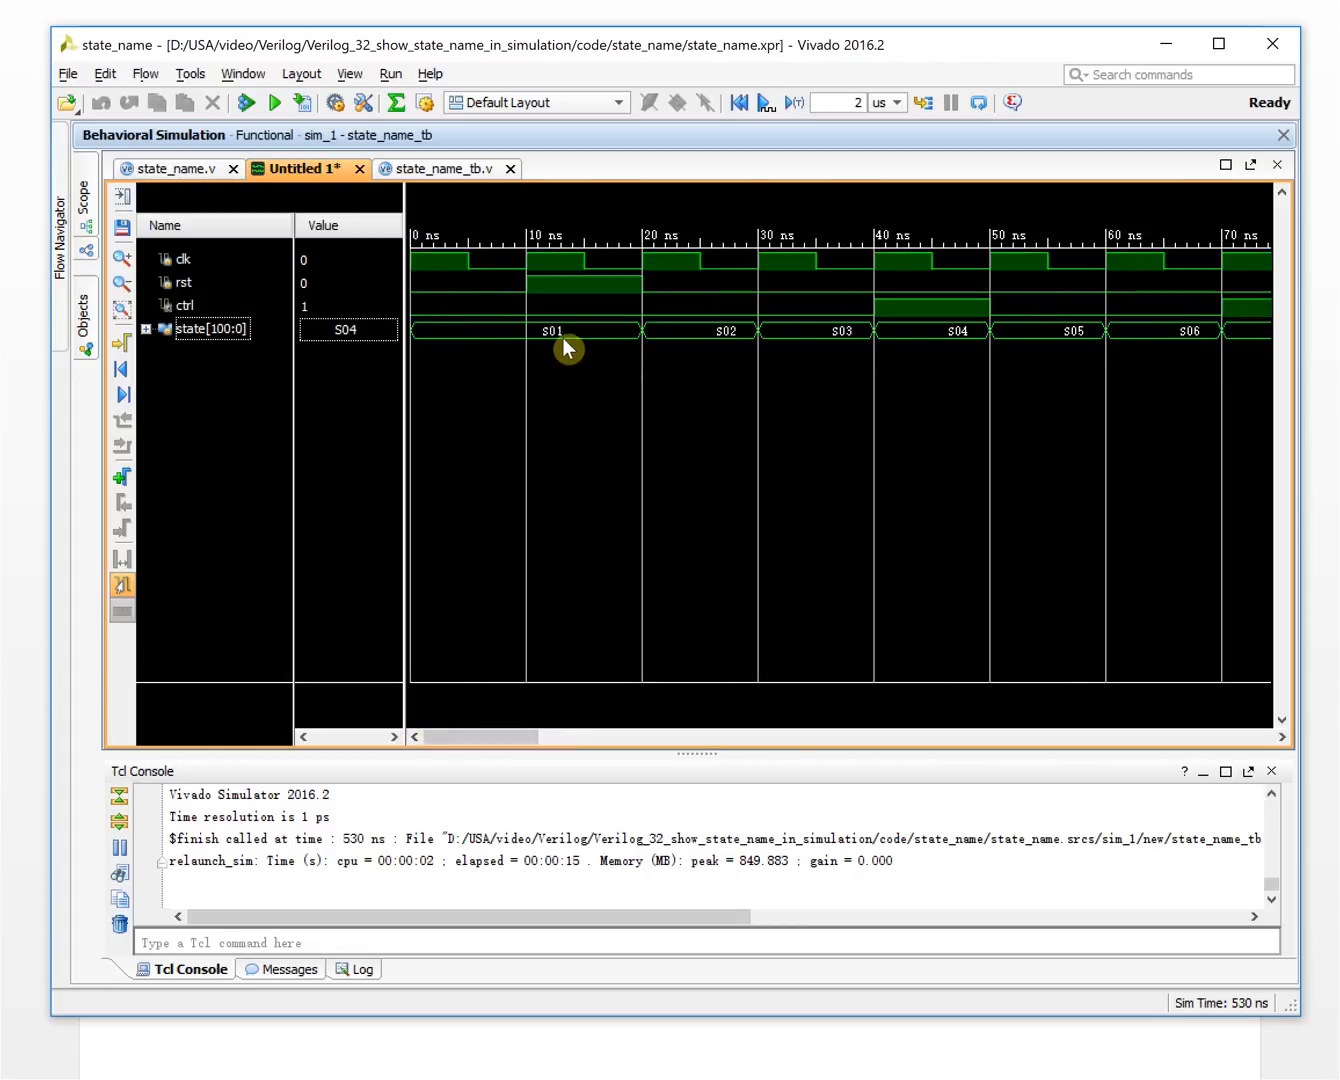
mouse_move(840, 344)
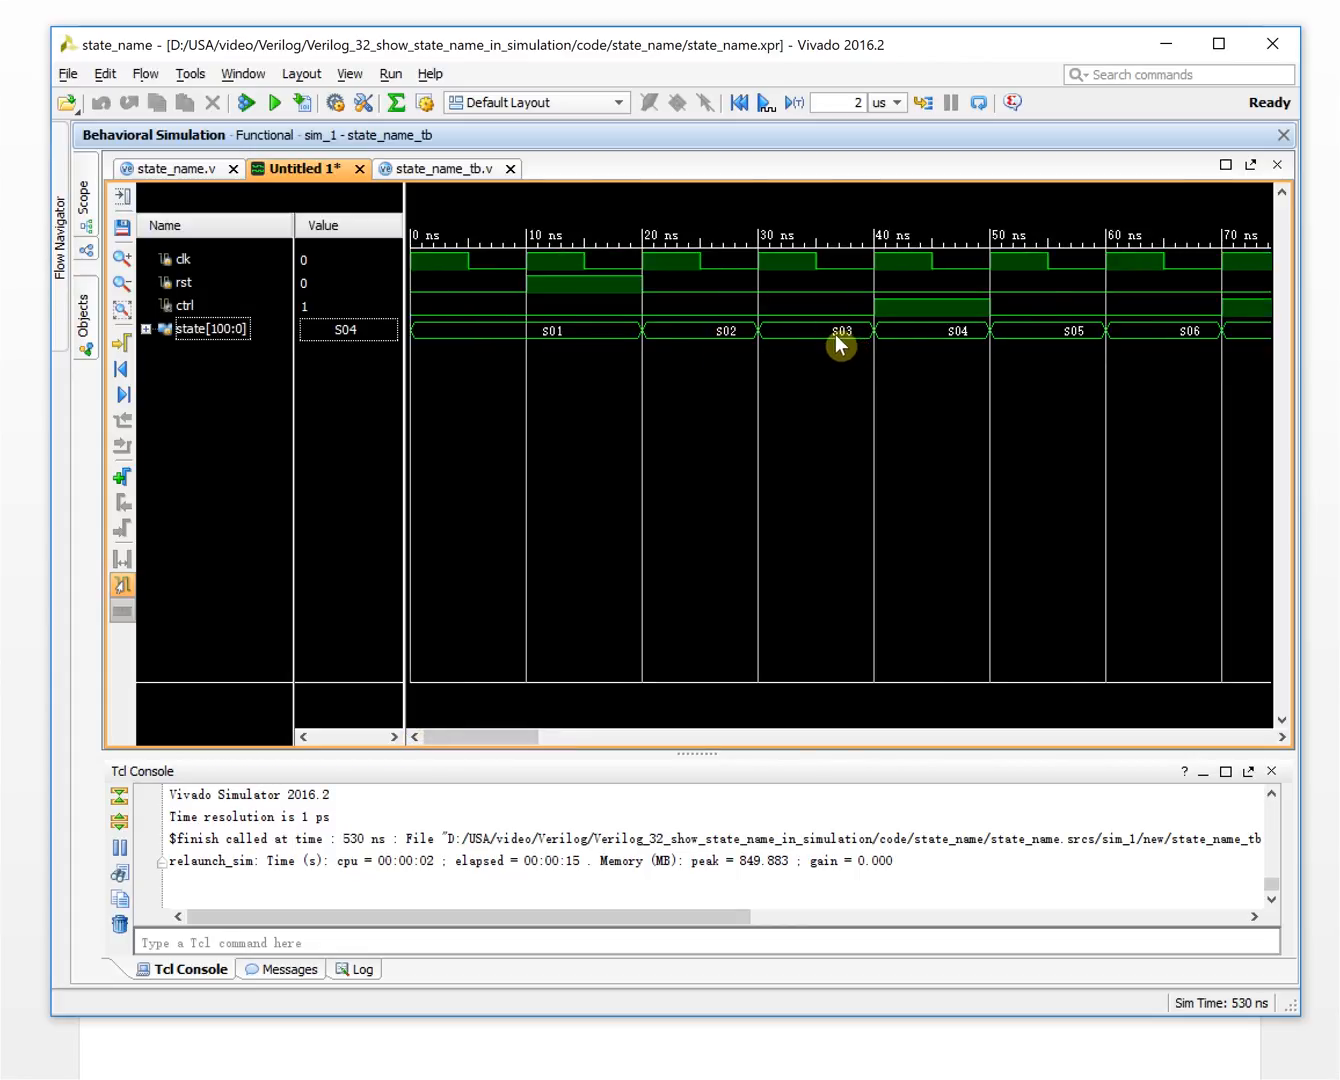
mouse_move(1280, 740)
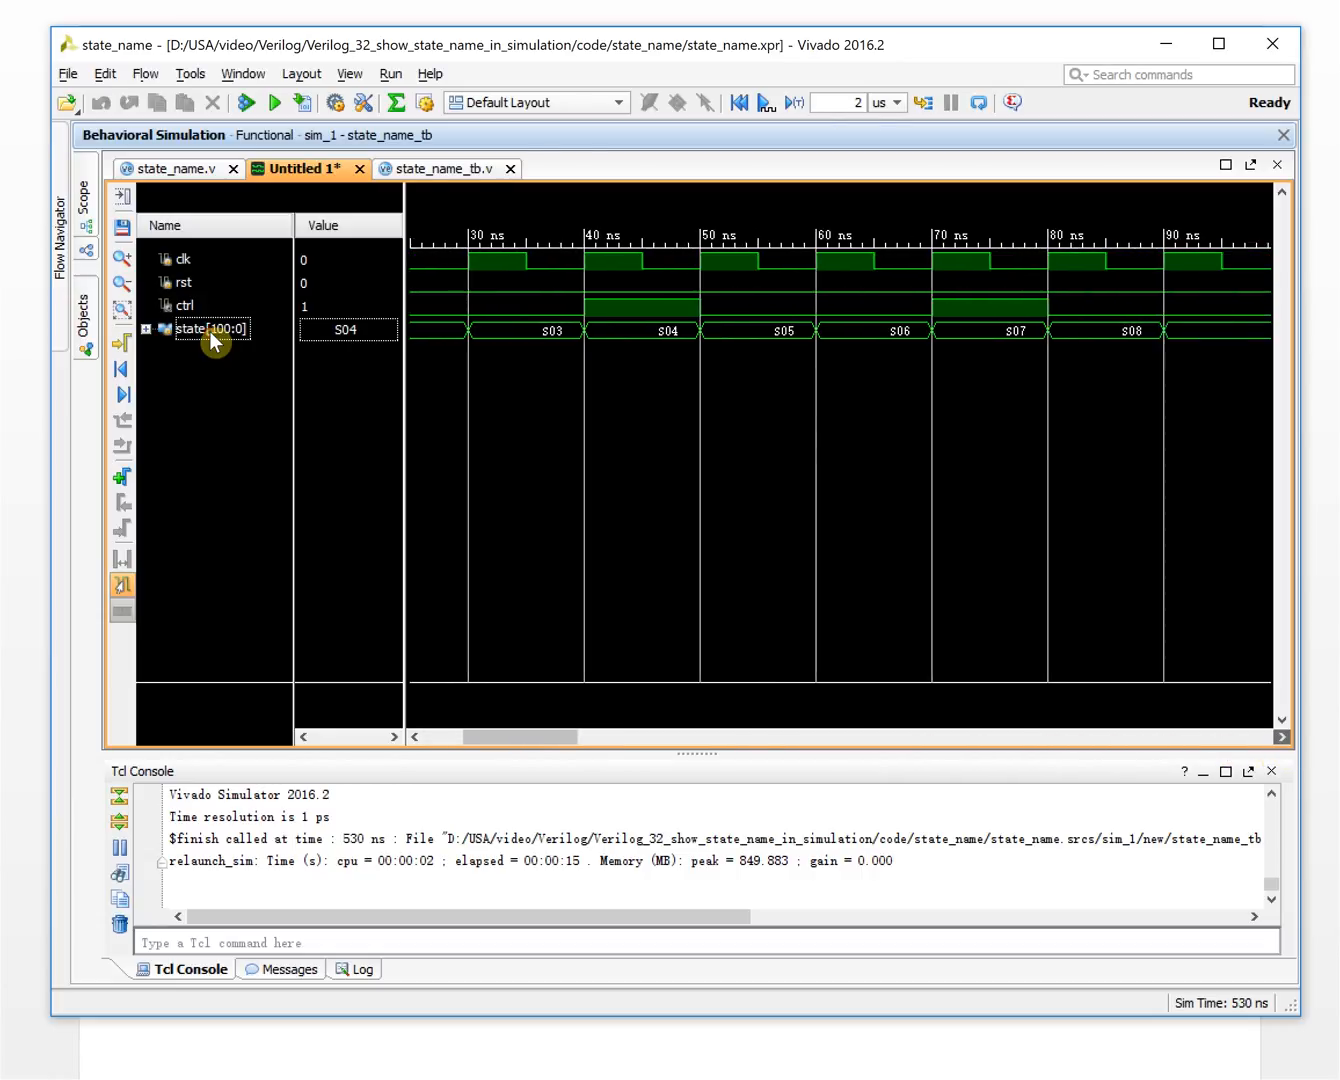
scroll("right", 3)
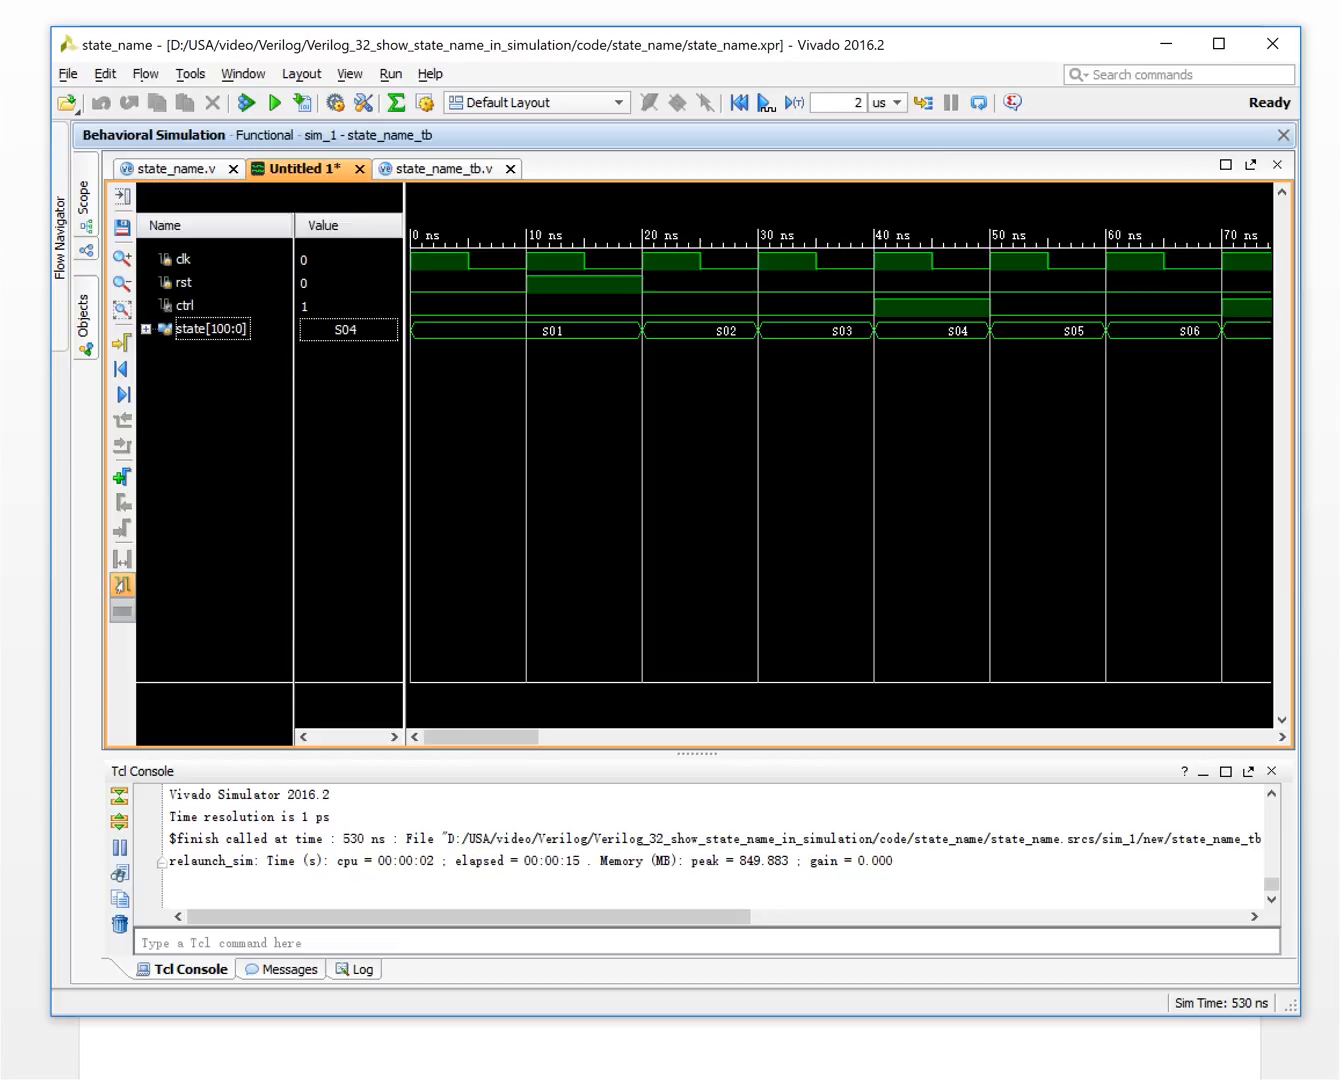
Rename state strings S01–S04 in state_name.v to idle, eat, work and sleep
left_click(174, 168)
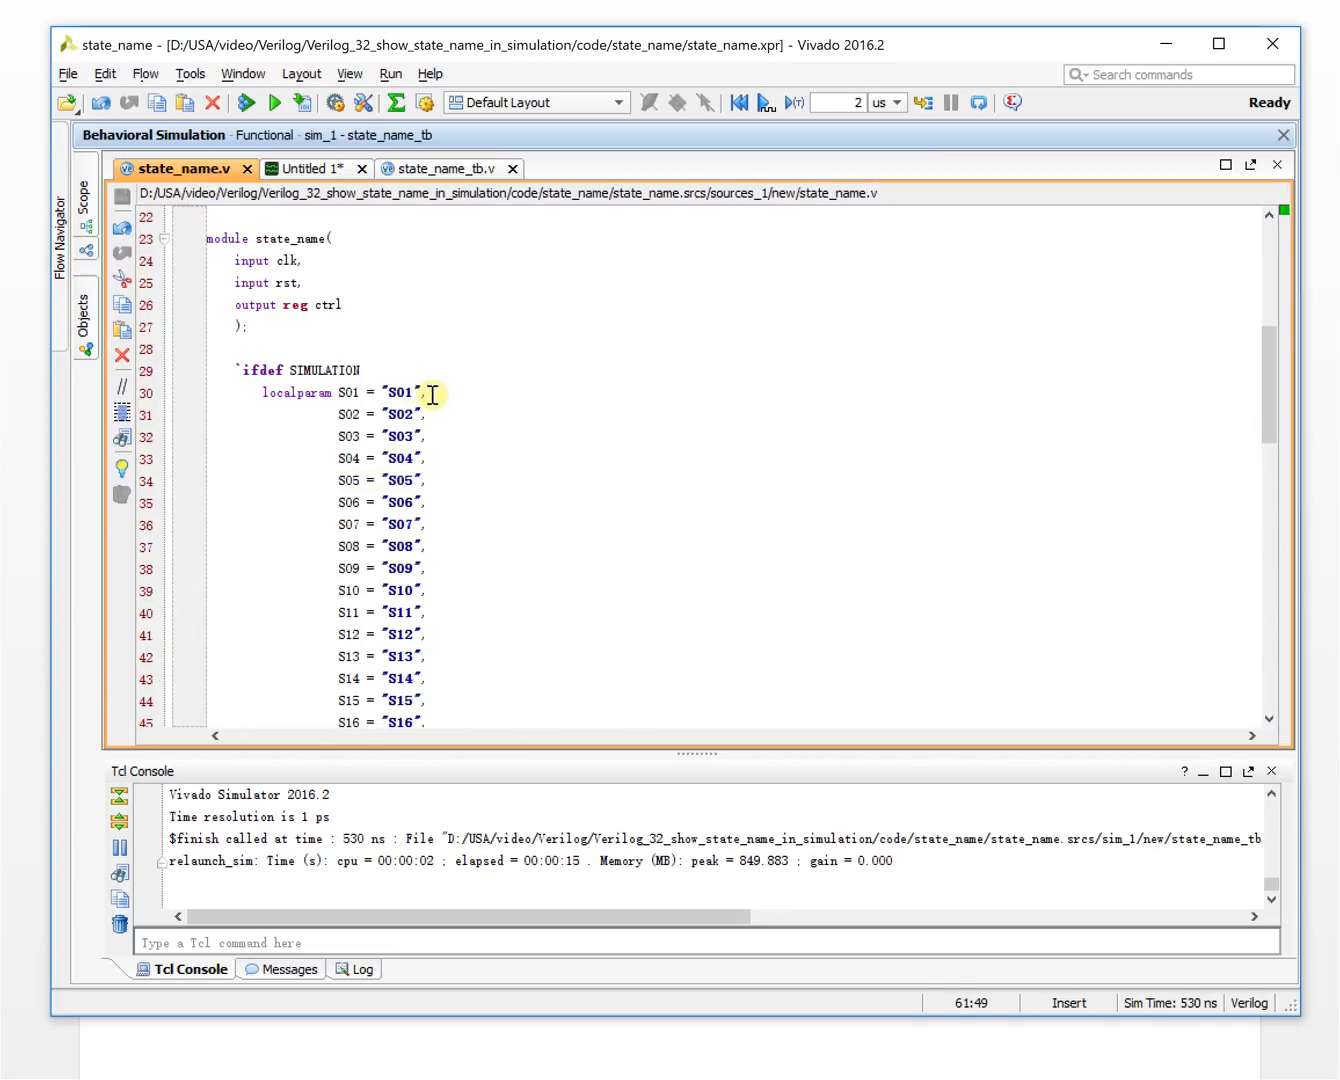
double_click(400, 392)
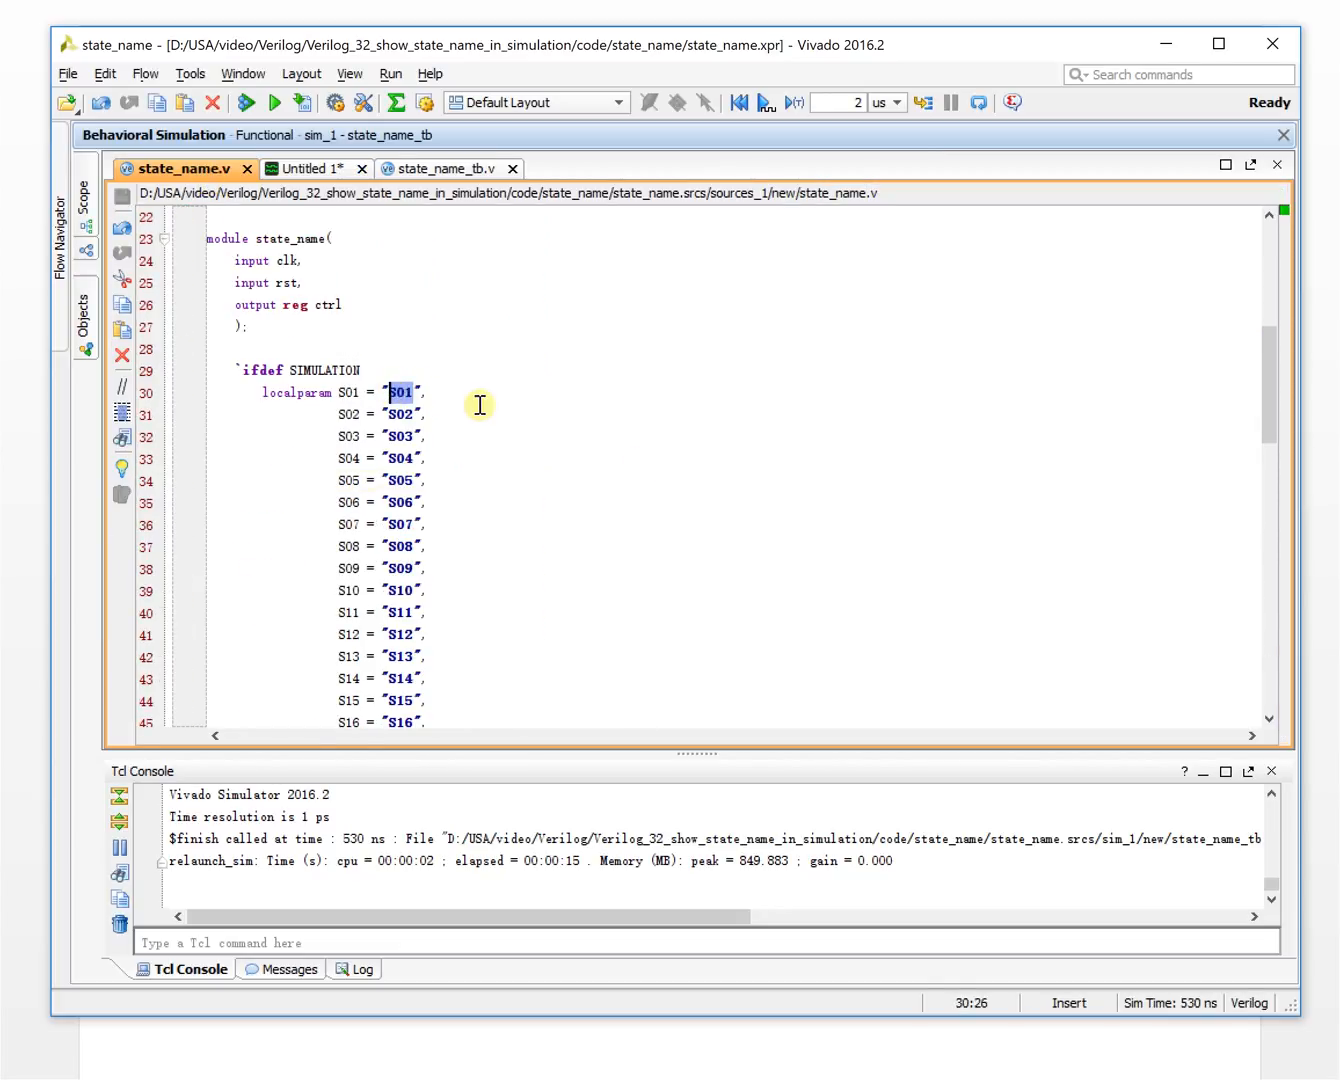
type("idl")
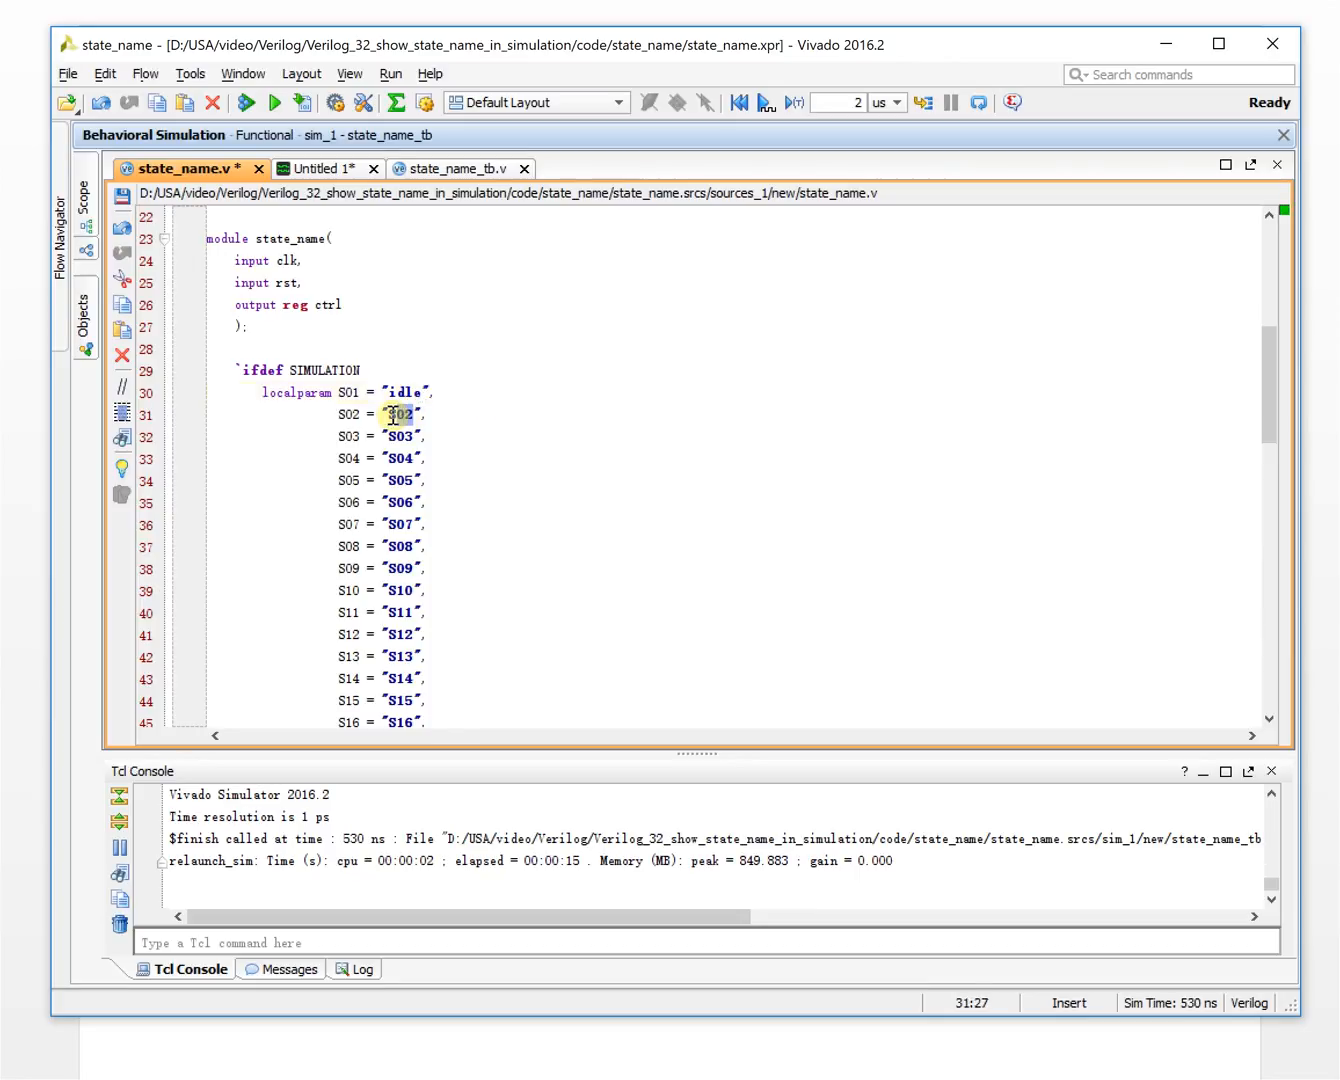
type("eat")
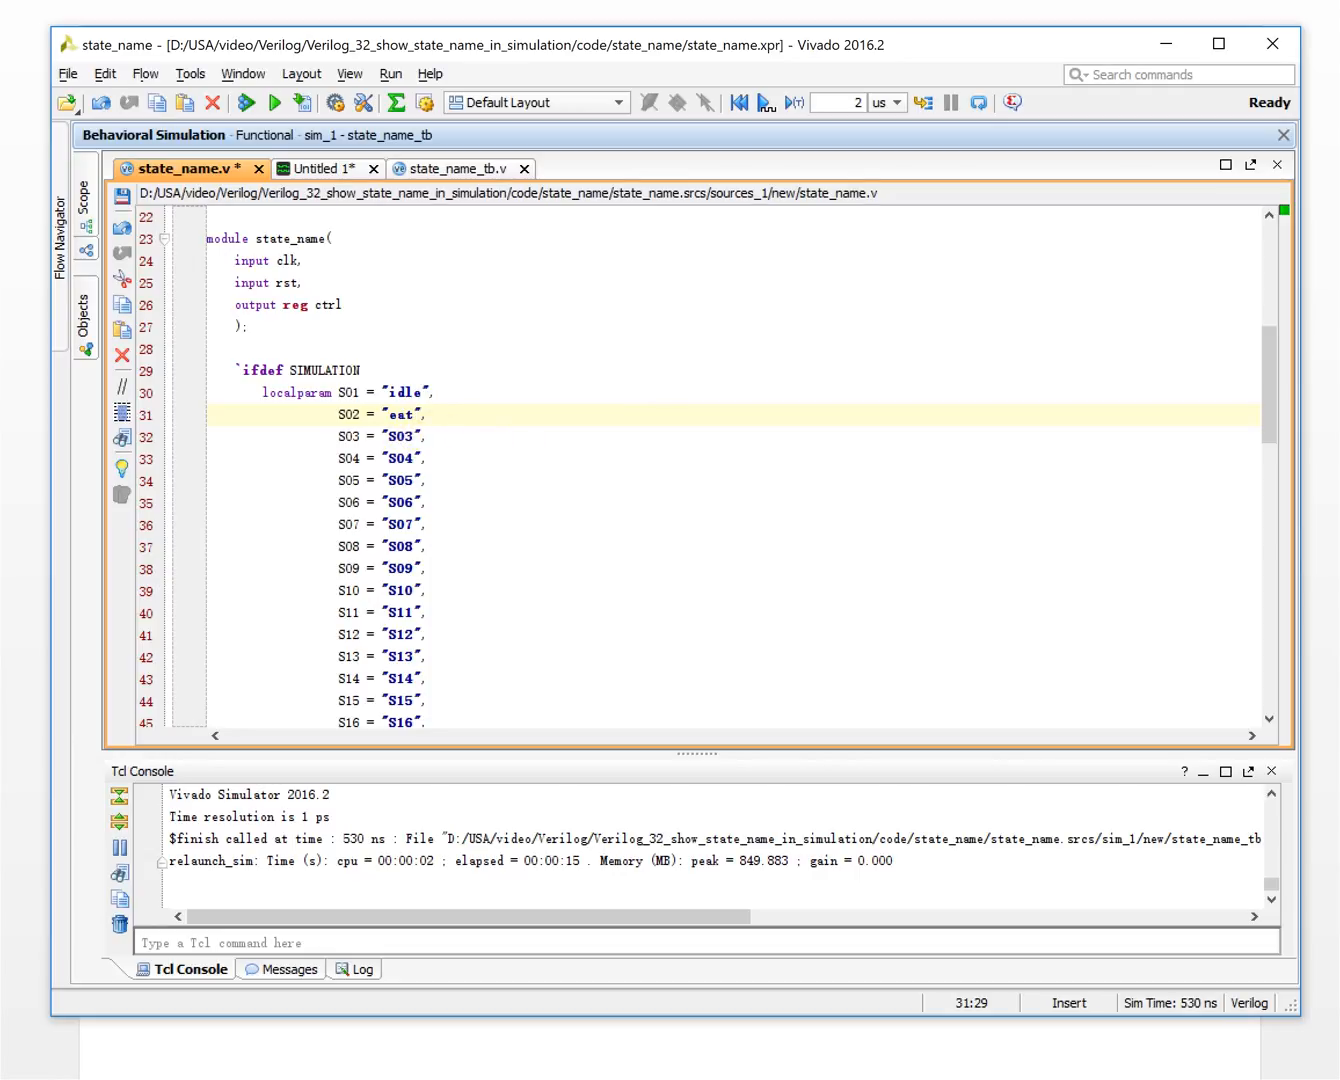
double_click(400, 436)
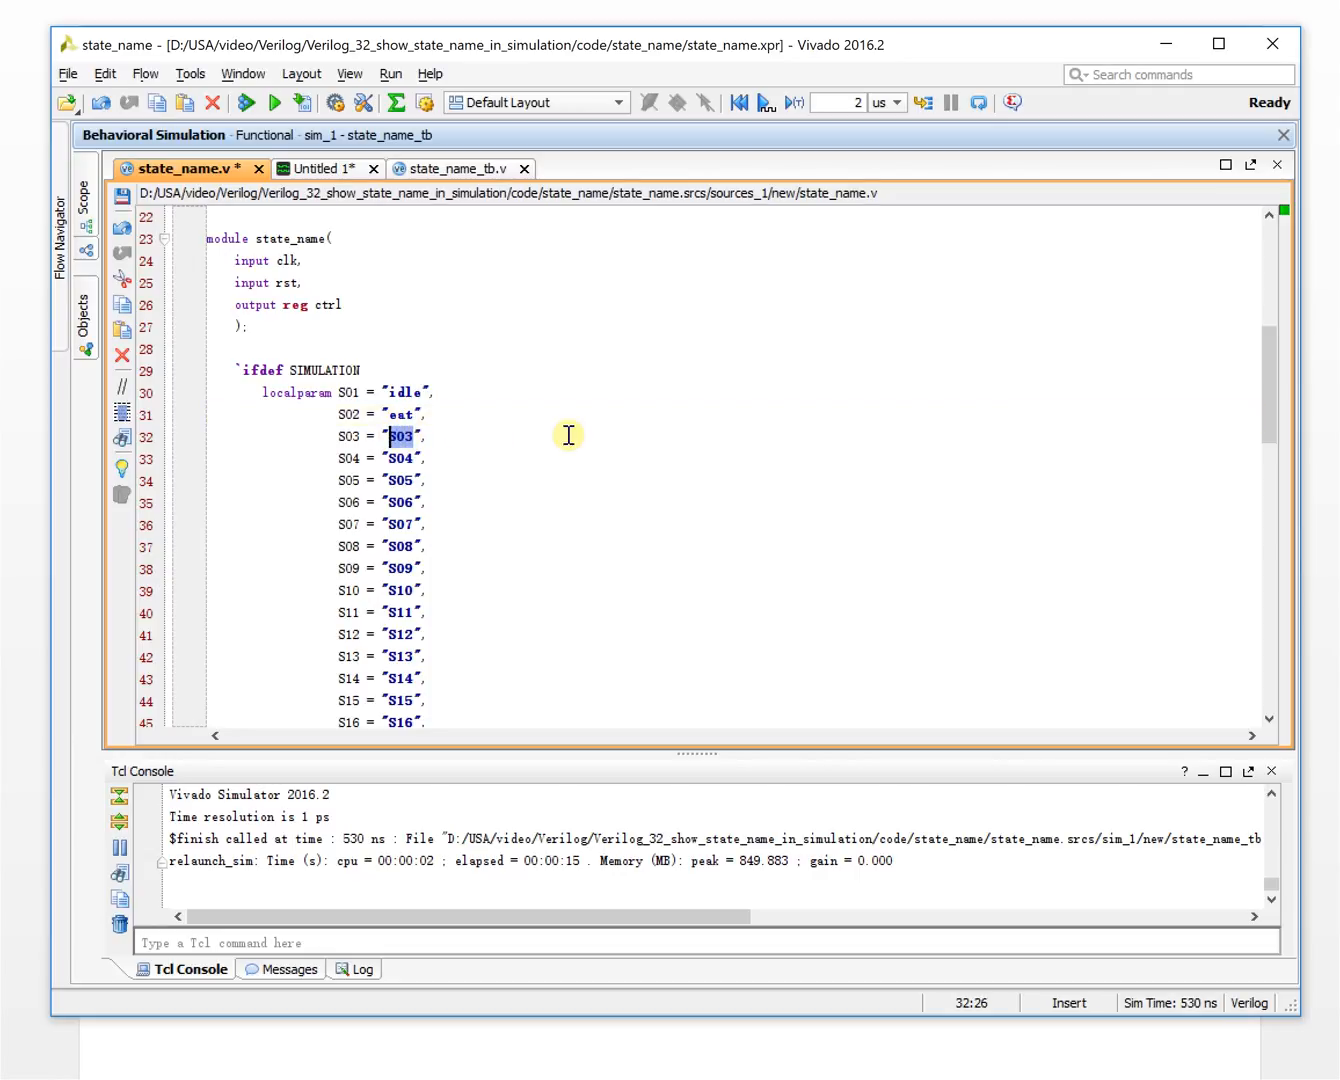
type("work")
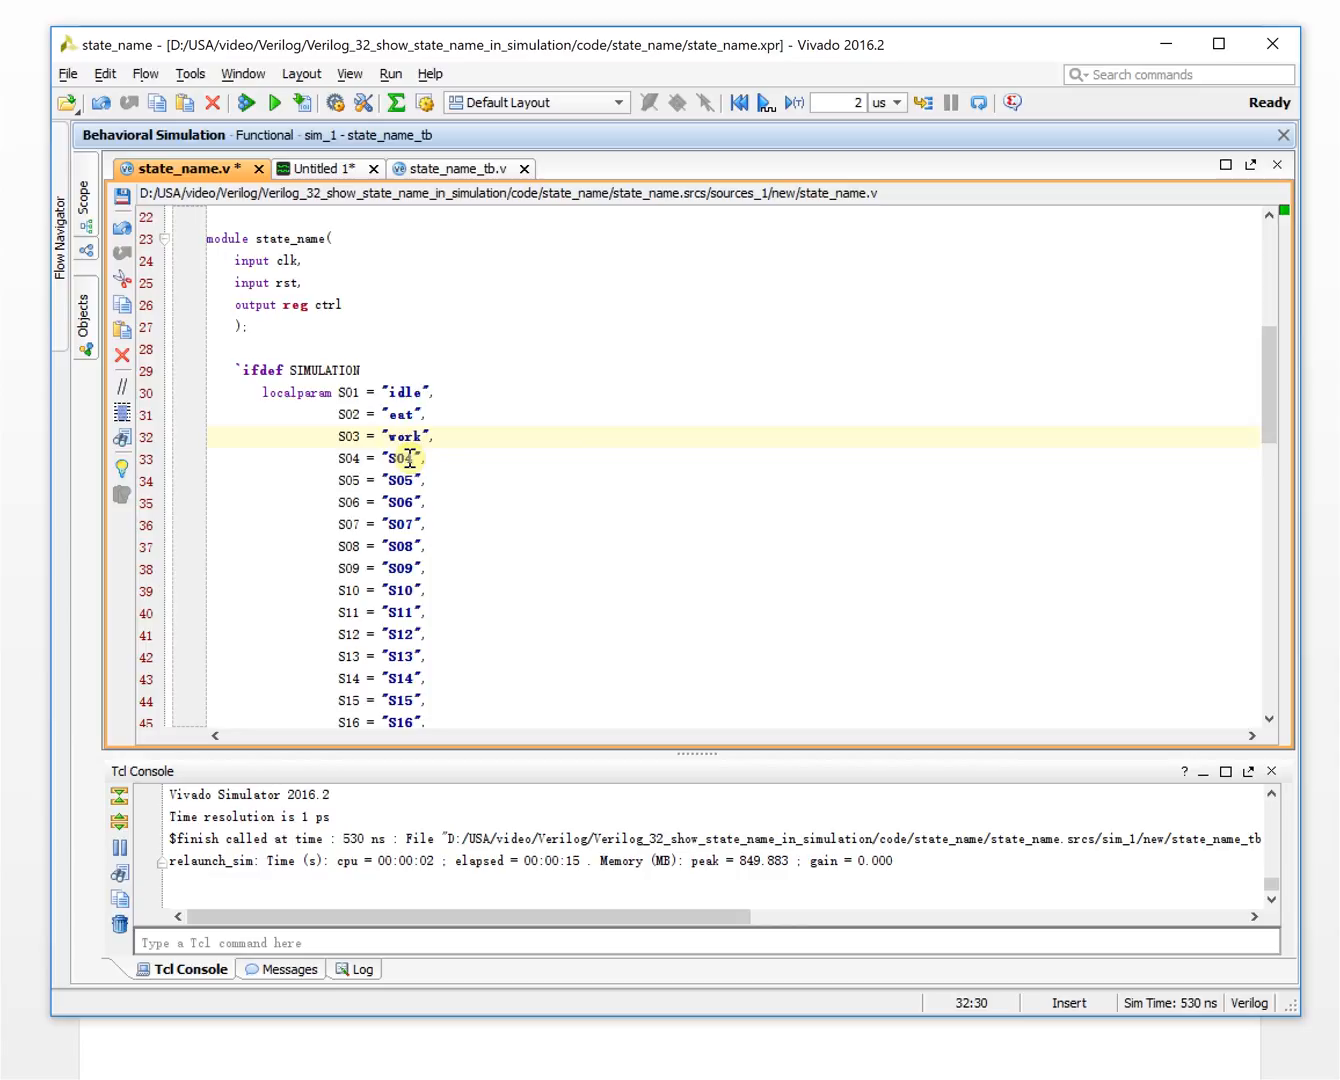
type("sle")
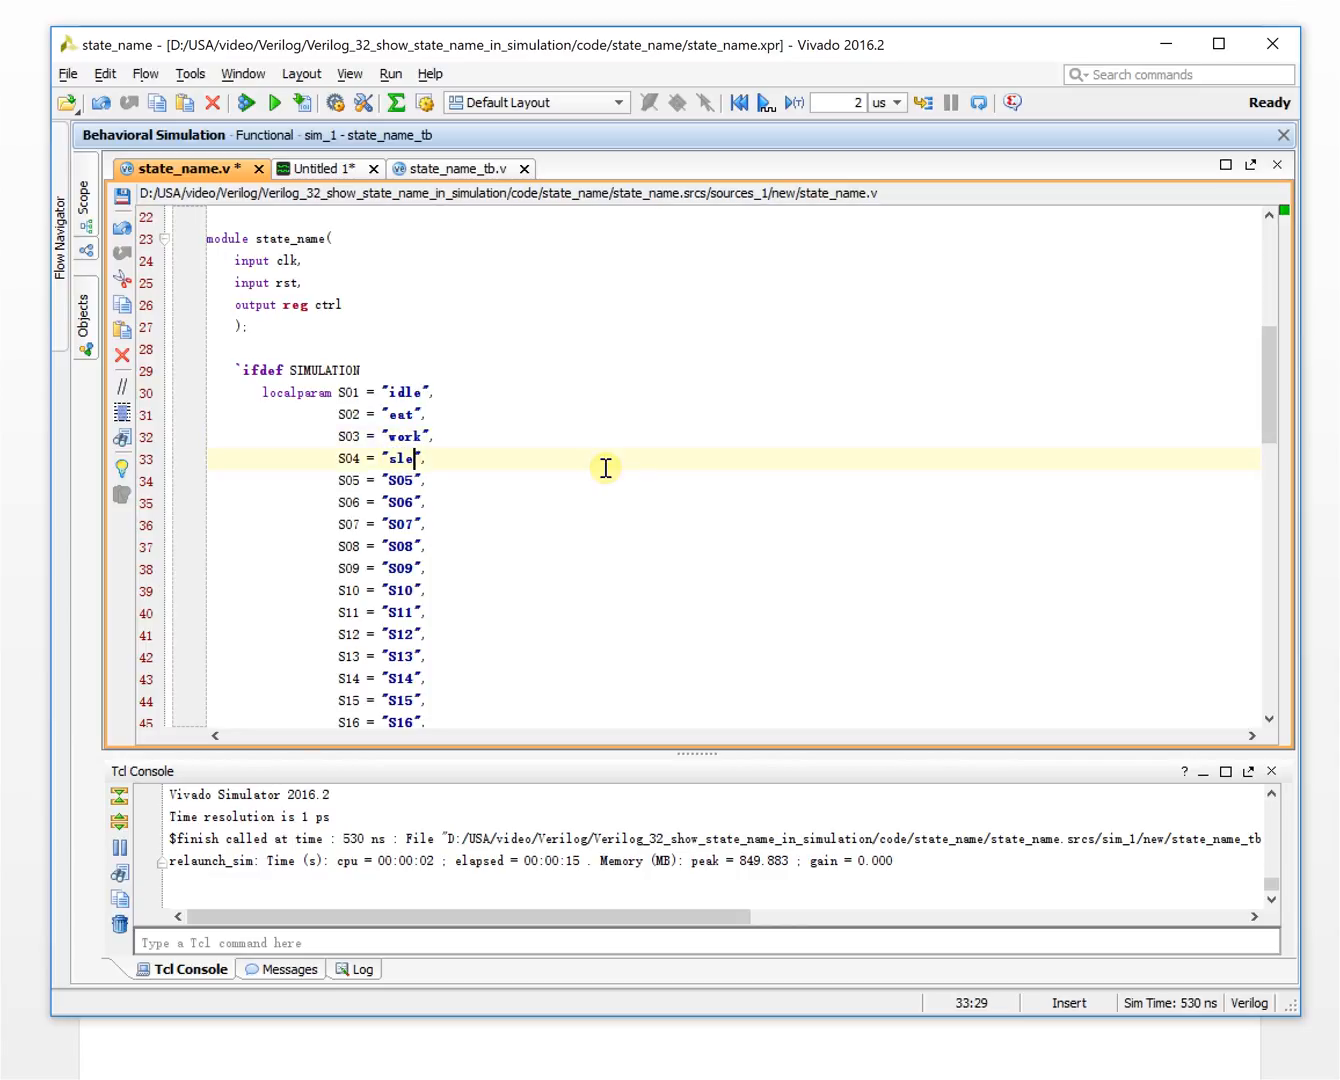
type("ep")
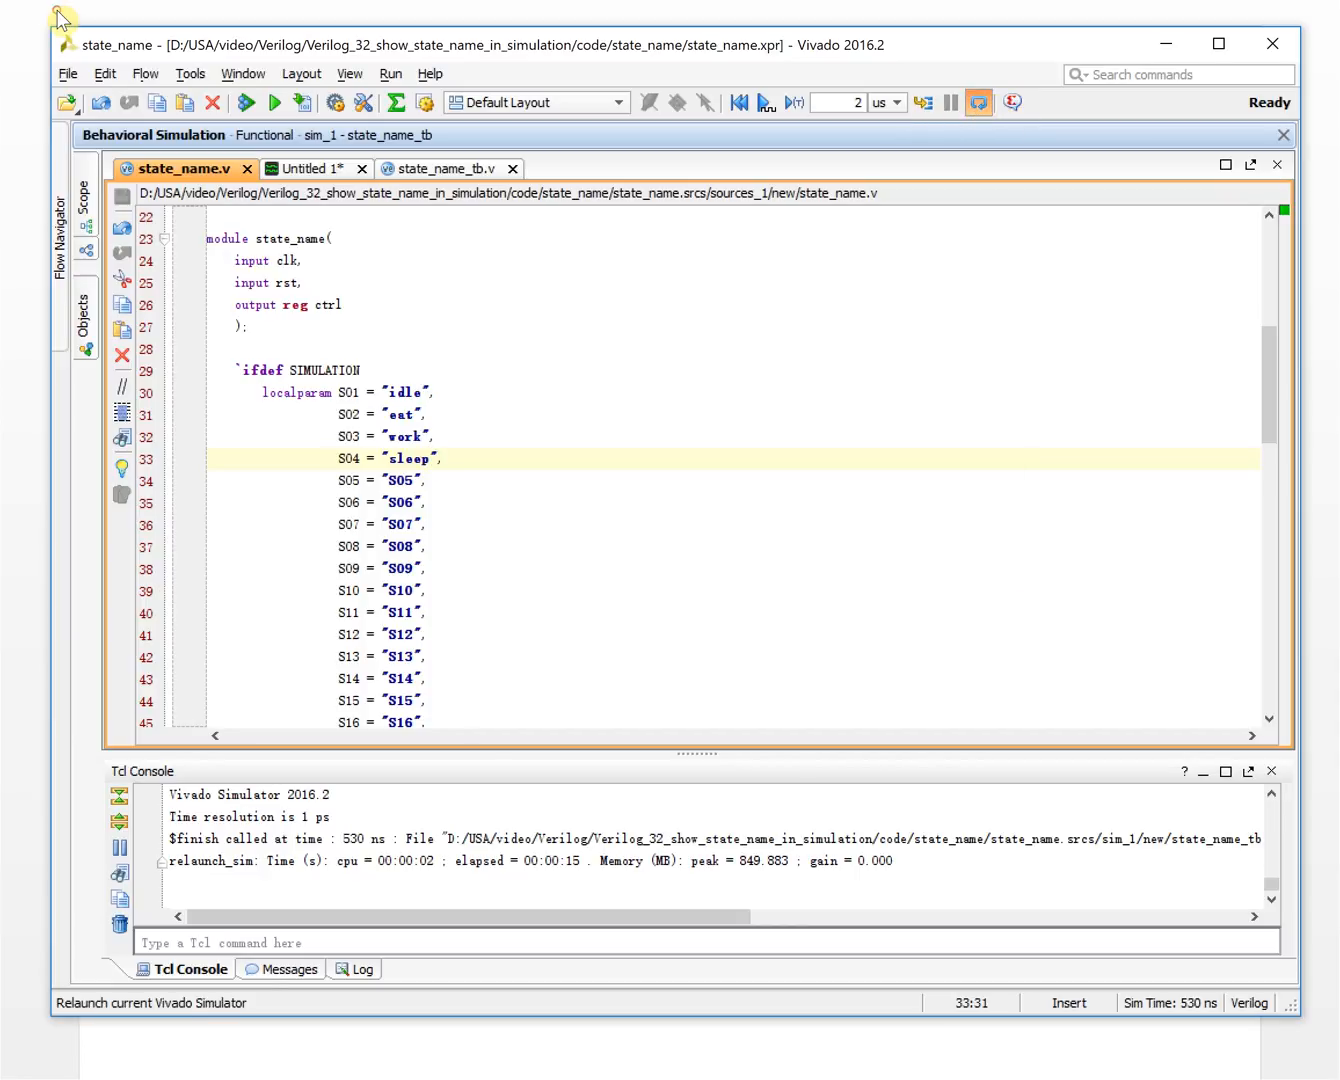
Relaunch the simulation with the renamed idle/eat/work/sleep states
left_click(976, 102)
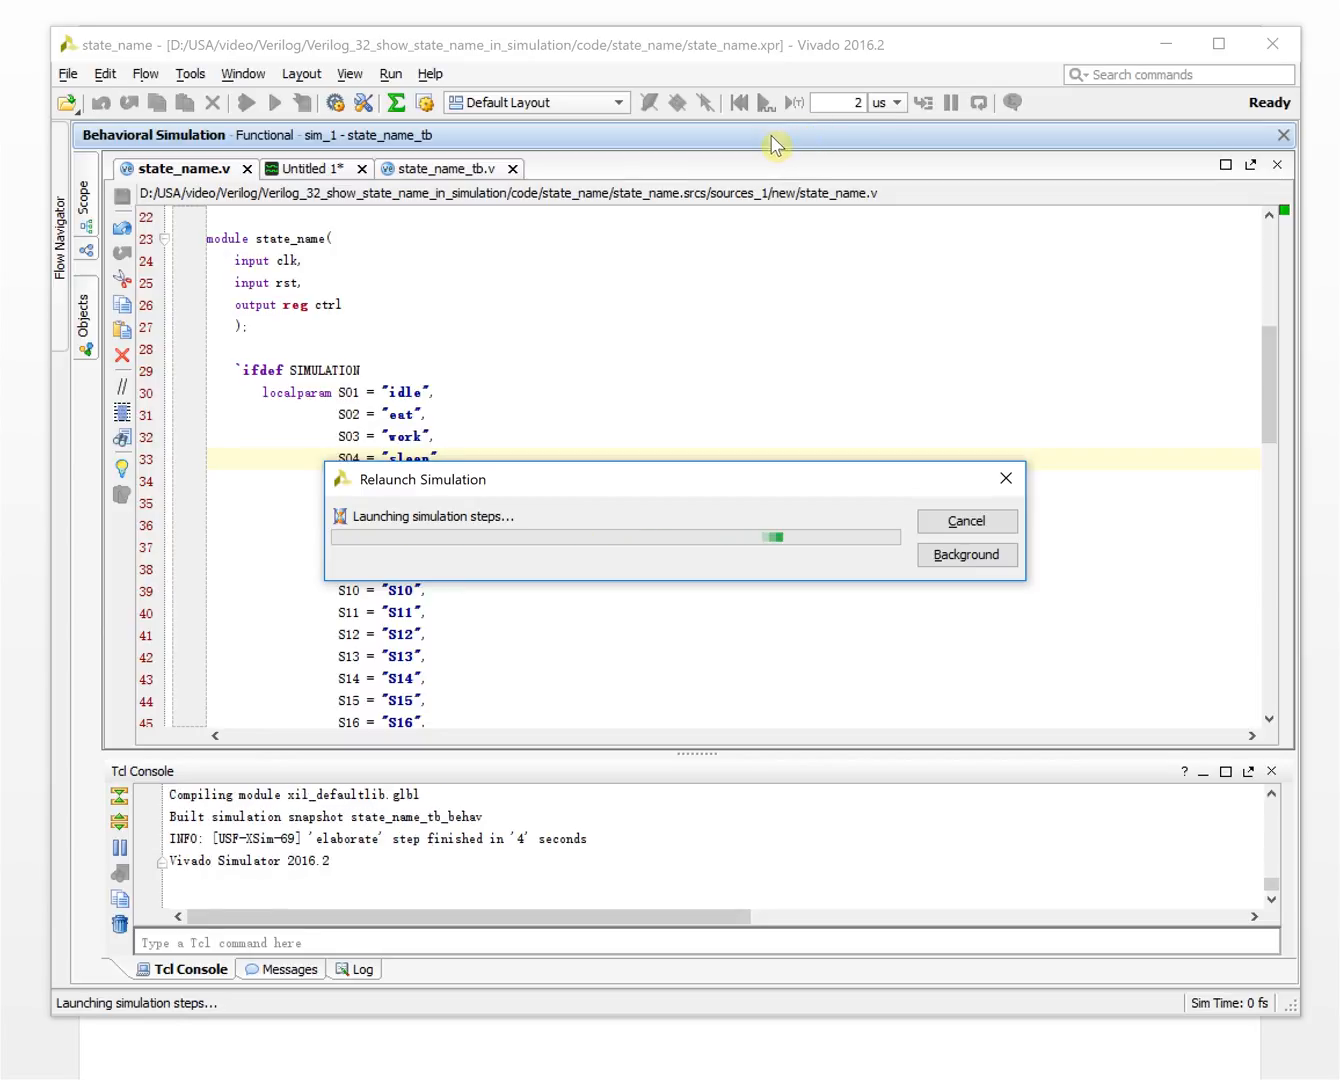
mouse_move(652, 152)
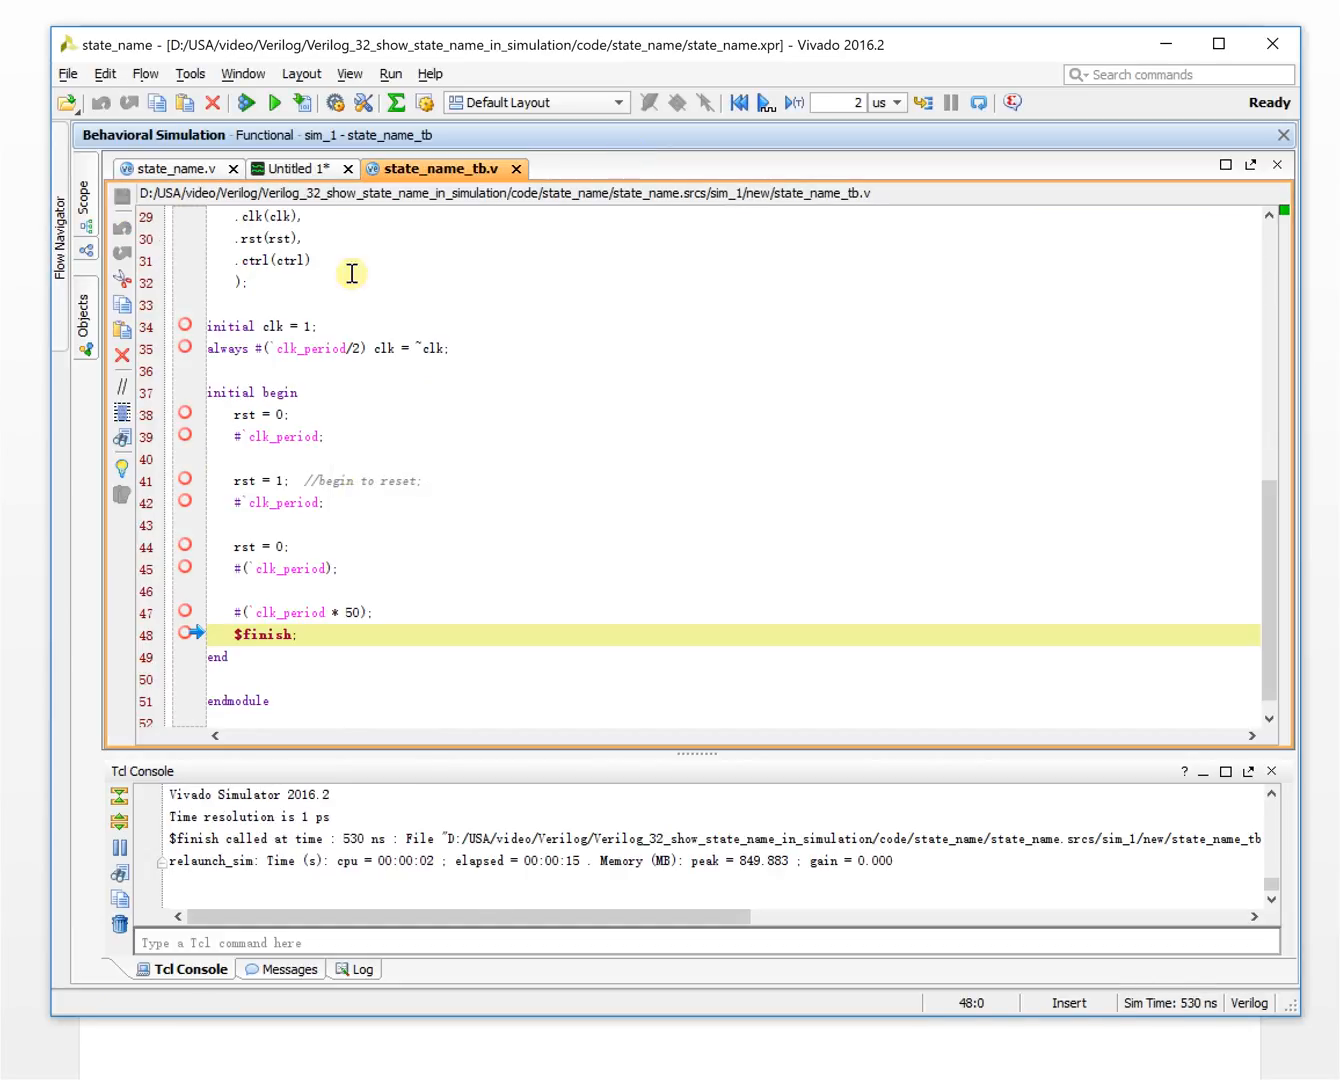
View the waveform from 0 ns showing state as idle, eat, work, sleep, then S05 and S06
left_click(294, 168)
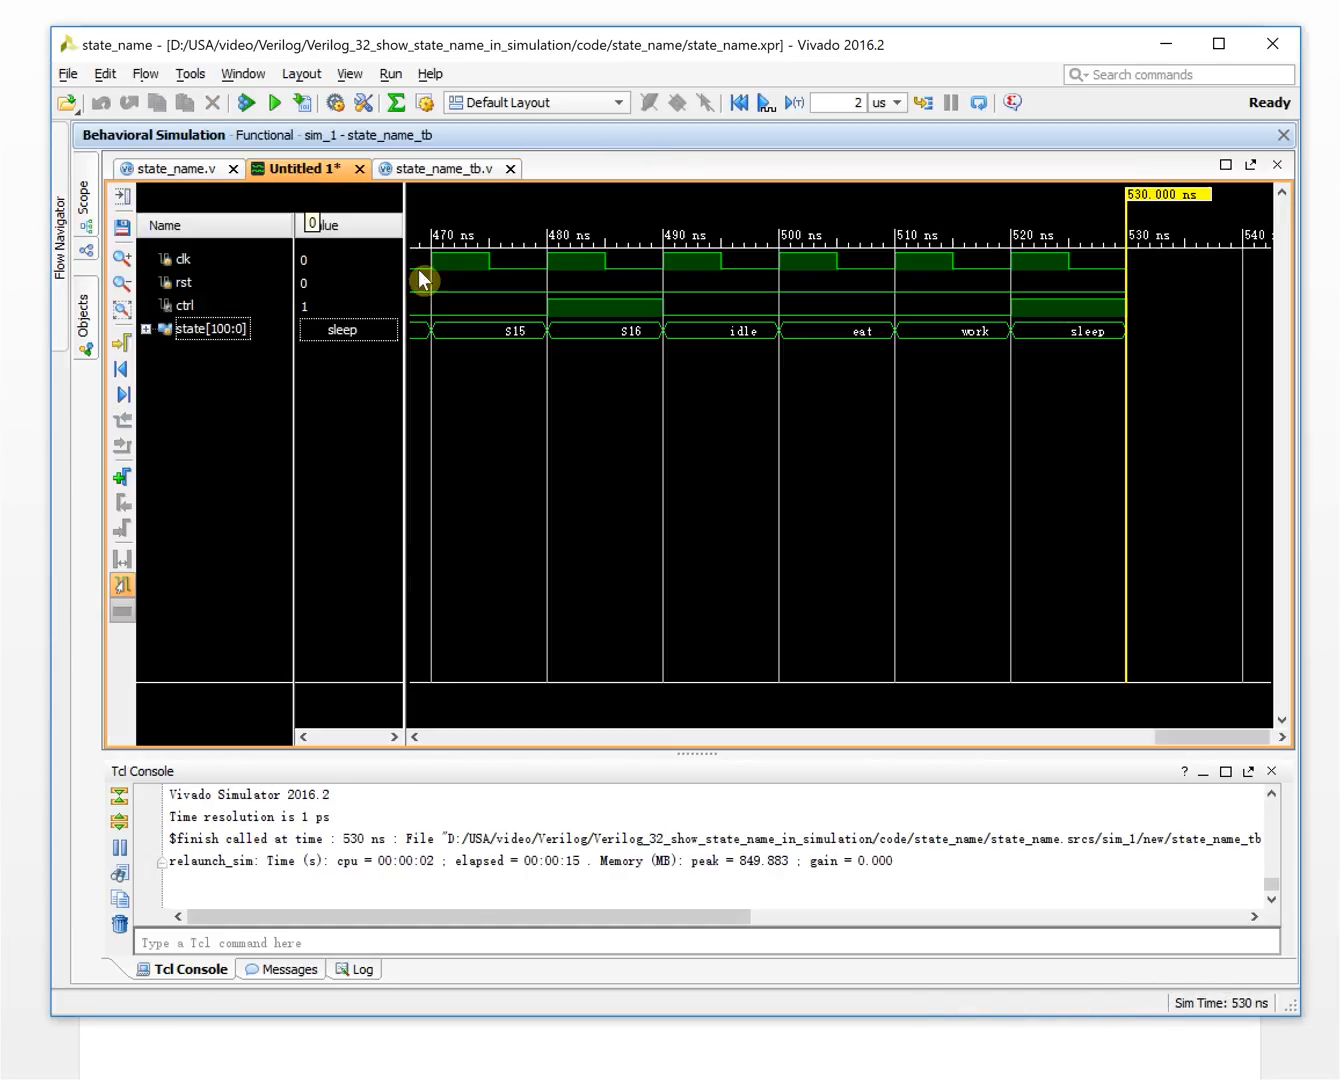
scroll("left", 3)
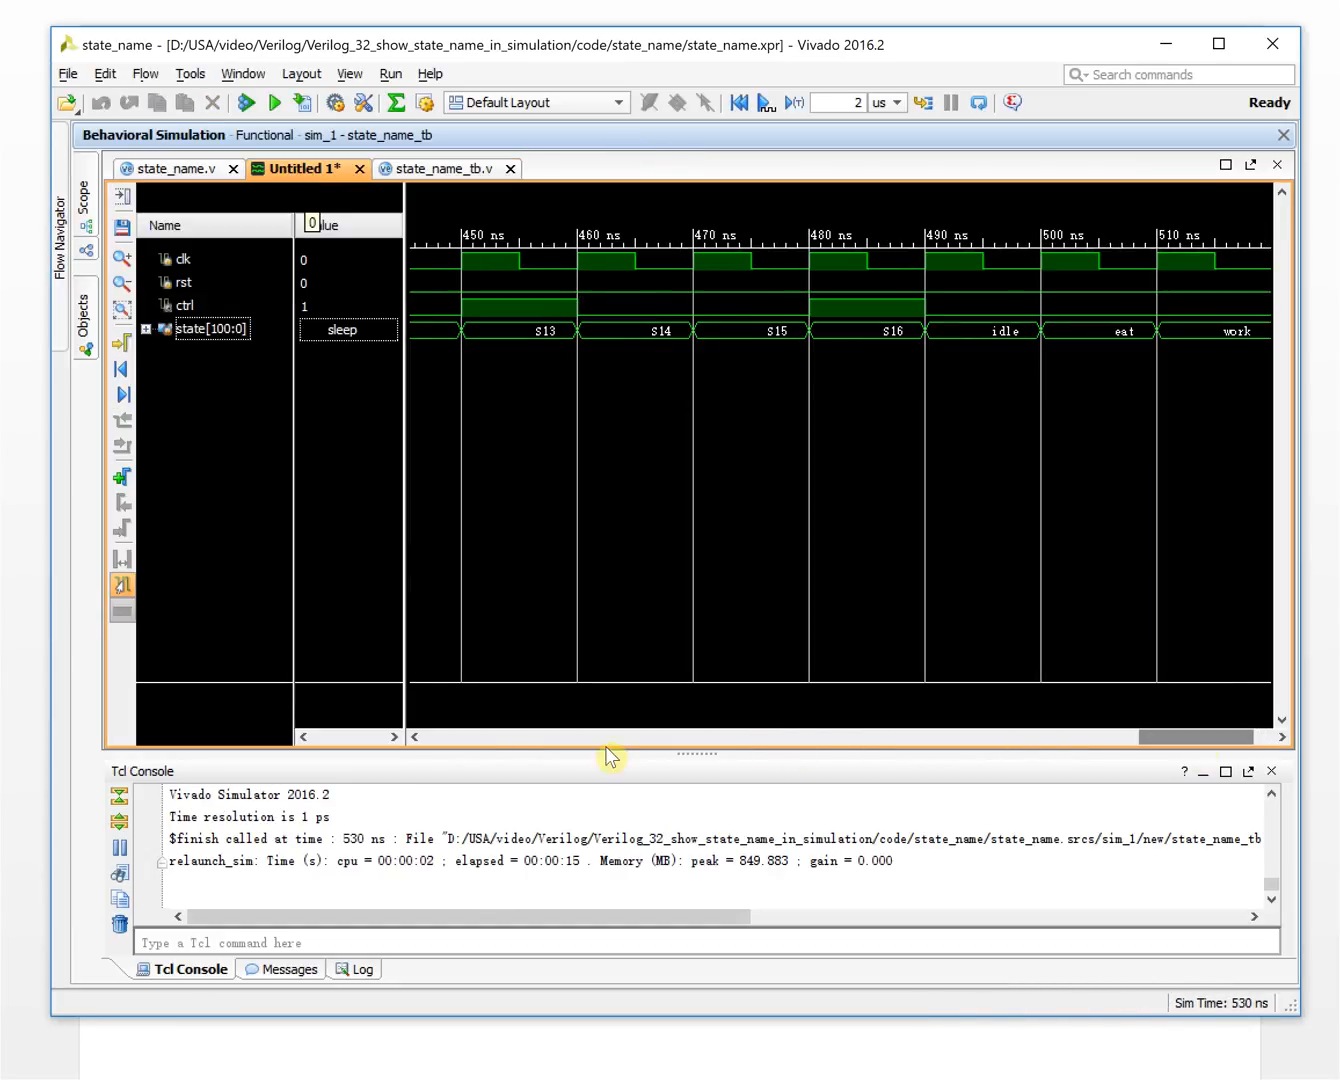
scroll("left", 3)
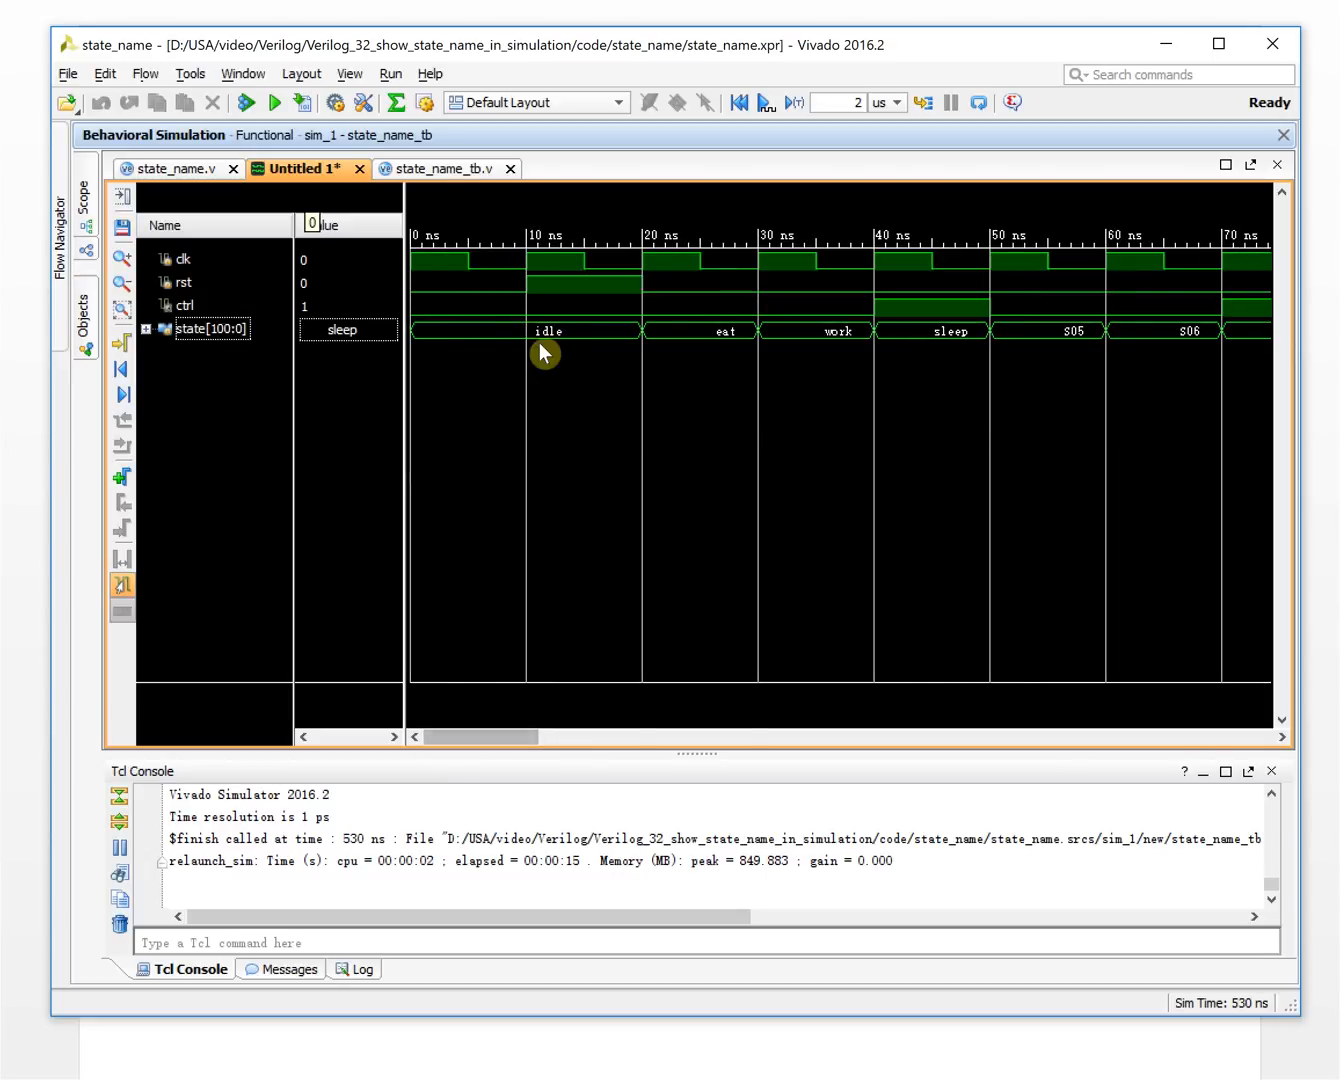
mouse_move(848, 404)
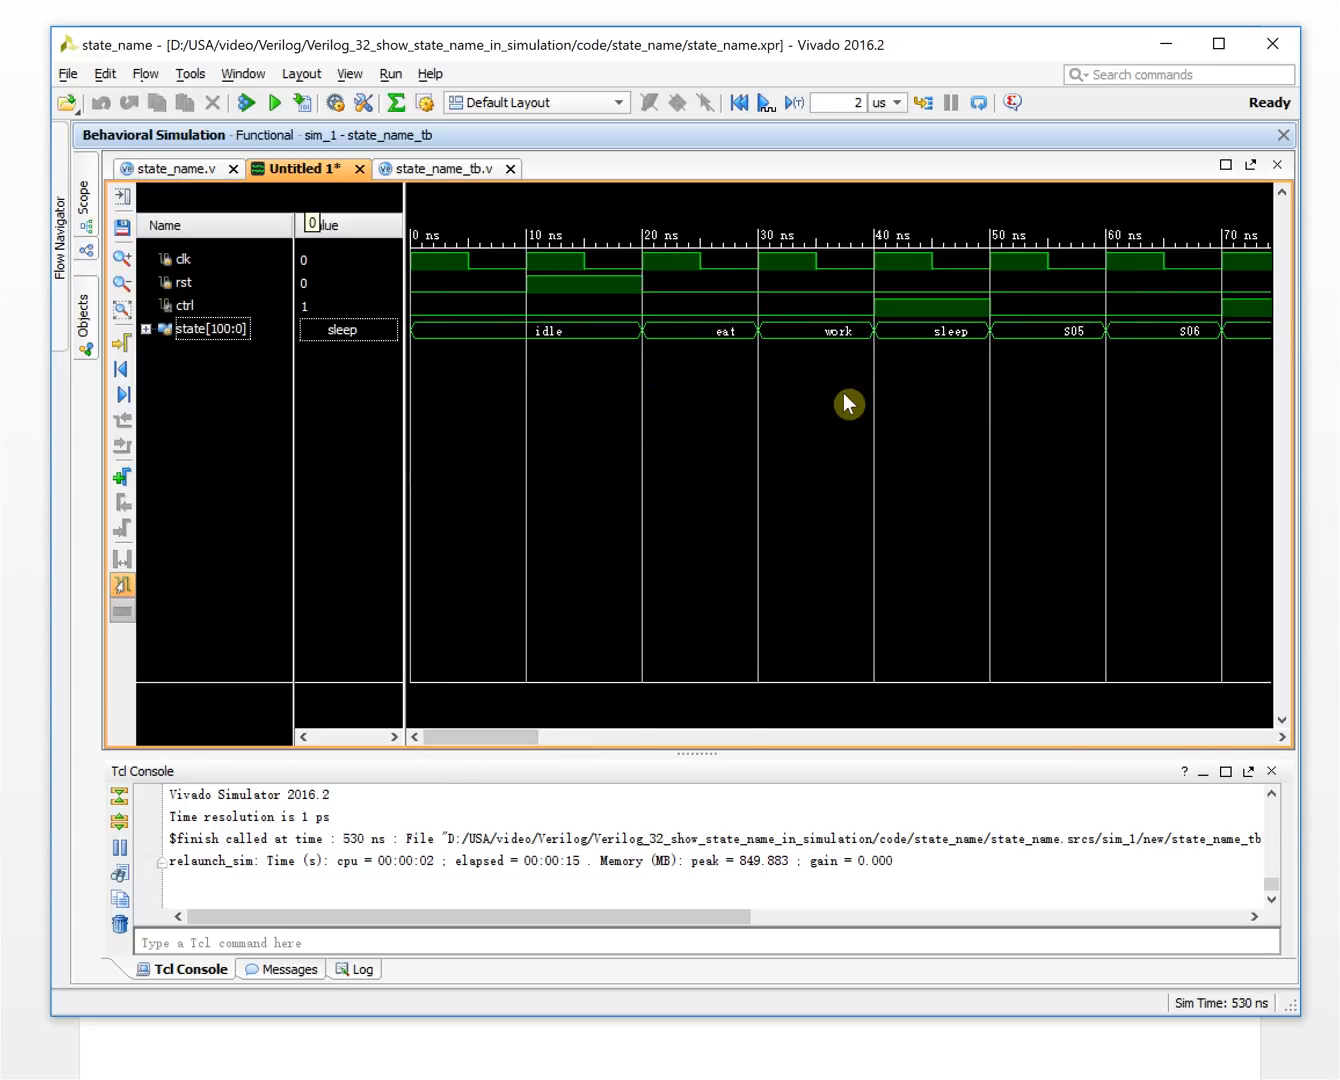
mouse_move(1076, 340)
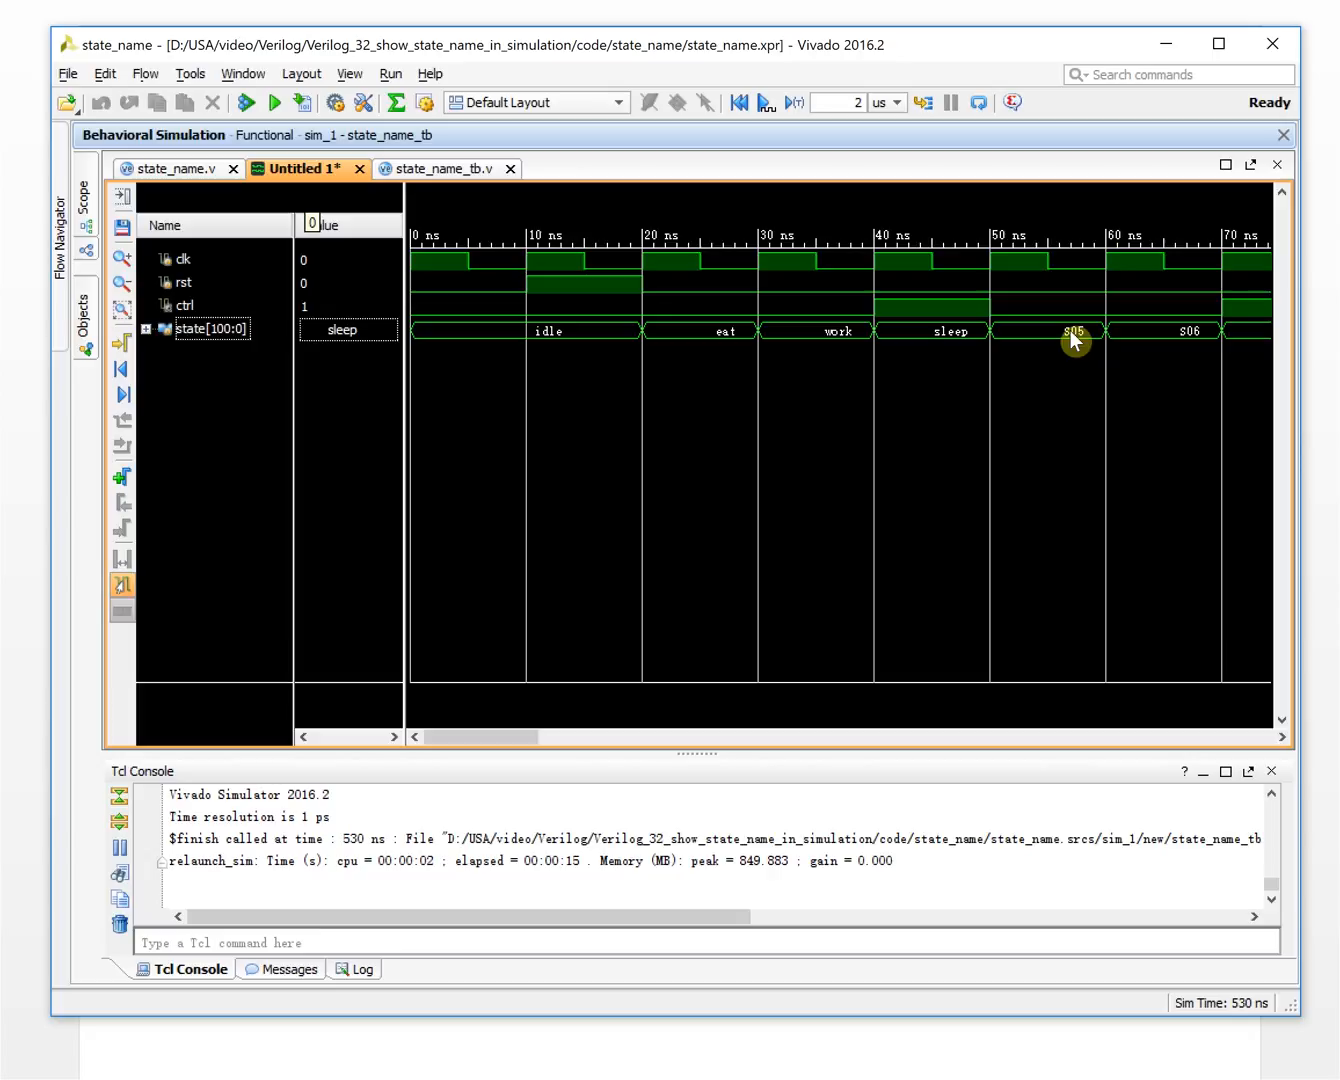
mouse_move(674, 368)
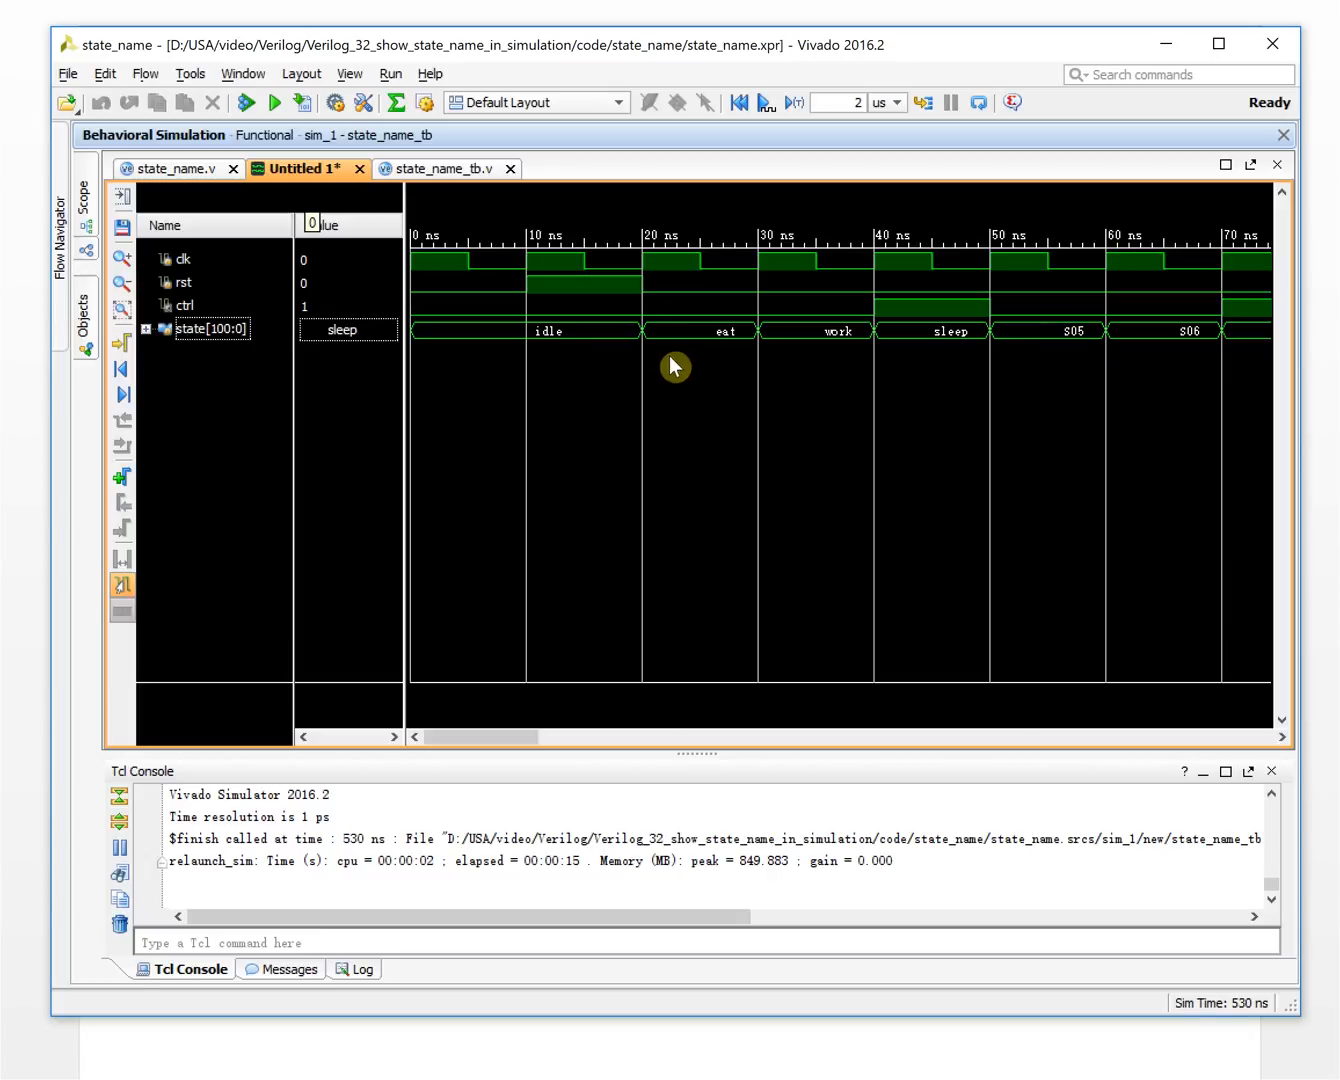
mouse_move(782, 366)
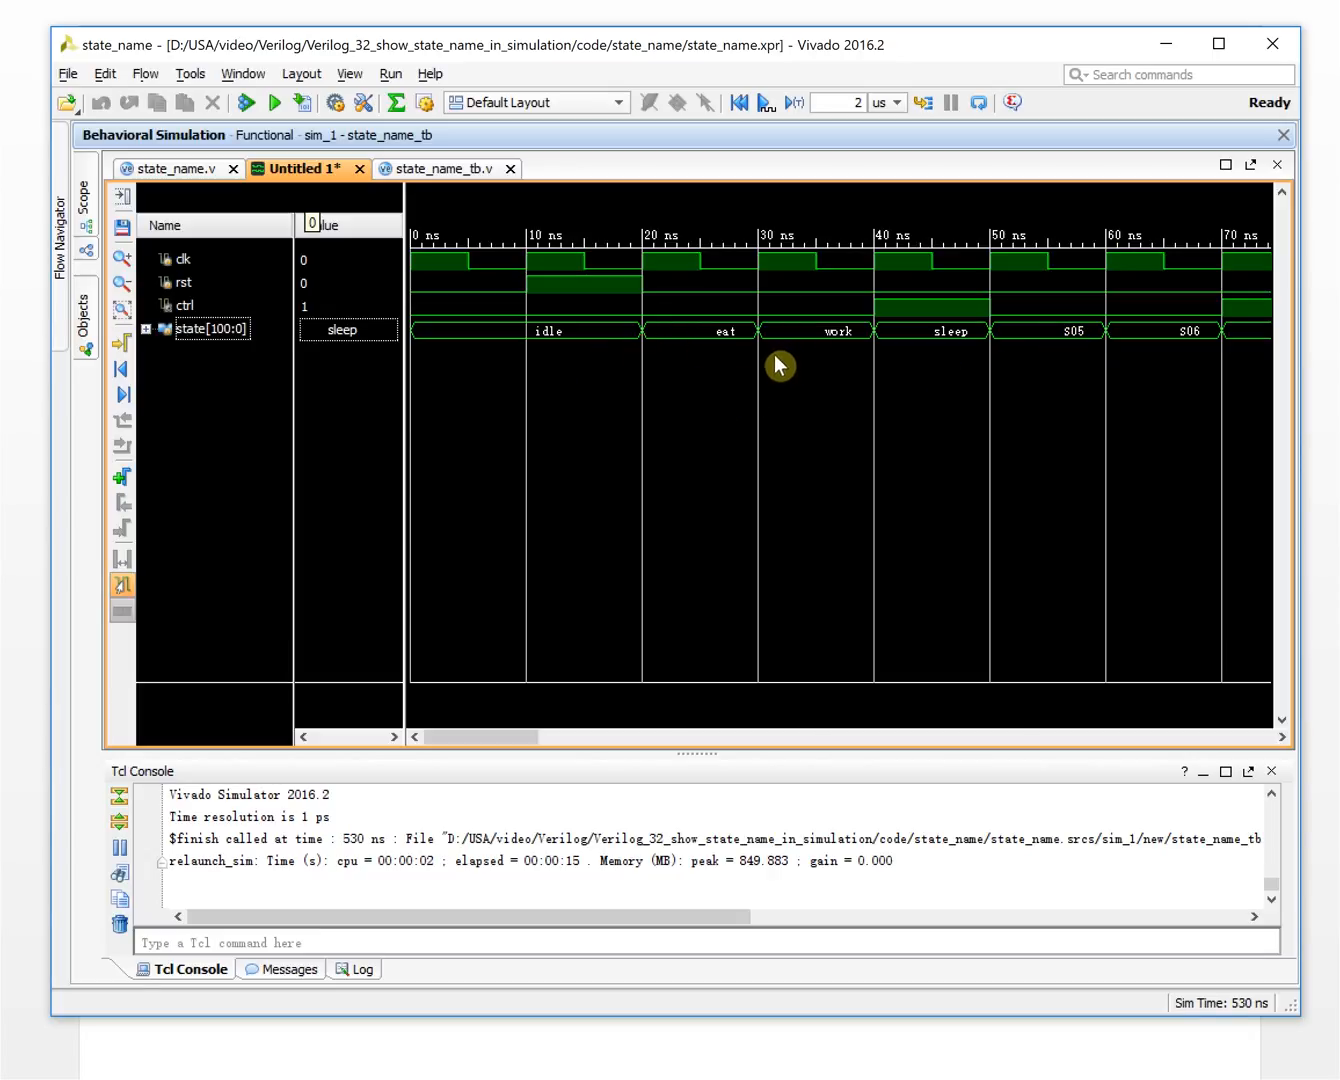
mouse_move(708, 358)
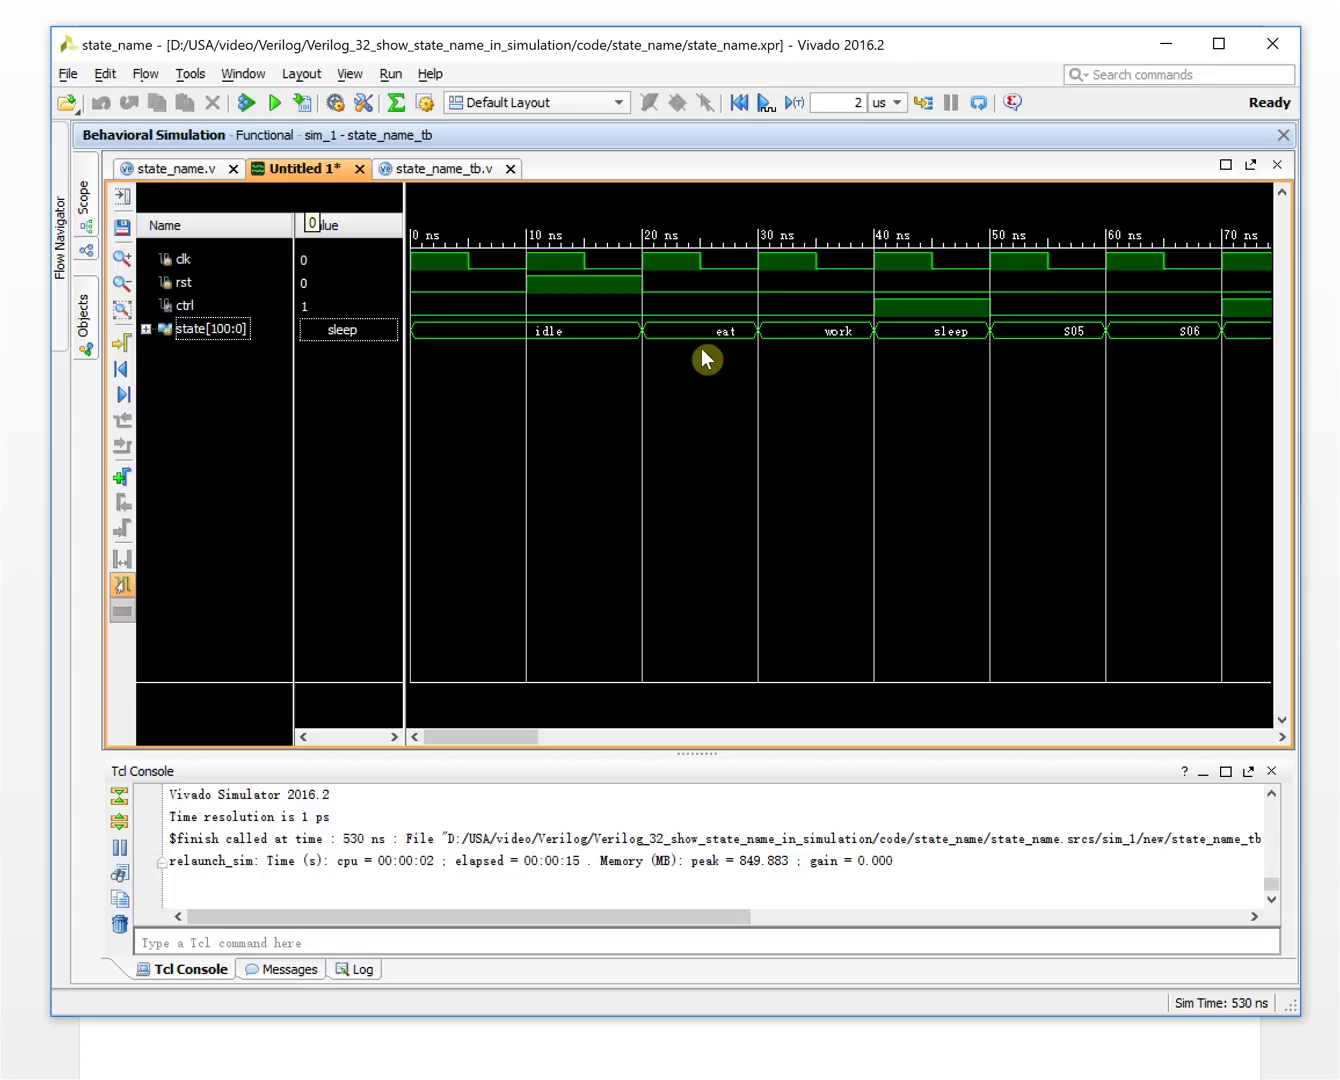
mouse_move(856, 370)
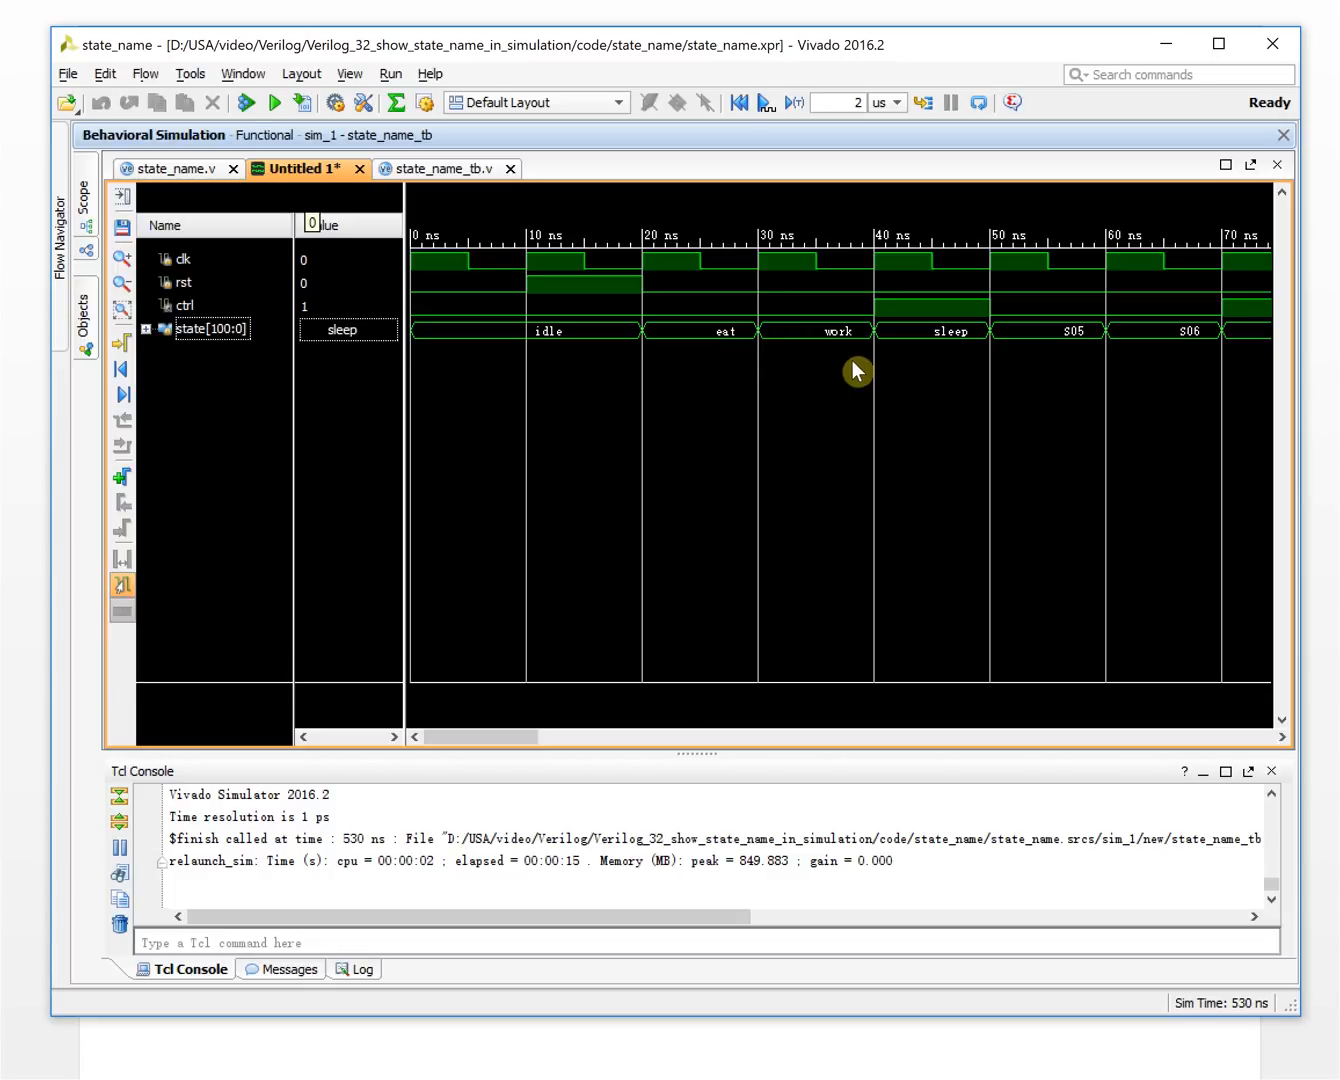
mouse_move(844, 364)
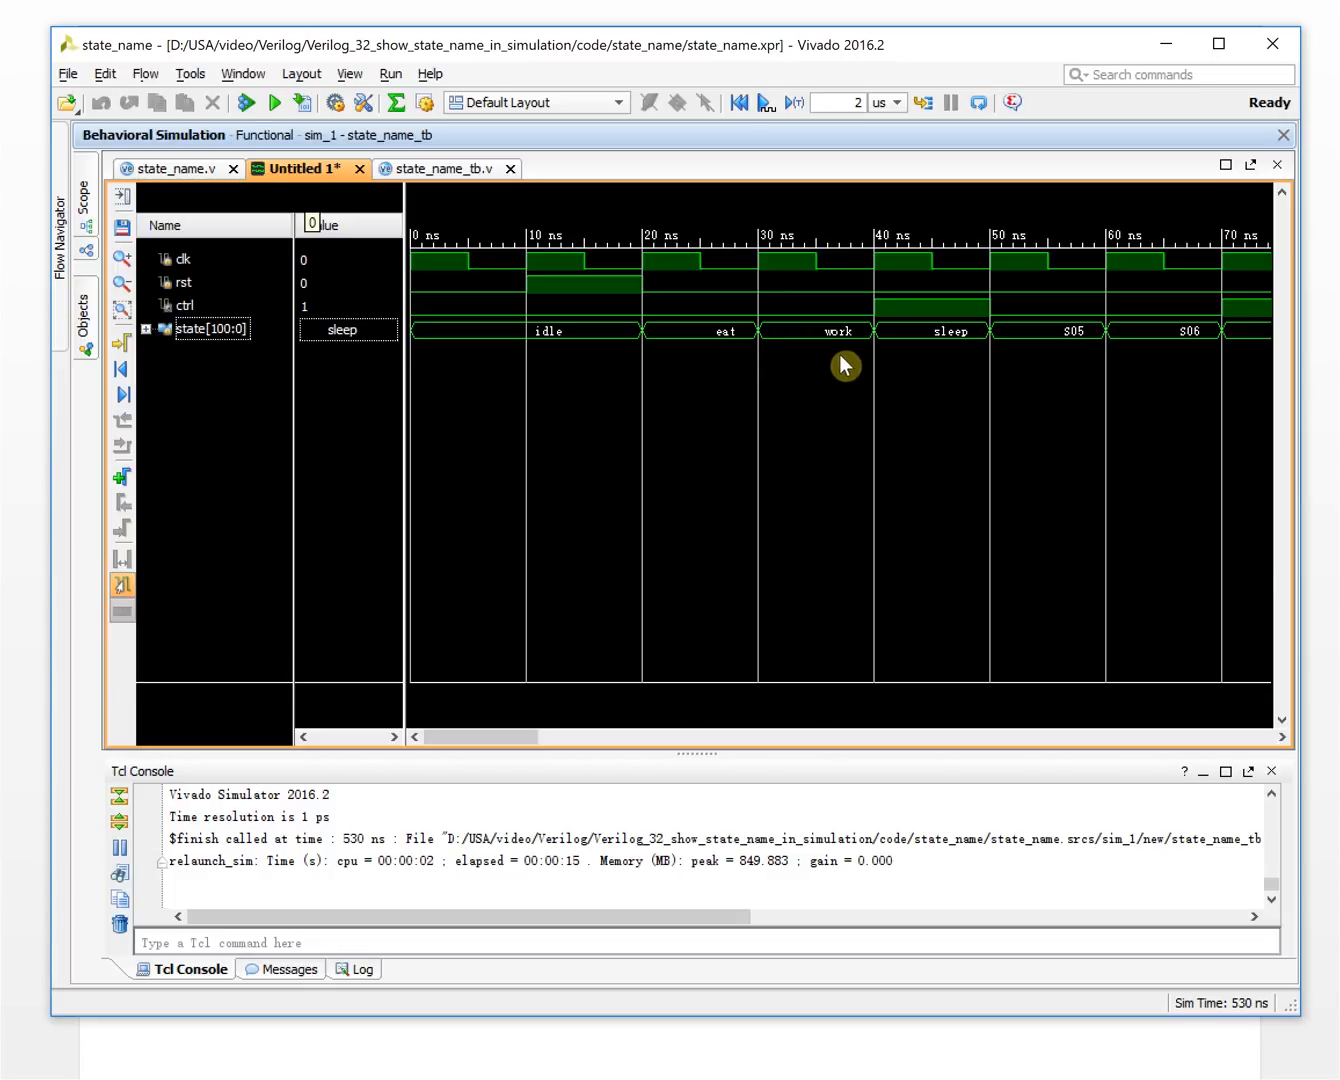
mouse_move(838, 364)
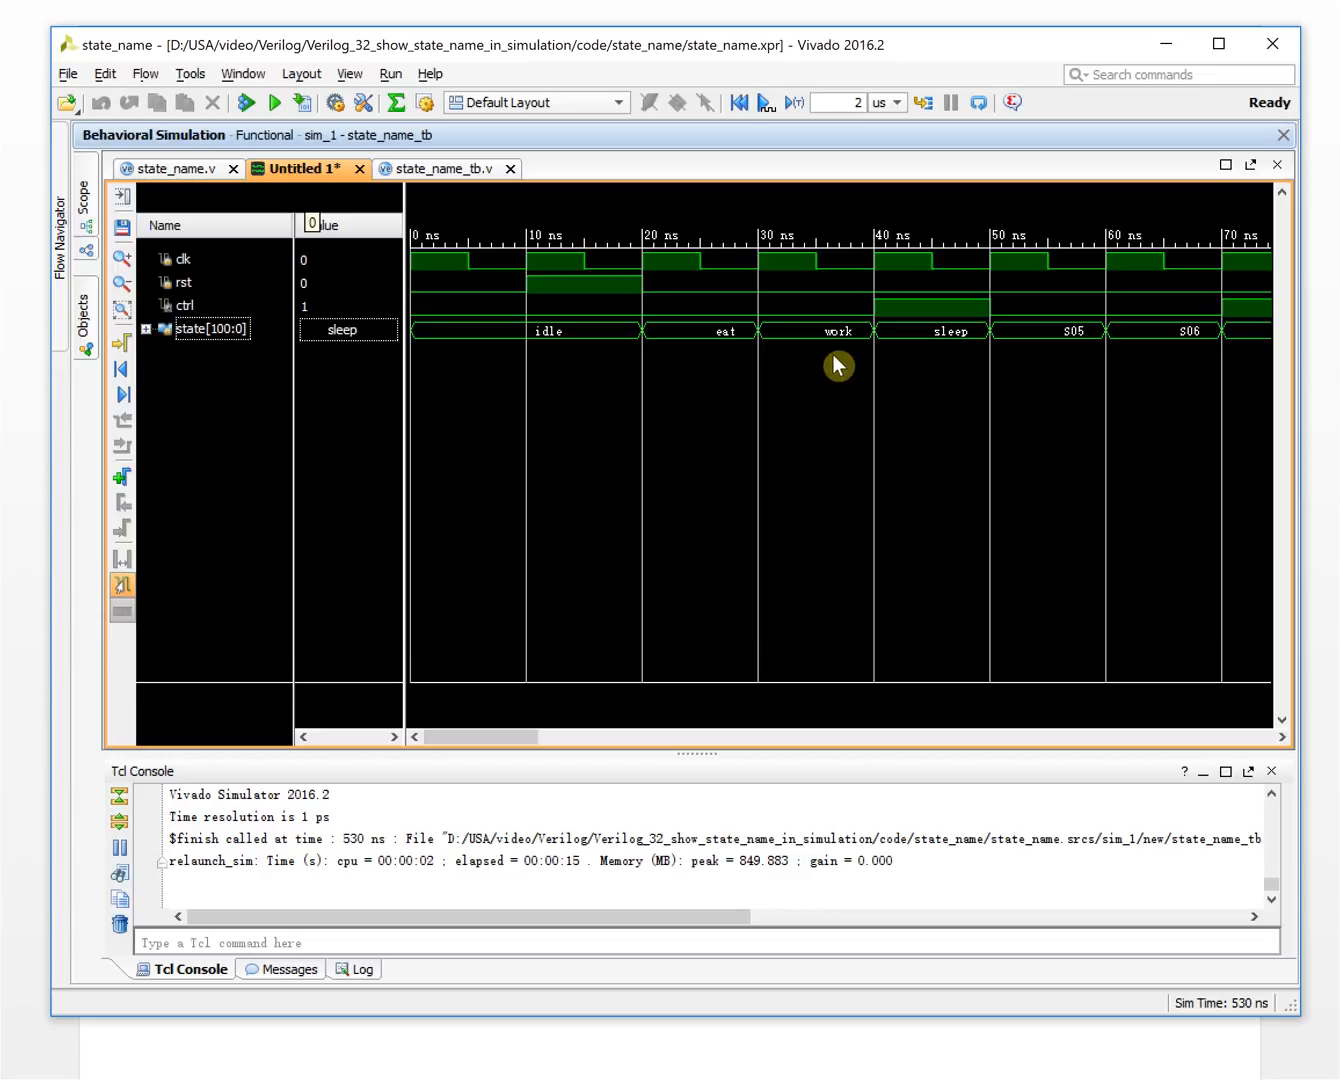
mouse_move(832, 360)
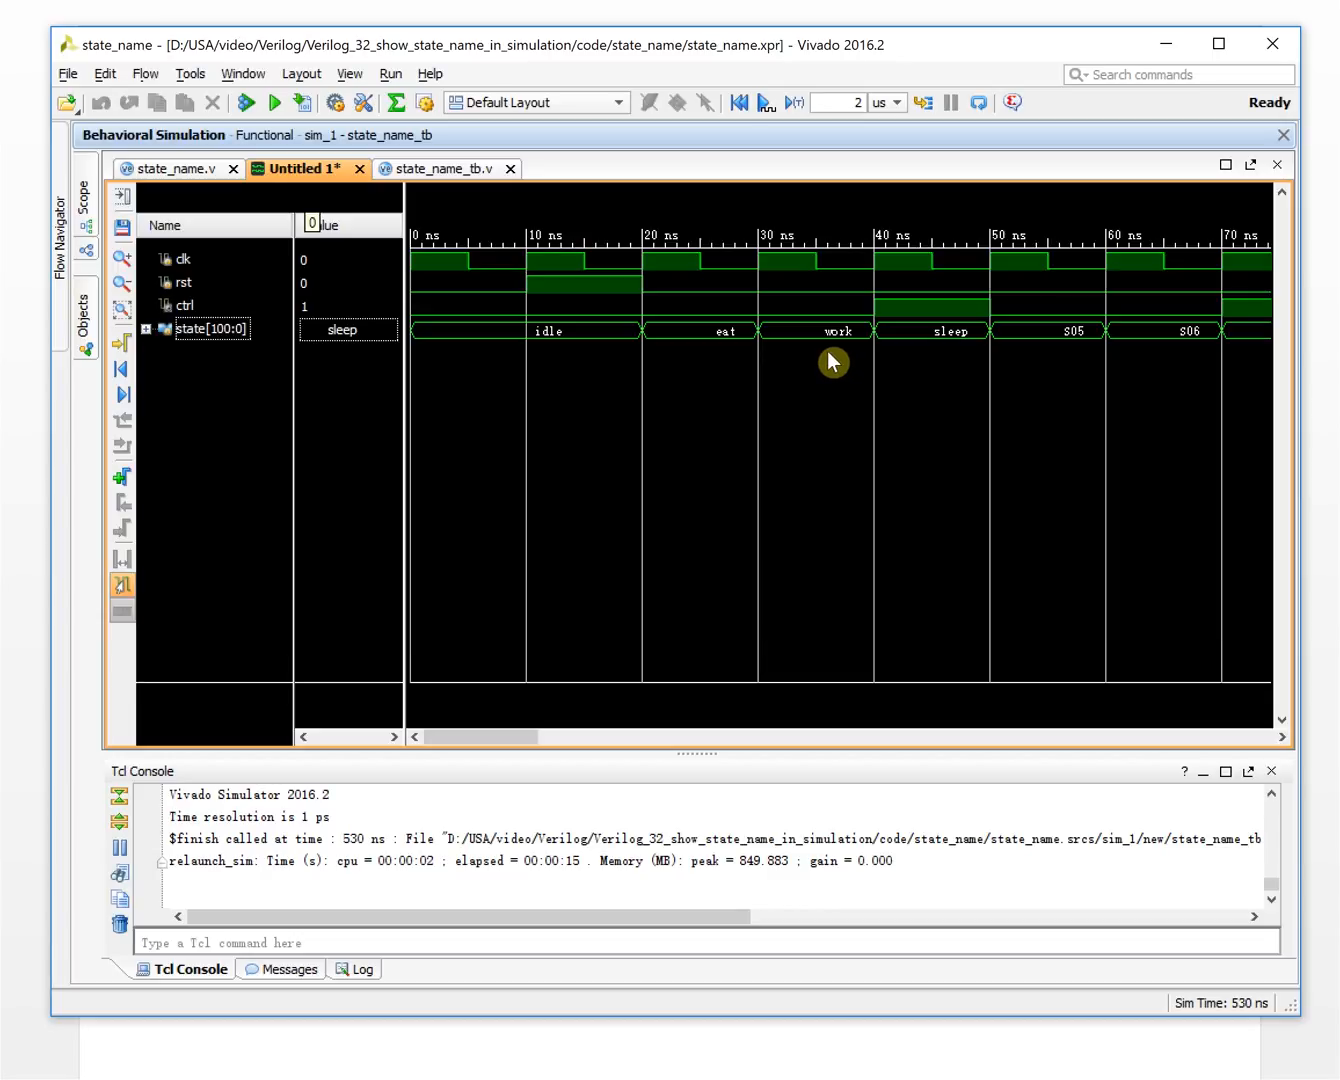